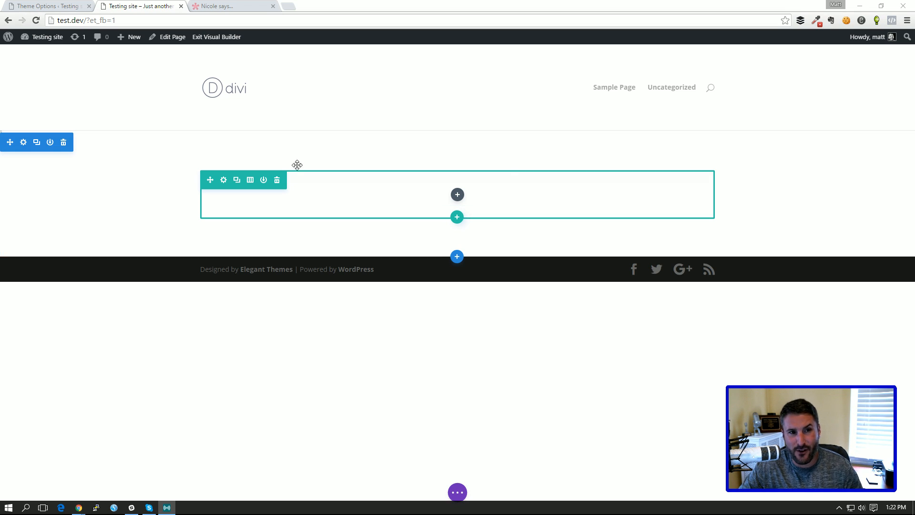
- Switch to the Elegant Themes Divi gallery tab to view the feature overview
click(231, 6)
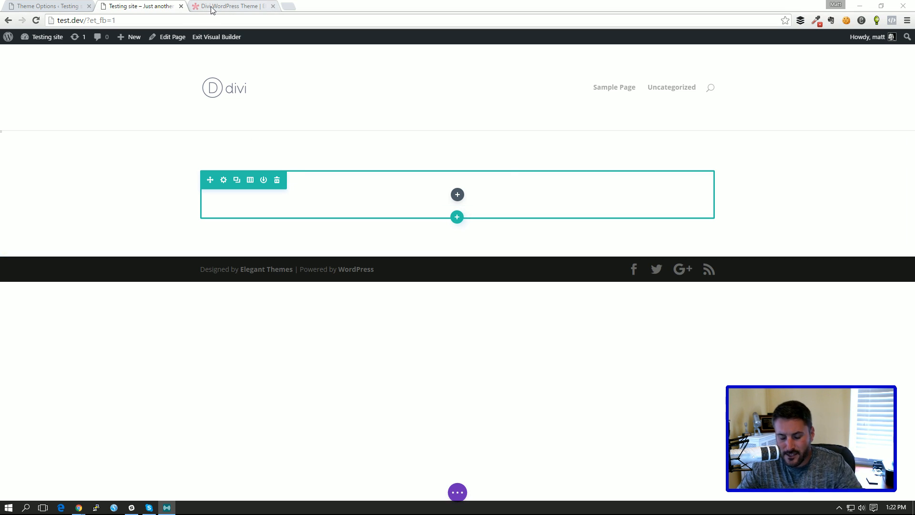
mouse_move(231, 6)
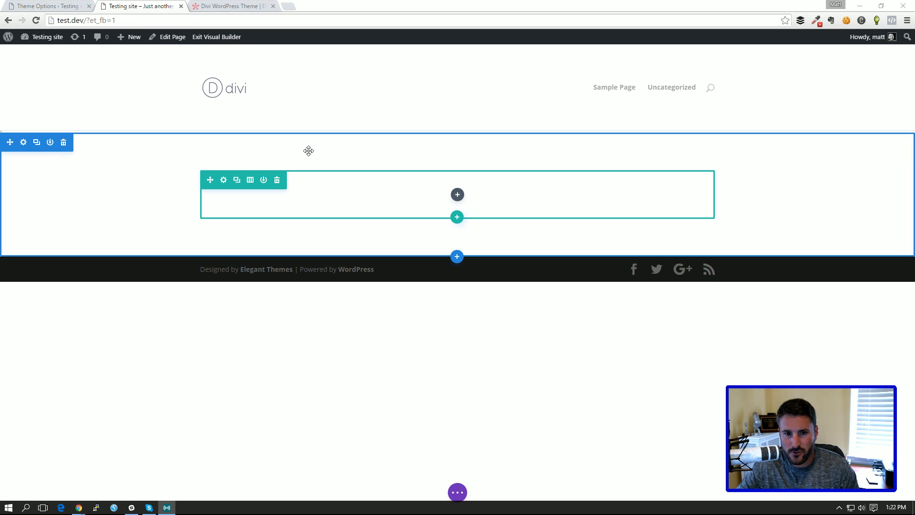
mouse_move(270, 145)
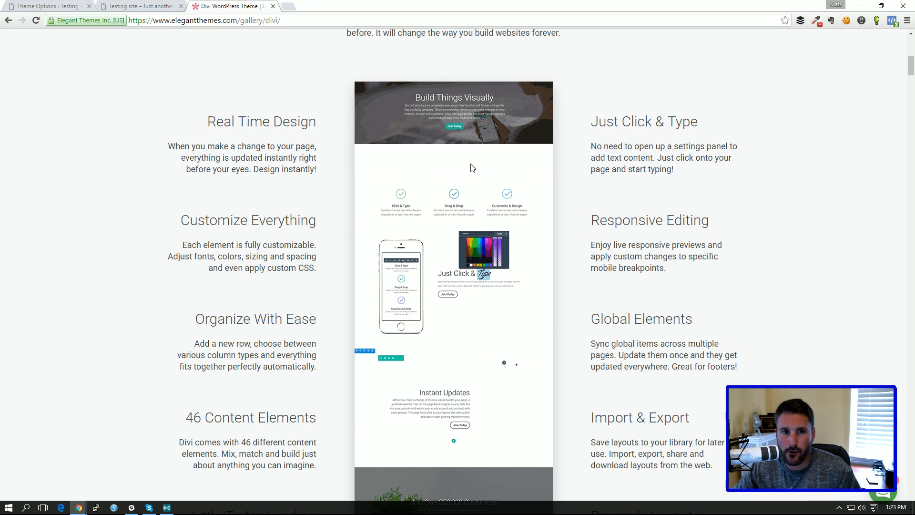
- Return to the test site and look through the empty section's background settings, saving nothing
click(140, 6)
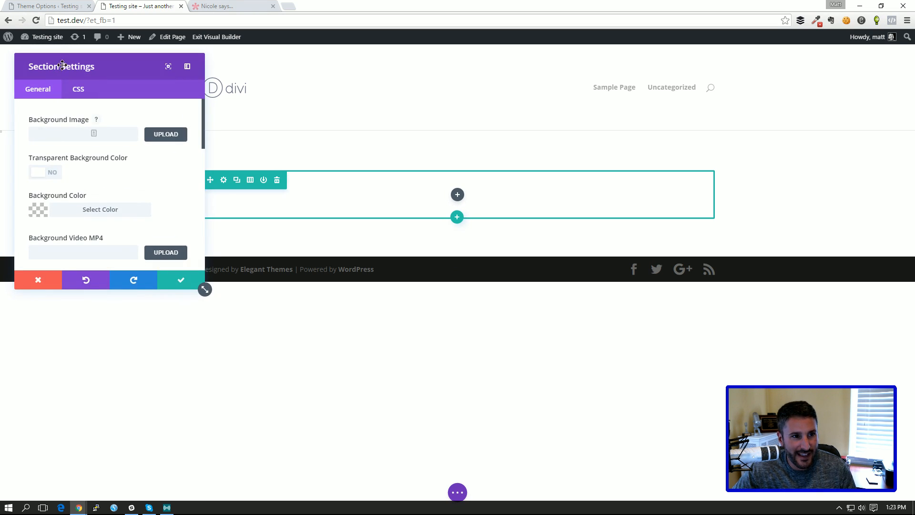
drag(62, 65, 671, 144)
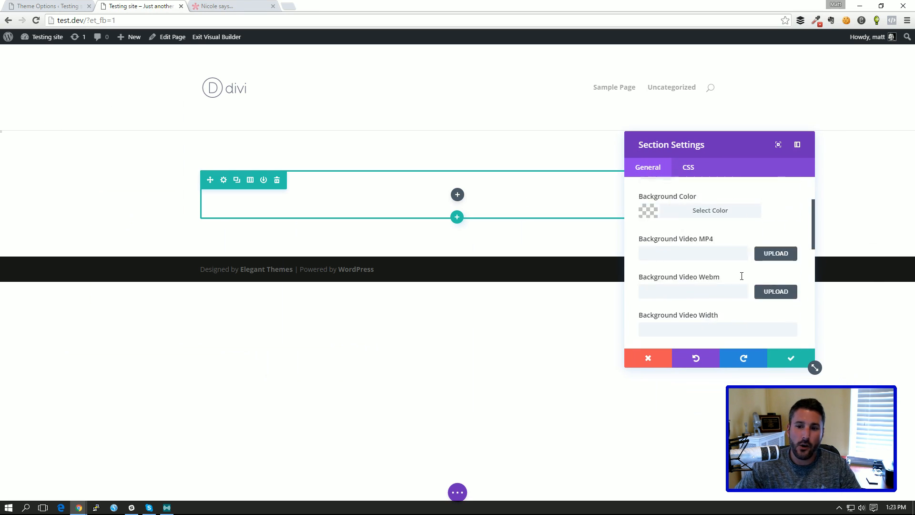
scroll(down, 3)
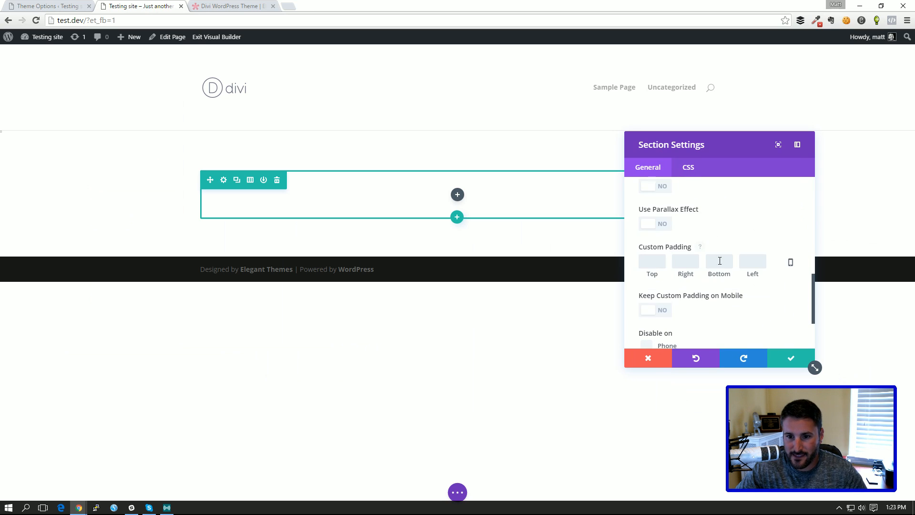
scroll(down, 3)
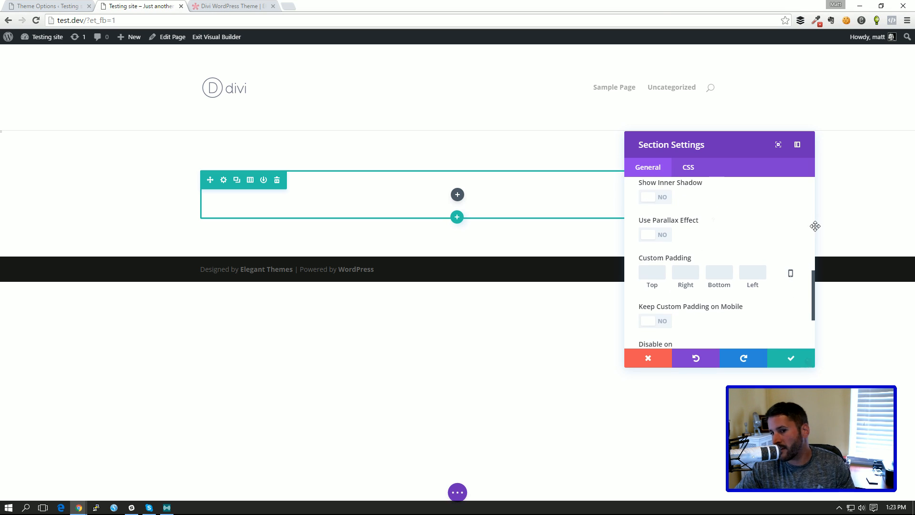
scroll(down, 3)
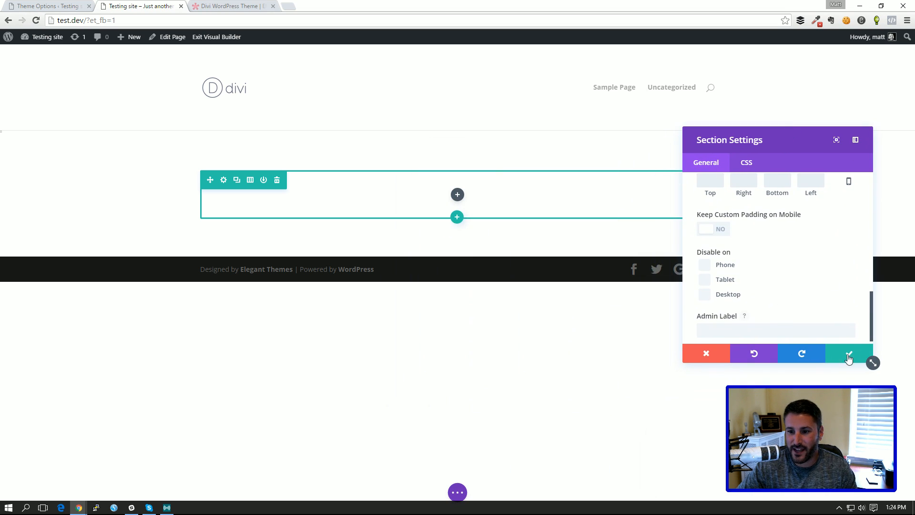
click(849, 354)
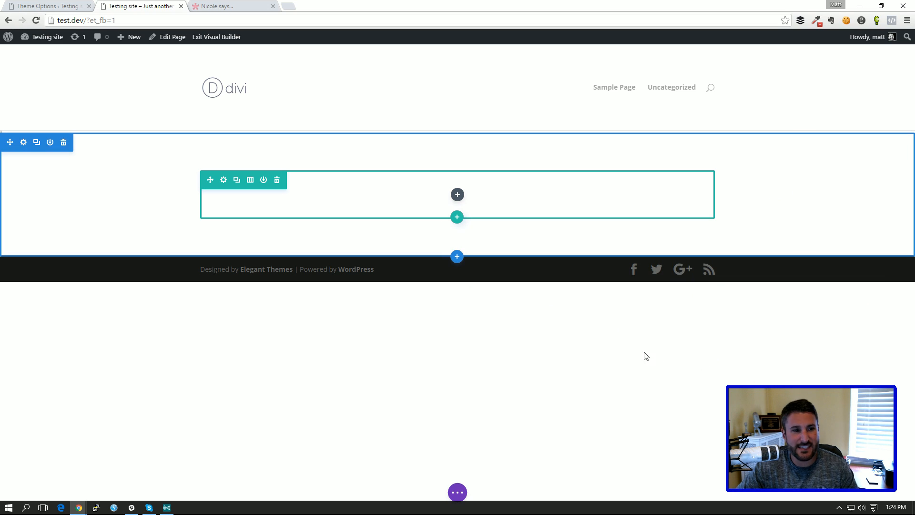
mouse_move(578, 362)
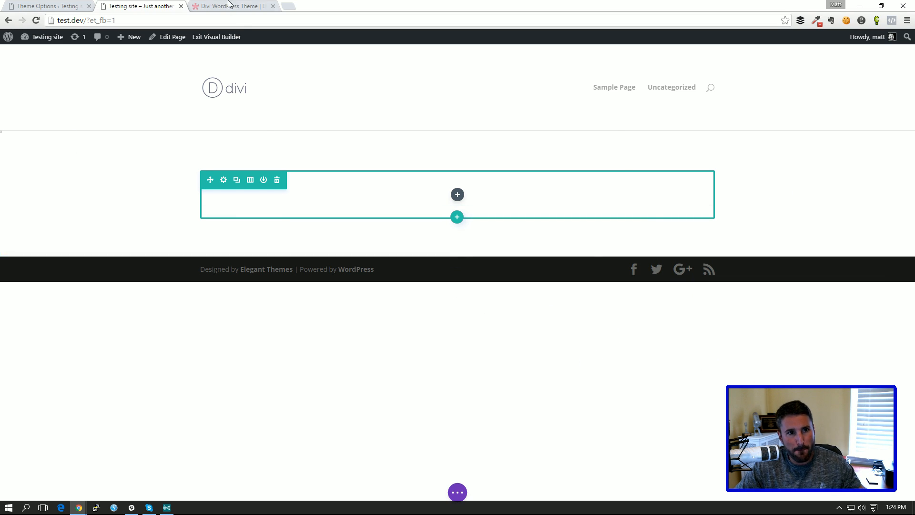
- Insert an Image module into the empty row showing the stacked books and pen photo
click(231, 5)
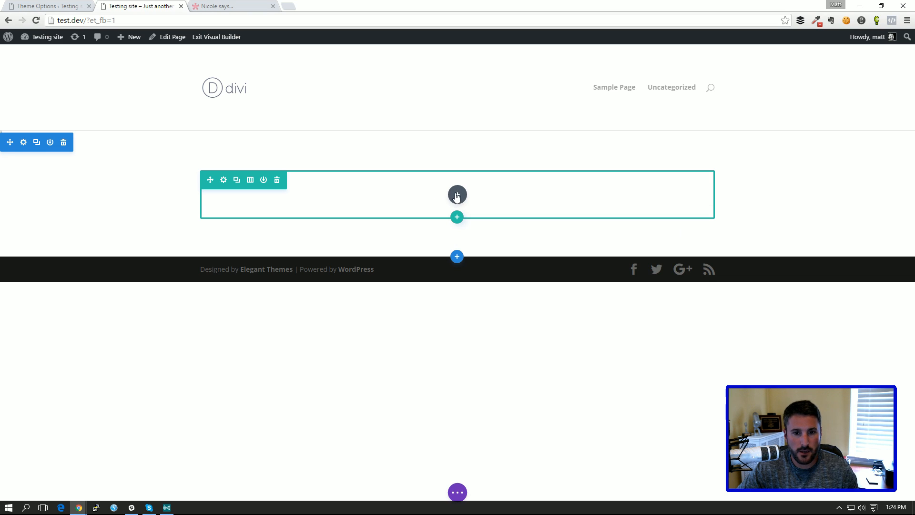
click(457, 195)
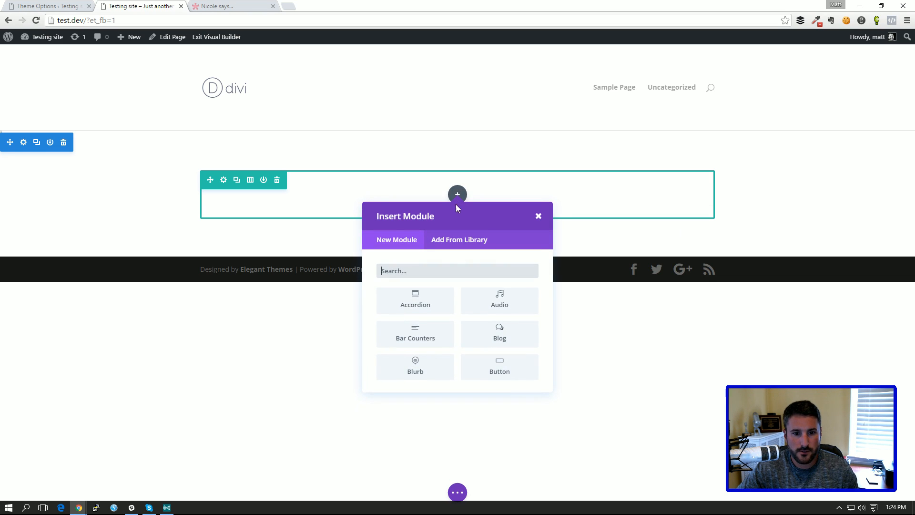
scroll(down, 3)
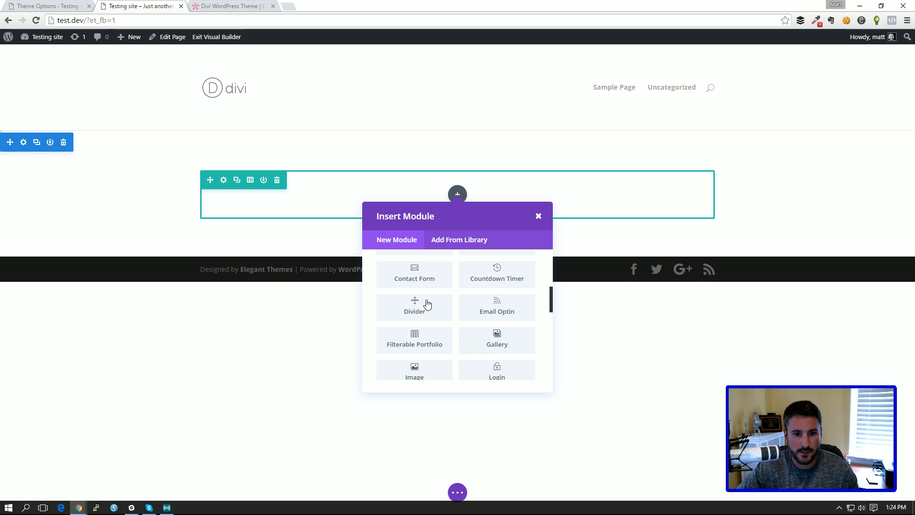
click(414, 372)
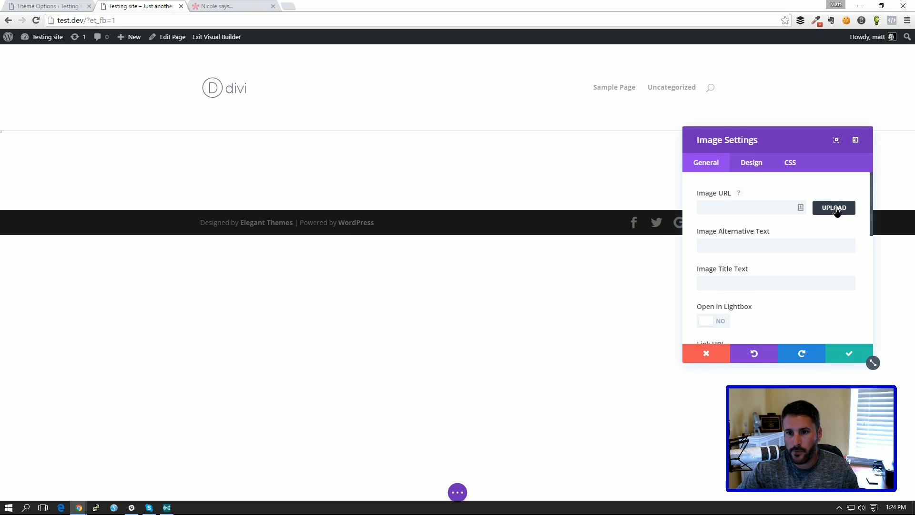
click(832, 207)
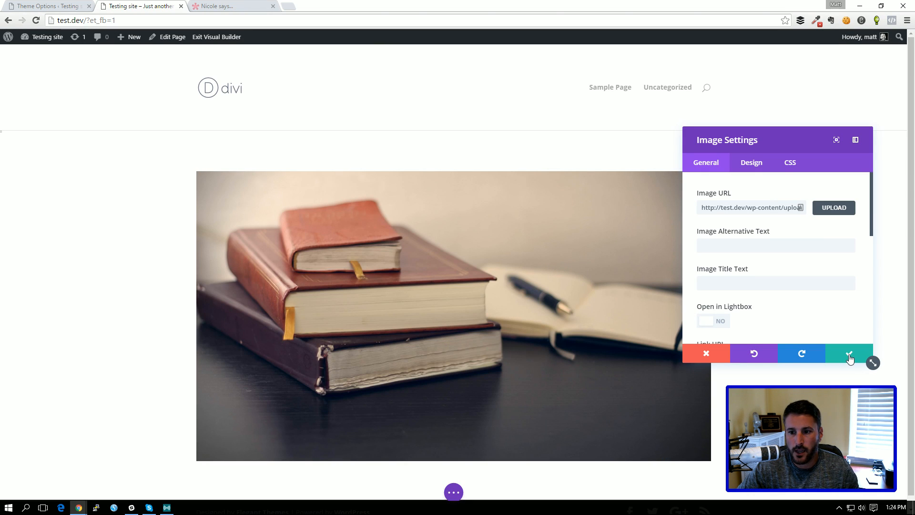
click(850, 354)
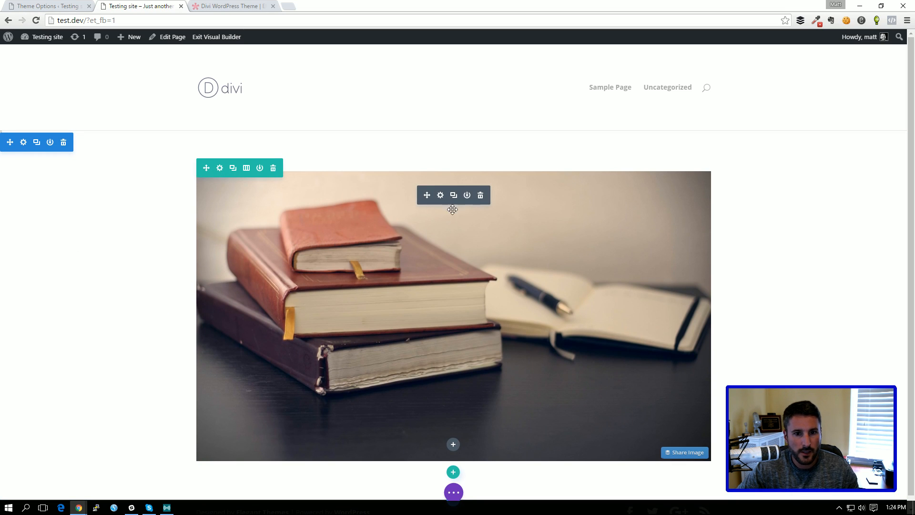
- Enable Make This Row Fullwidth for the books photo row
click(220, 168)
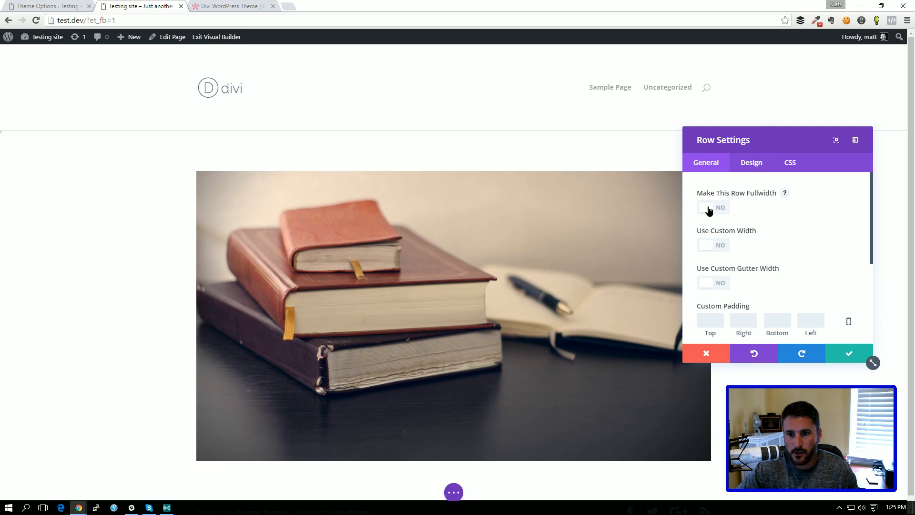
scroll(down, 3)
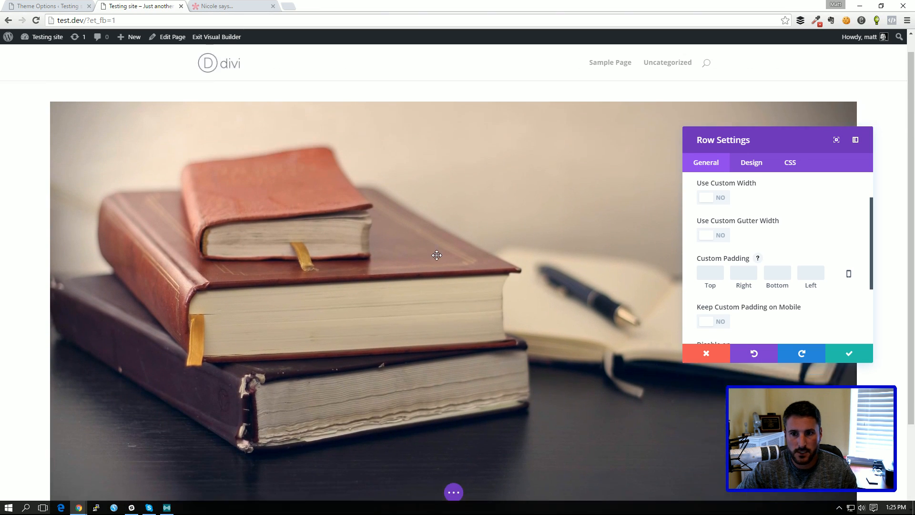
scroll(down, 3)
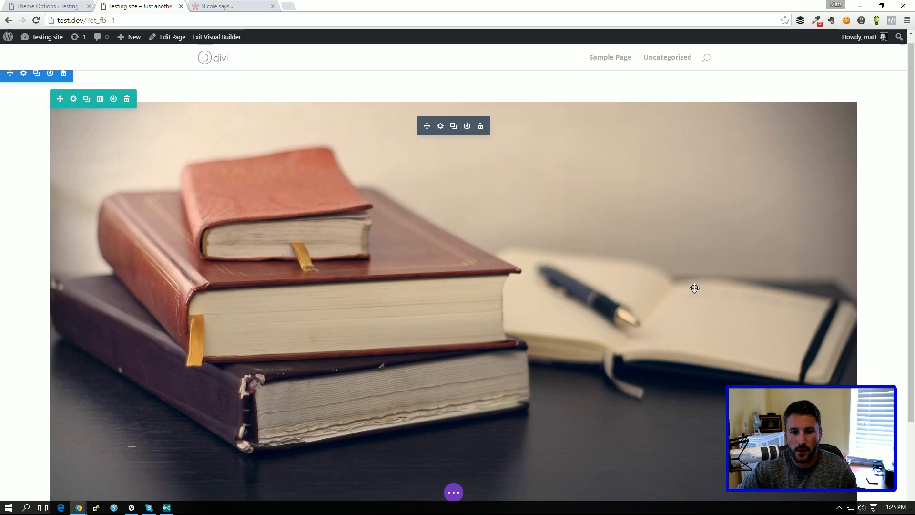
- Look through the image module's settings and close them without changes
click(440, 125)
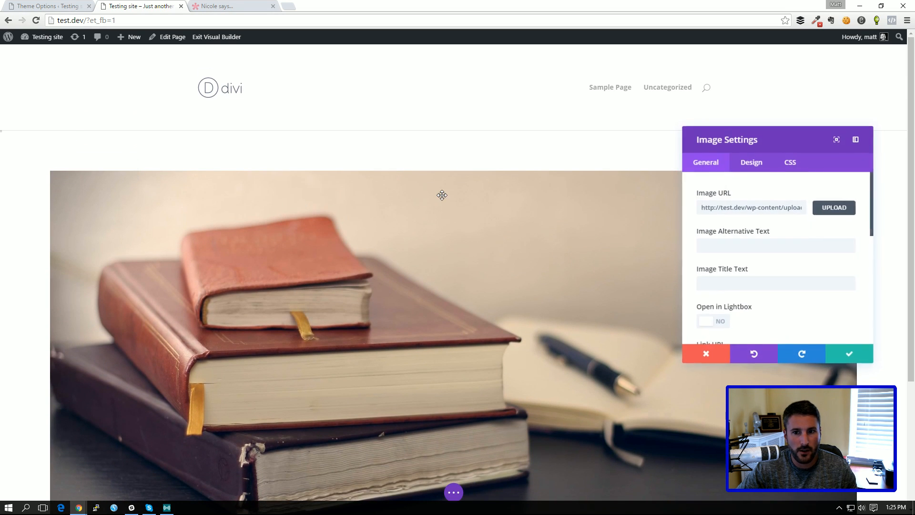
scroll(down, 3)
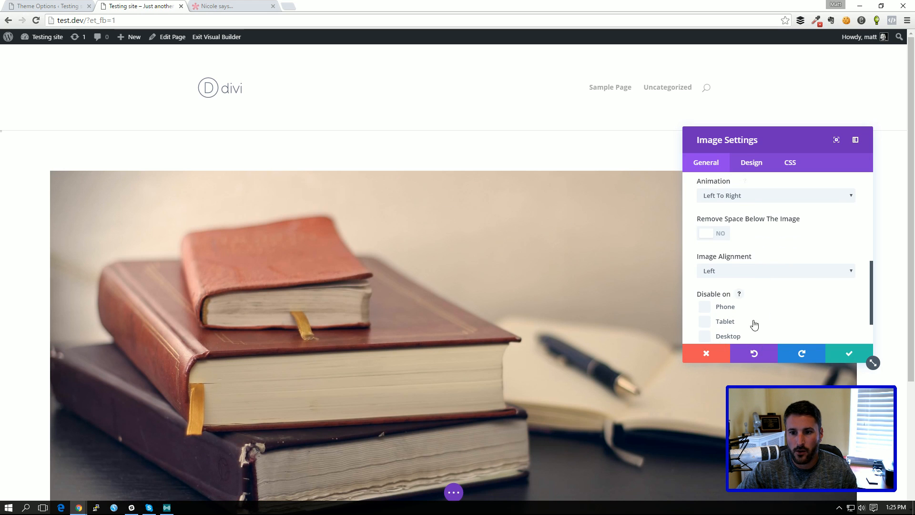
scroll(down, 3)
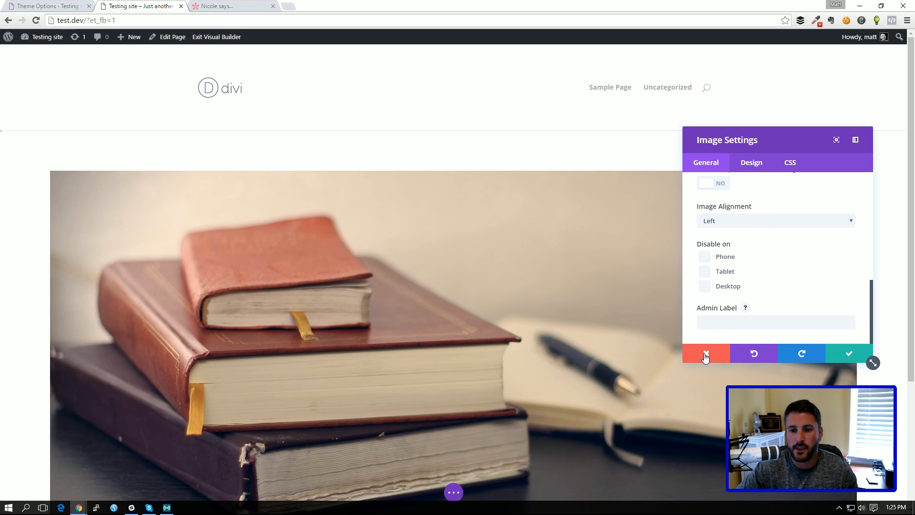
click(705, 354)
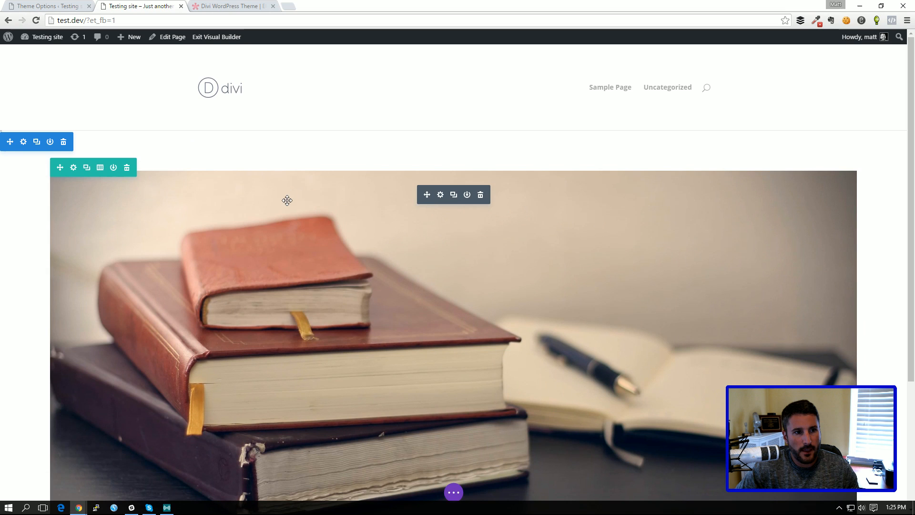
- Scroll below the books photo and open Insert Section with Regular, Specialty and Fullwidth types
scroll(down, 3)
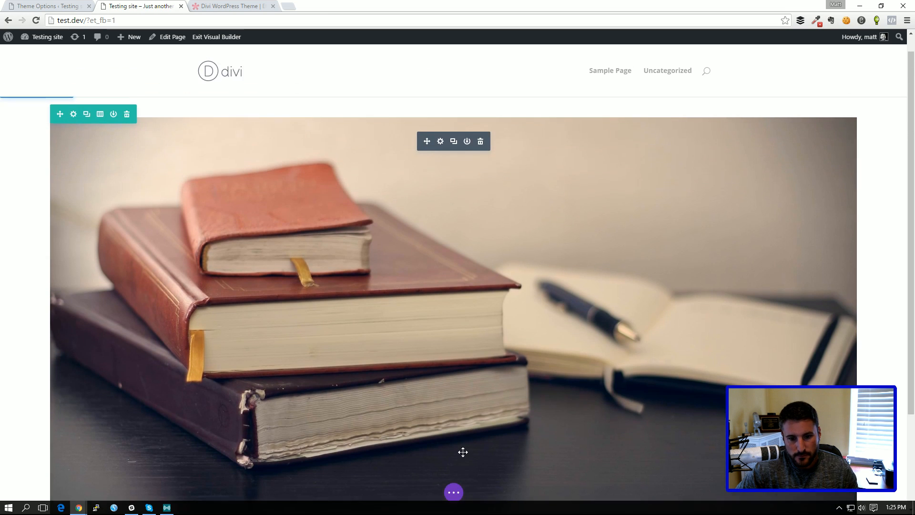
scroll(down, 3)
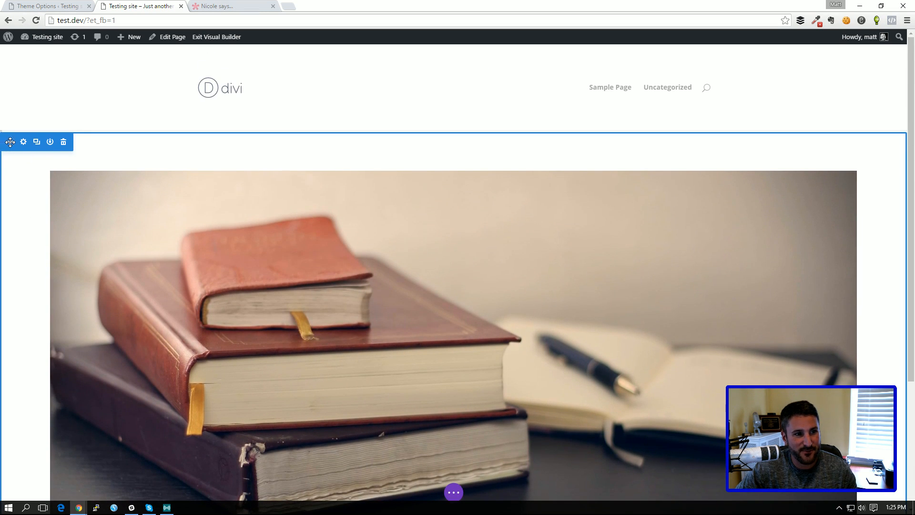
scroll(down, 3)
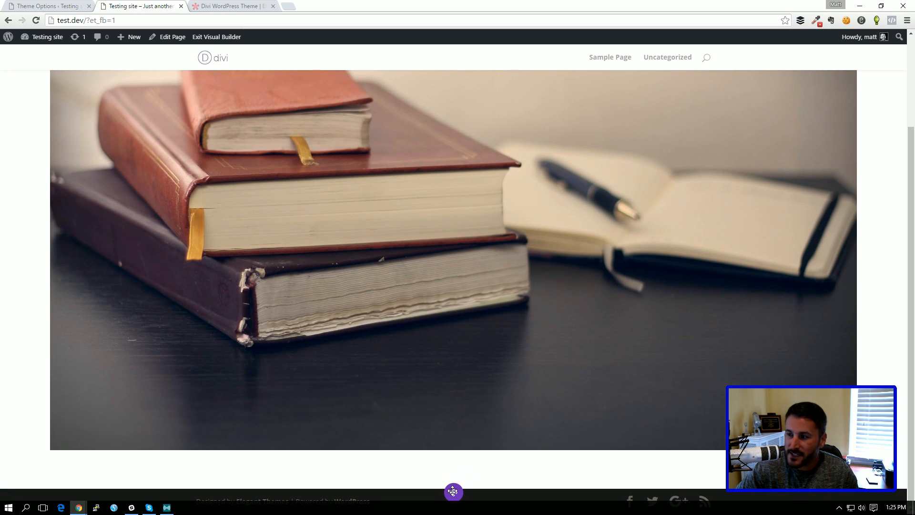
click(453, 492)
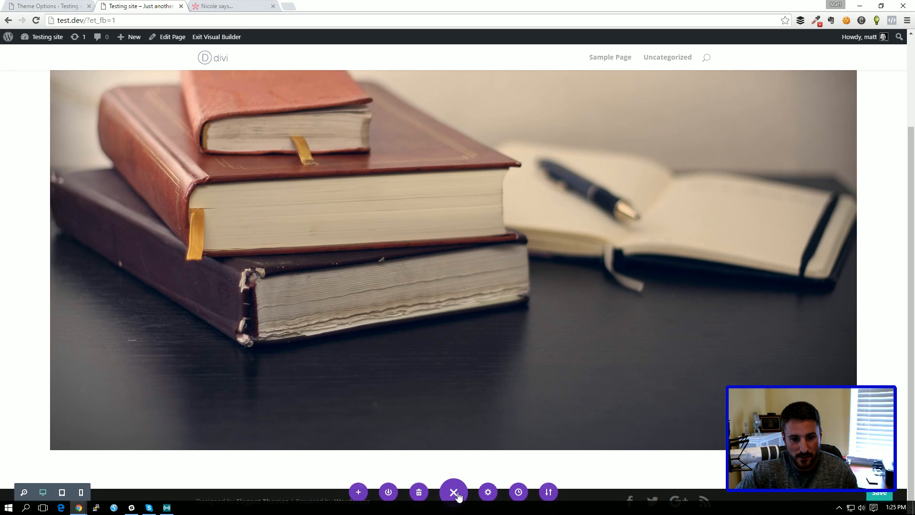
click(453, 492)
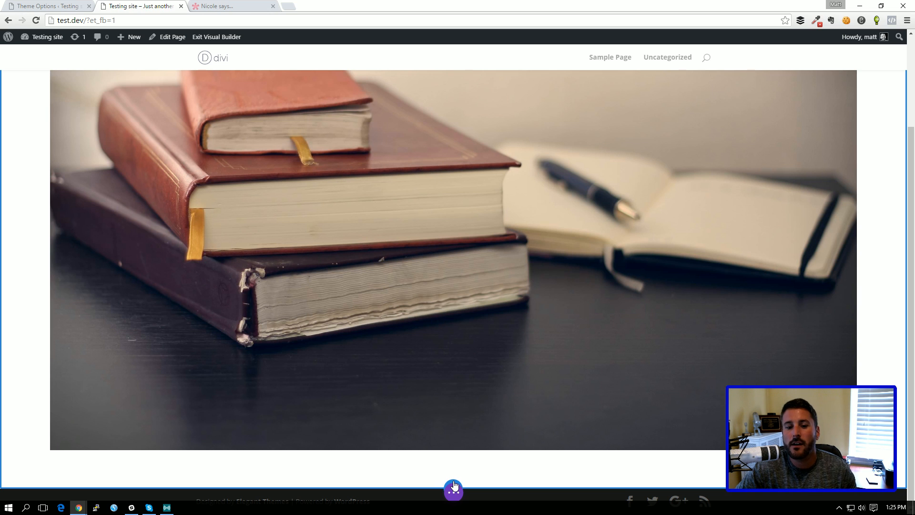
click(453, 489)
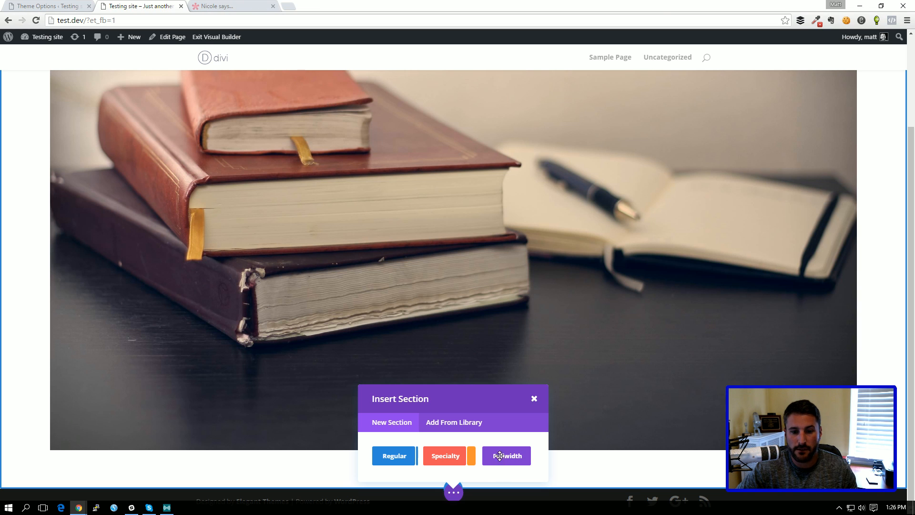
- Add a fullwidth section with a Fullwidth Image module using the stacked-books photo
click(507, 455)
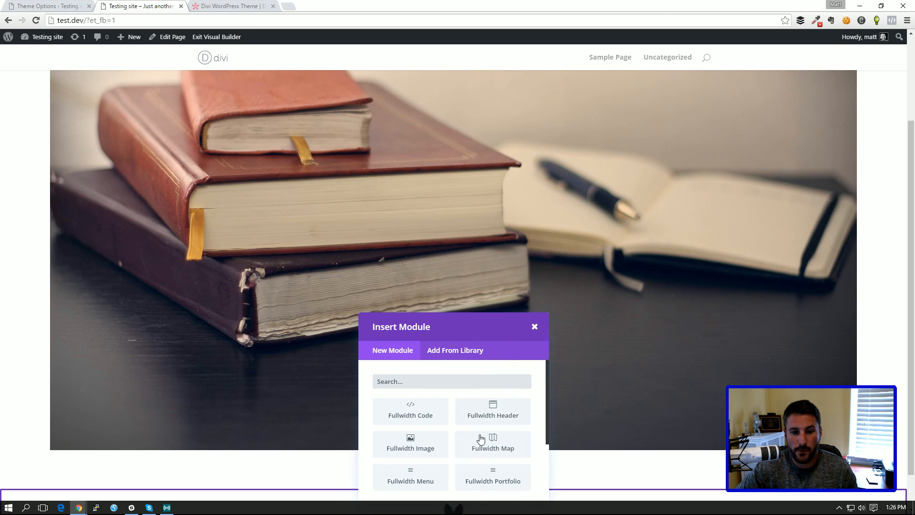
click(411, 444)
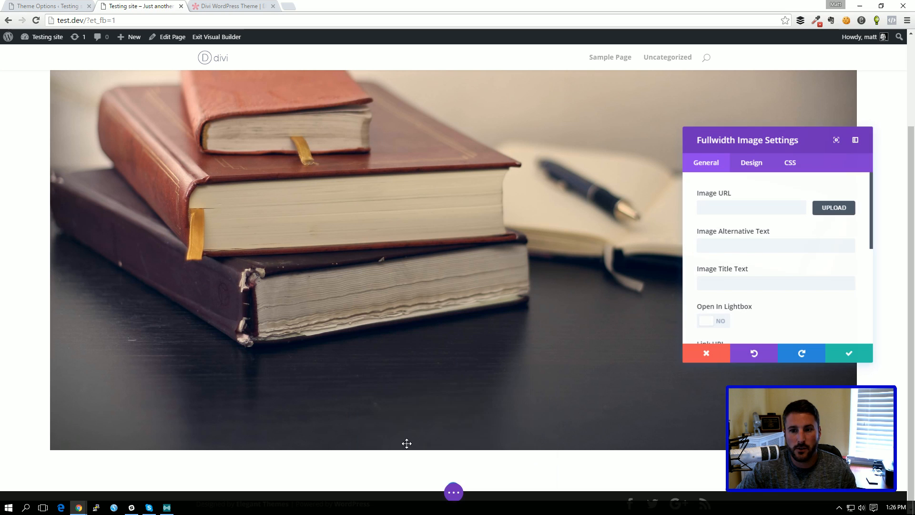
click(834, 208)
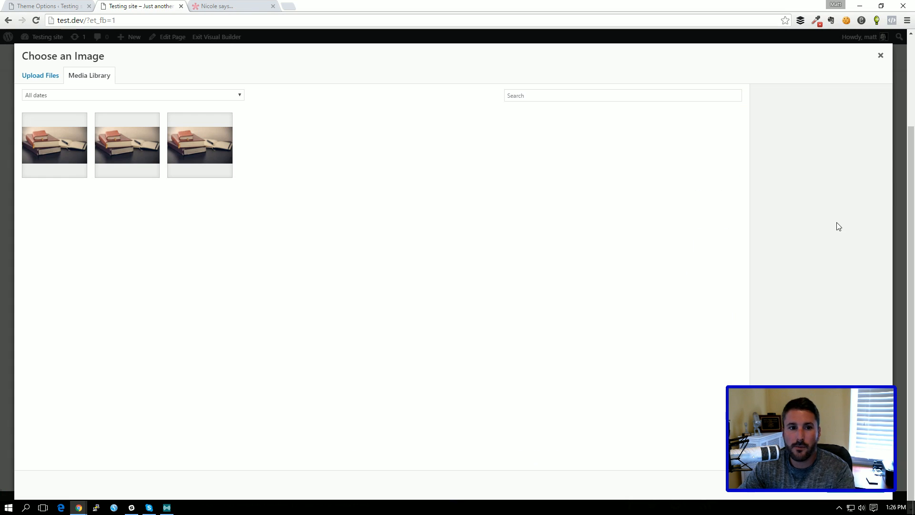
click(200, 145)
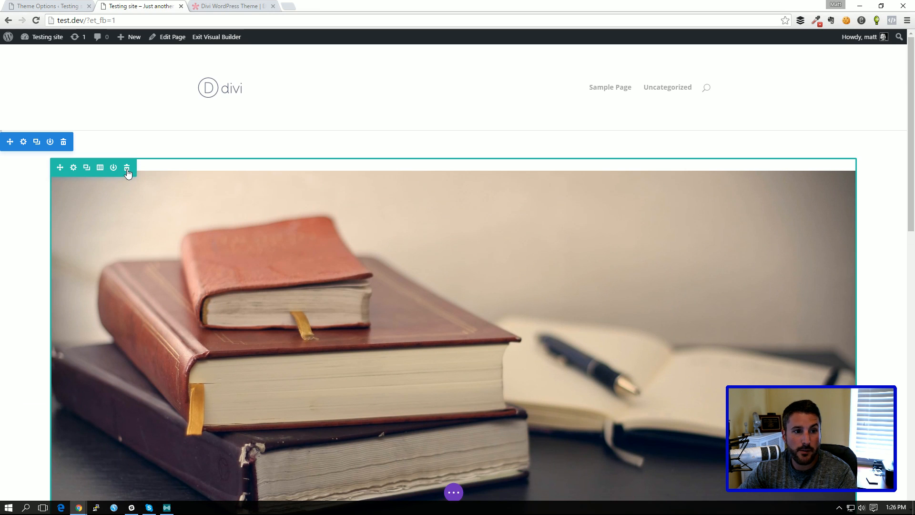
- Delete the boxed book-image row, glance at the Elegant Themes tab, then return
click(127, 167)
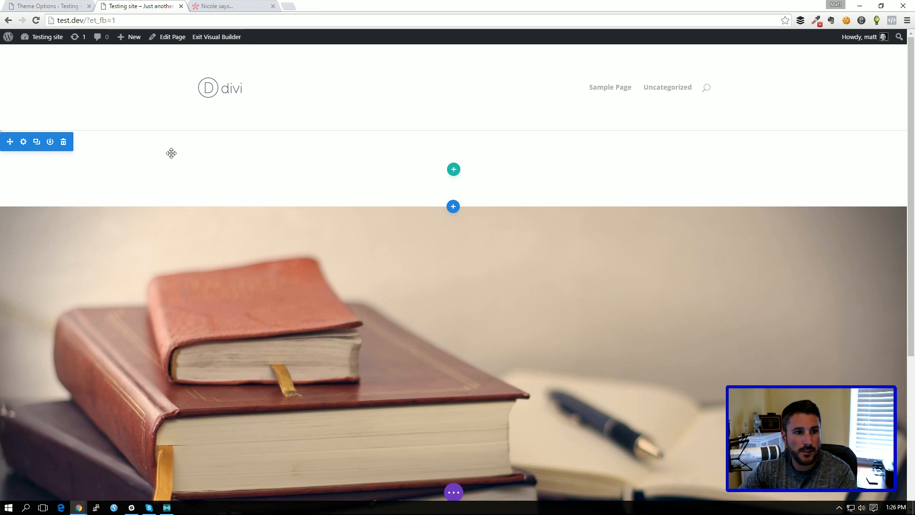
mouse_move(448, 183)
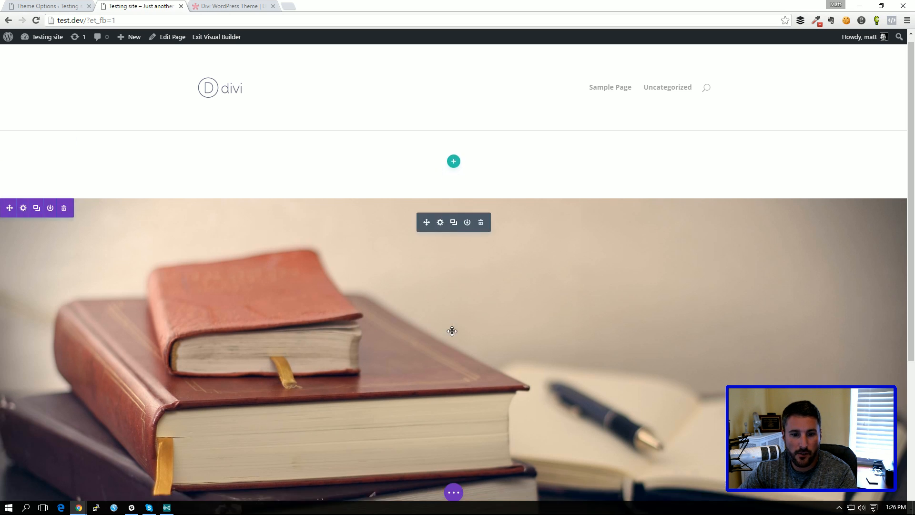
scroll(down, 3)
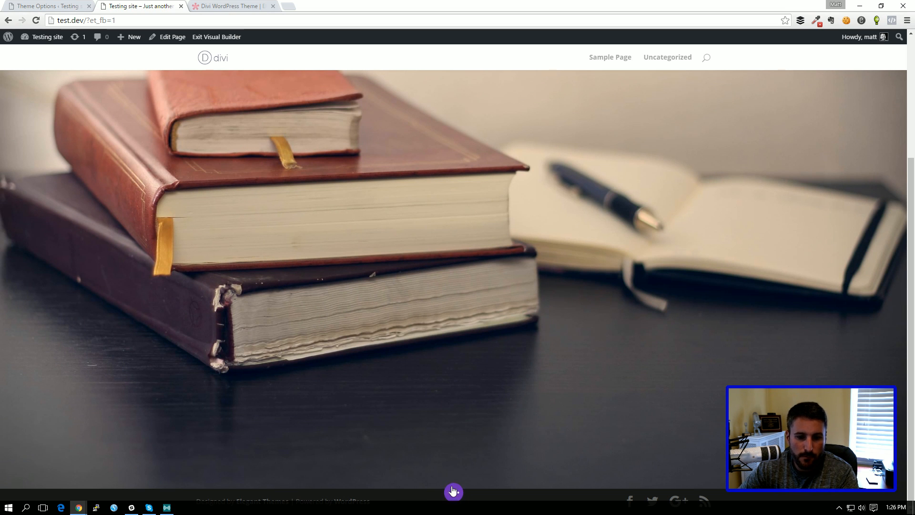
click(228, 5)
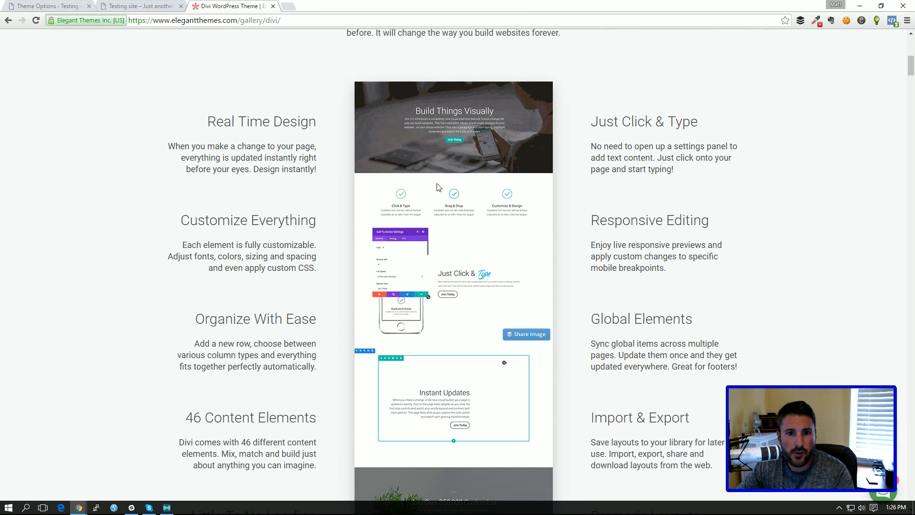
click(141, 6)
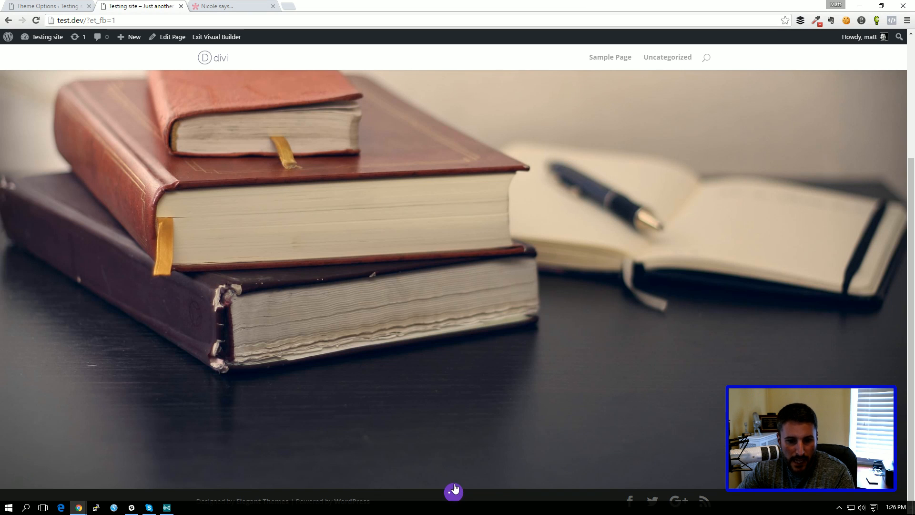
- Dismiss the fullwidth module choices without adding one, then delete the Fullwidth Image module
click(453, 489)
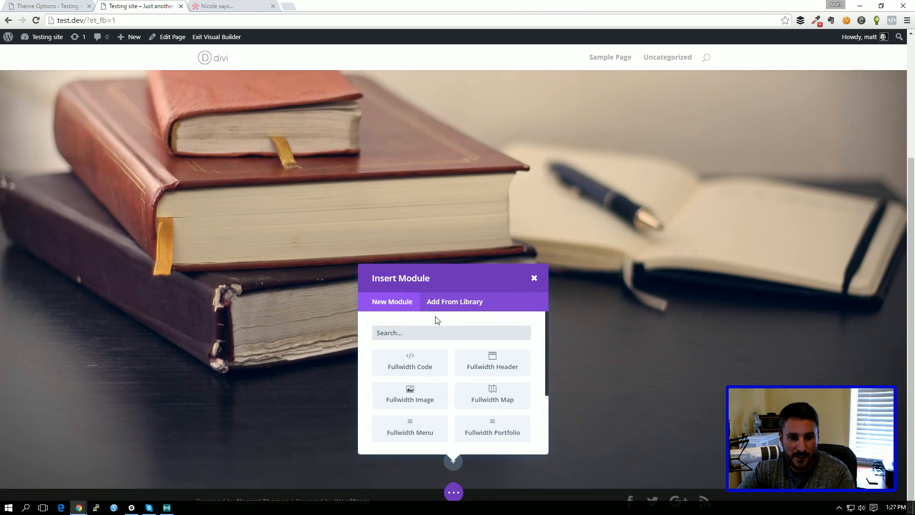
scroll(down, 3)
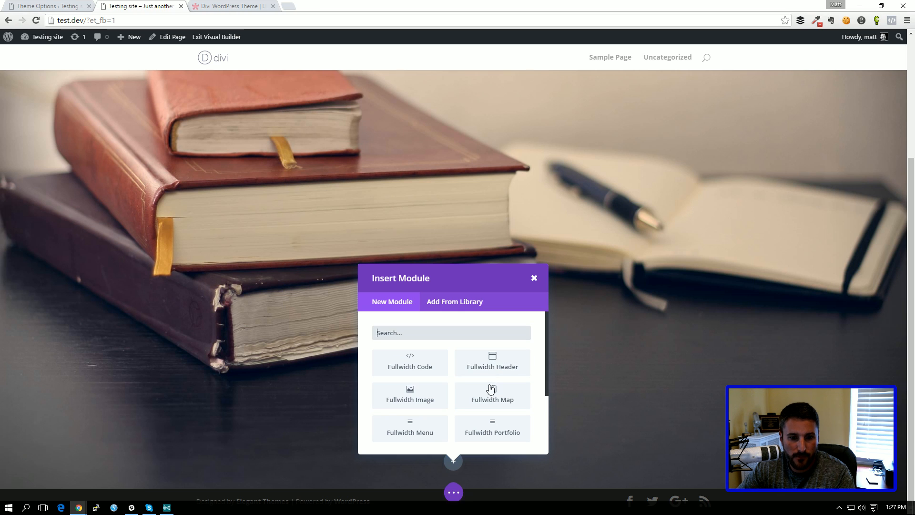
click(533, 278)
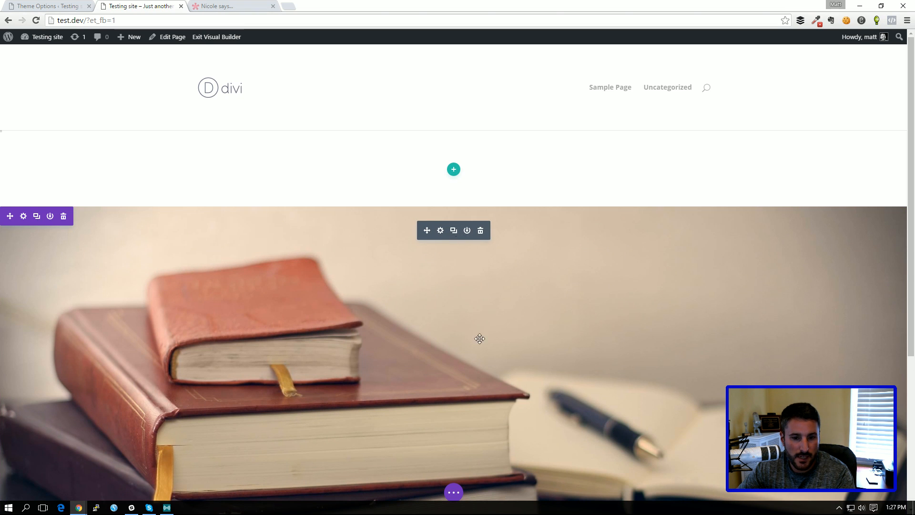
scroll(down, 3)
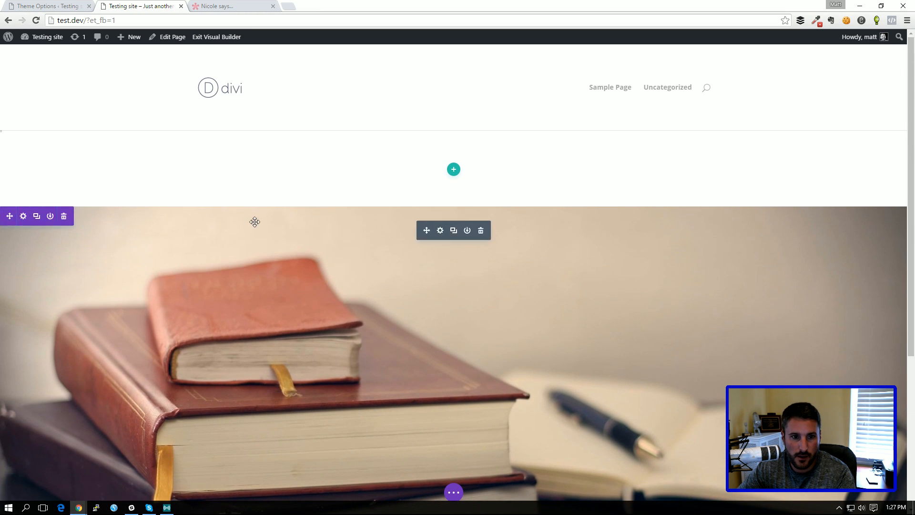
scroll(down, 3)
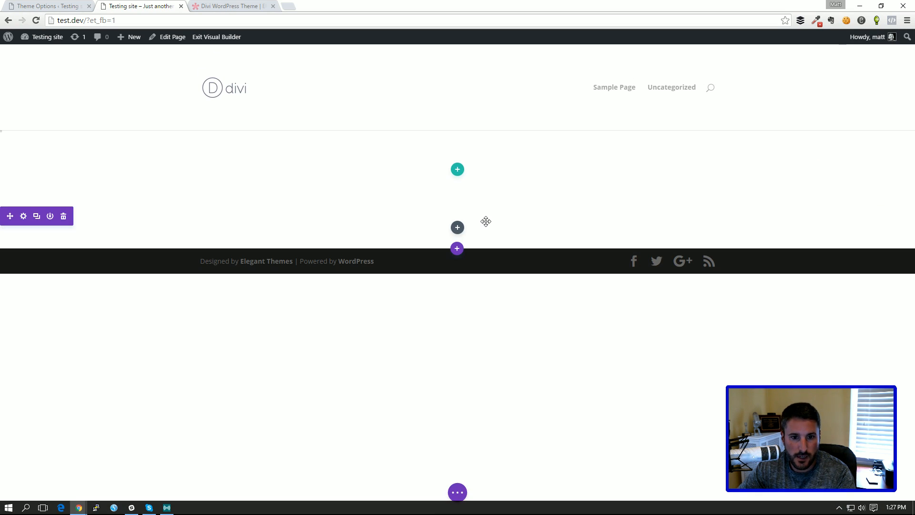
- Upload the stacked-books photo as Background Image in the top section's settings and save
click(23, 216)
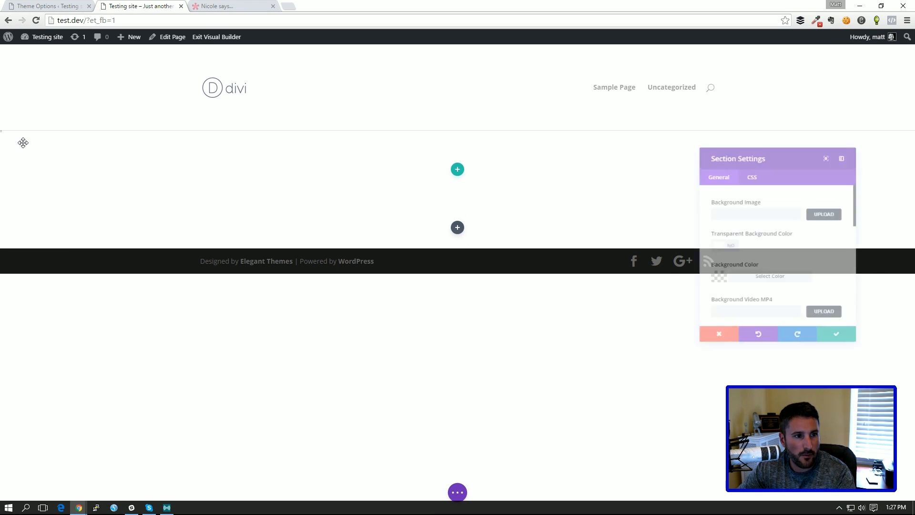
click(824, 213)
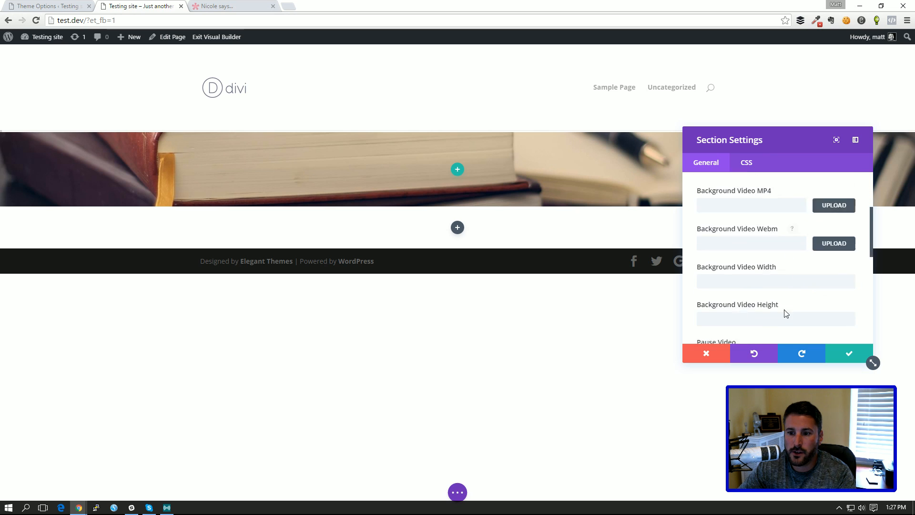
click(705, 354)
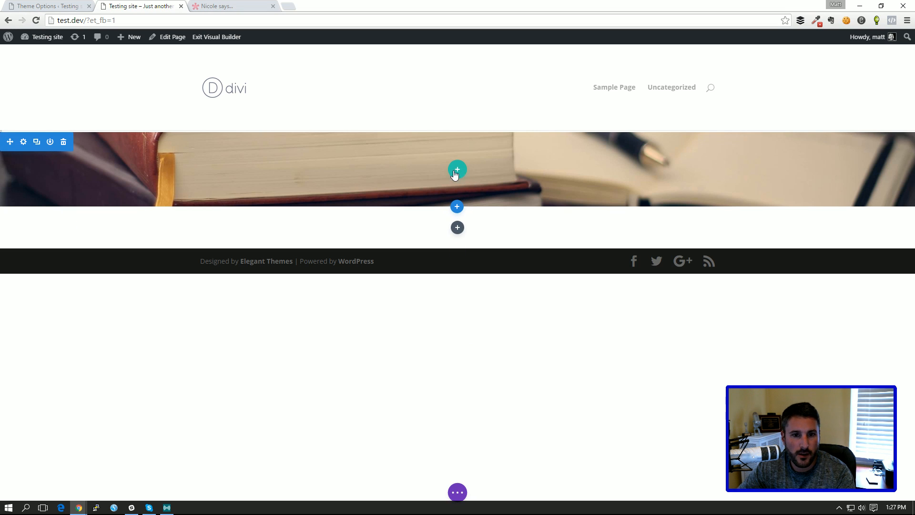
- Add a single-column row with a Text module to the book-background section
click(457, 170)
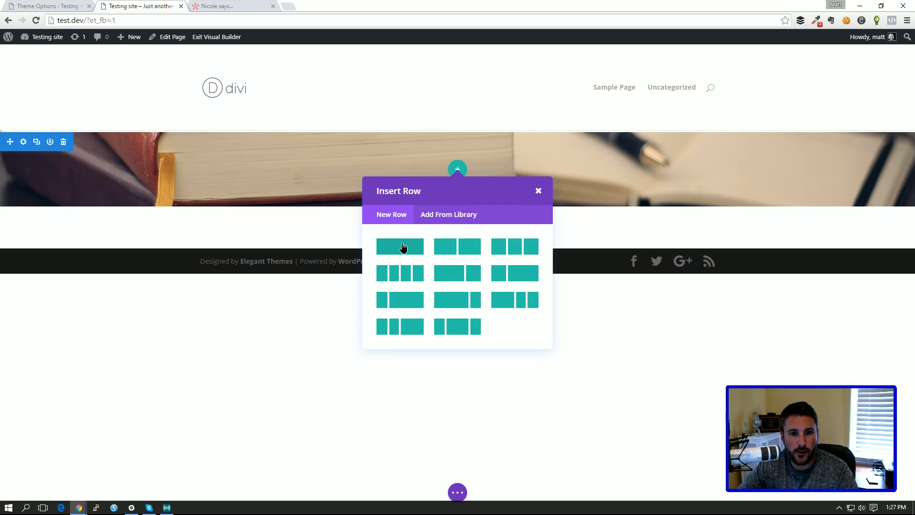
click(400, 246)
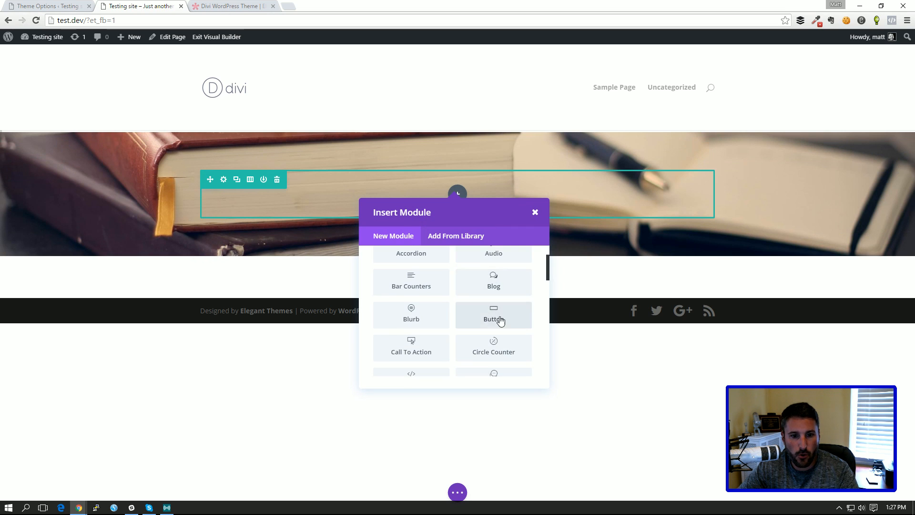
scroll(down, 3)
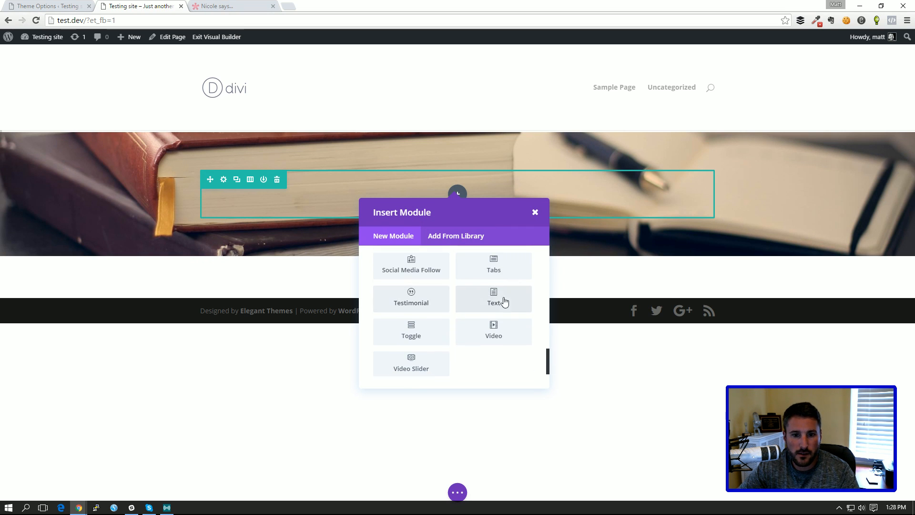
click(493, 299)
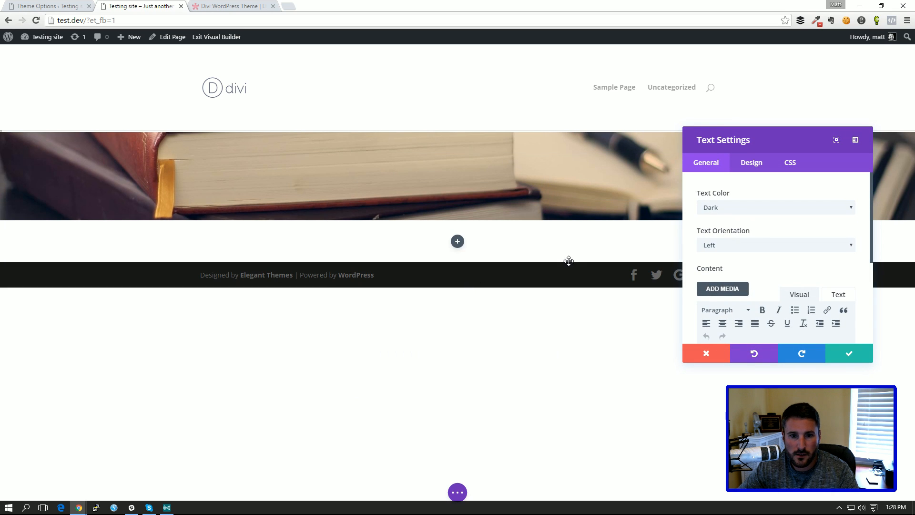
scroll(down, 3)
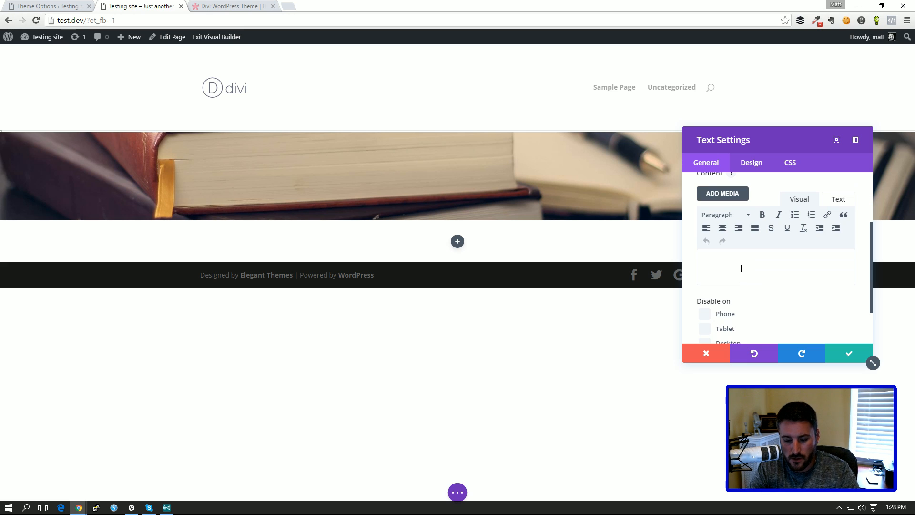
- Type 'This is my hero section!' and format it as Heading 1
text(This is my h)
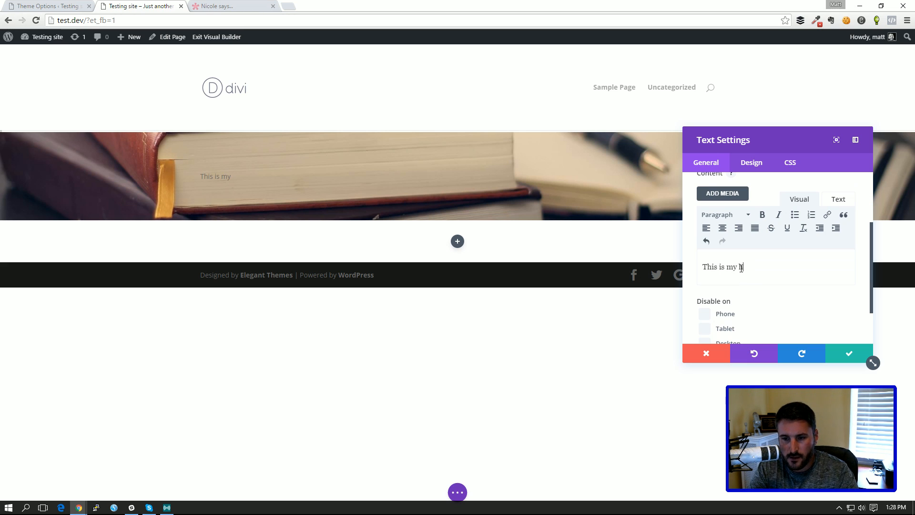
text(hero section)
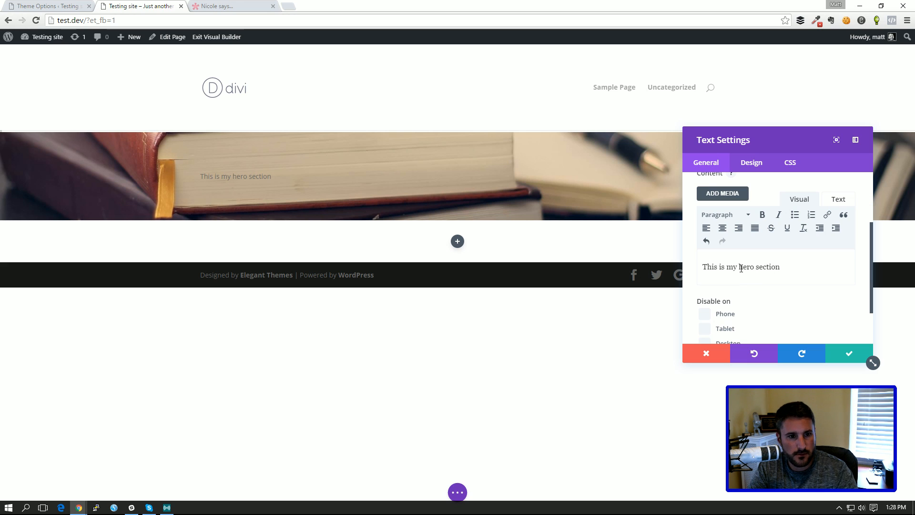
text(!)
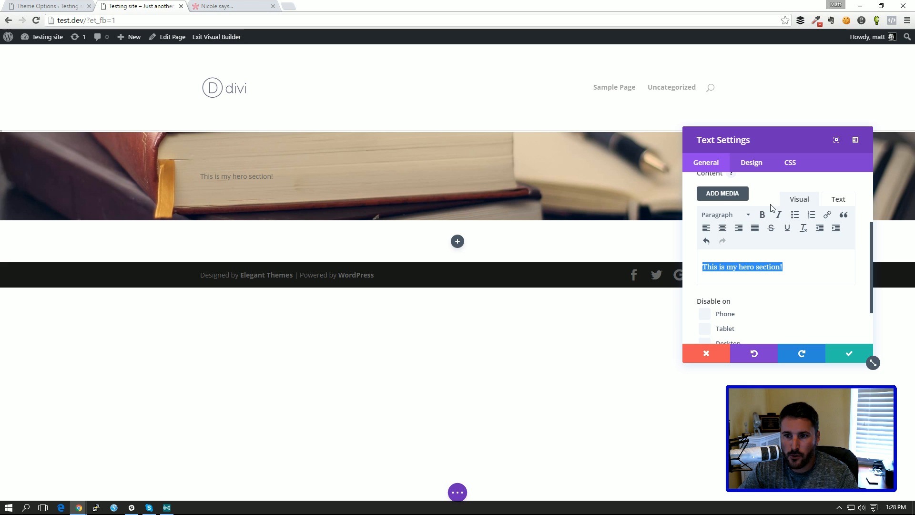
click(726, 214)
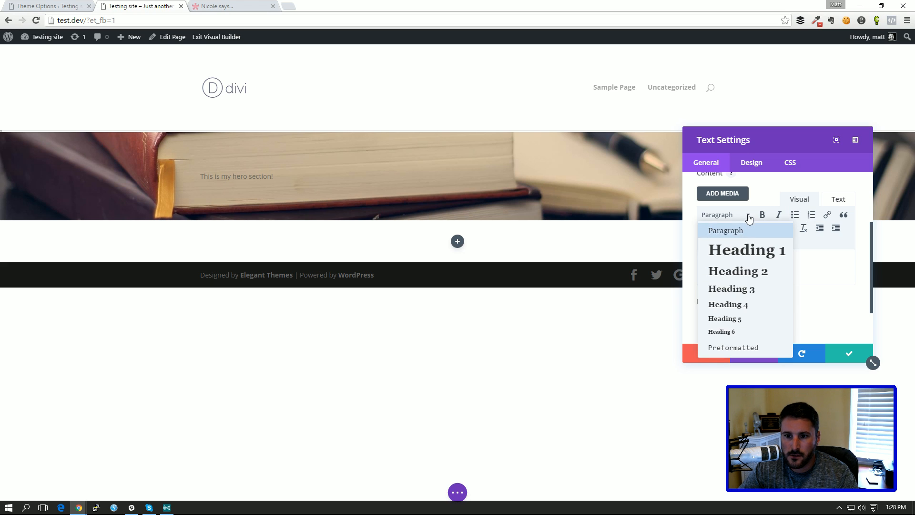
click(746, 250)
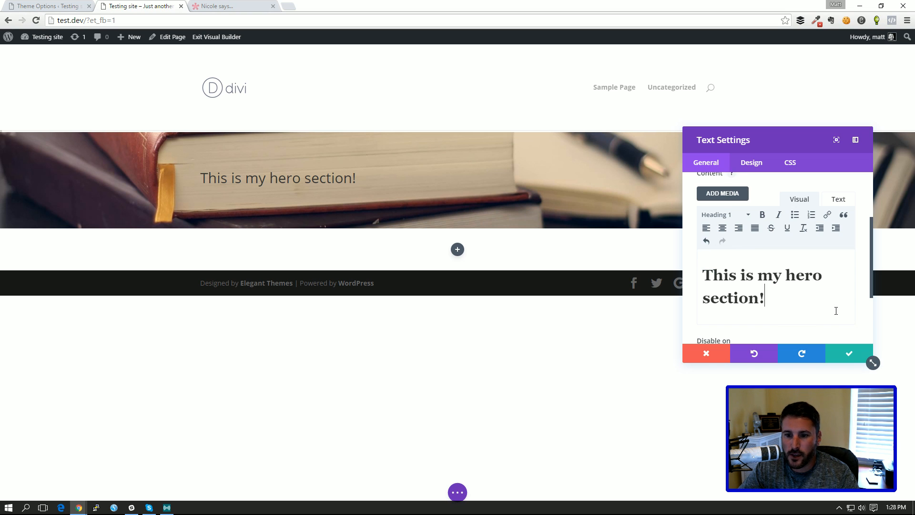
- Close the hero Text Settings and drag the font size slider up to enlarge the hero heading
click(231, 6)
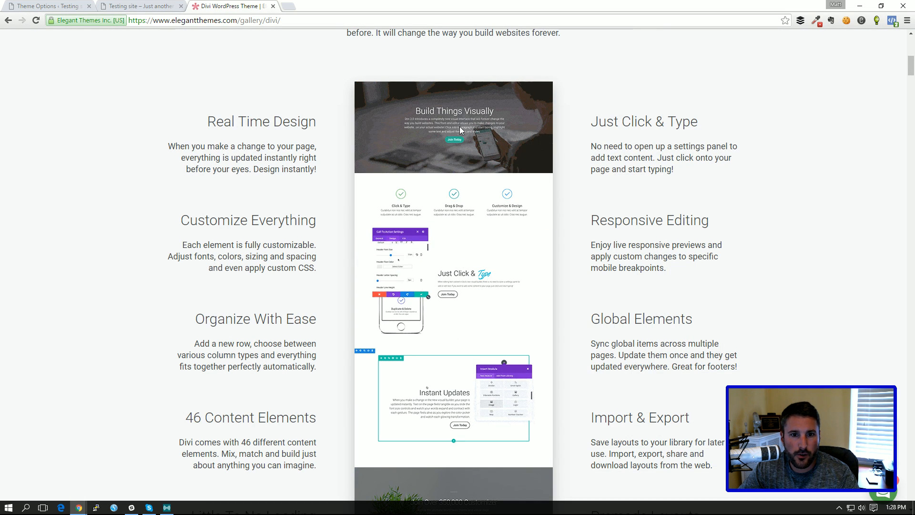
click(141, 6)
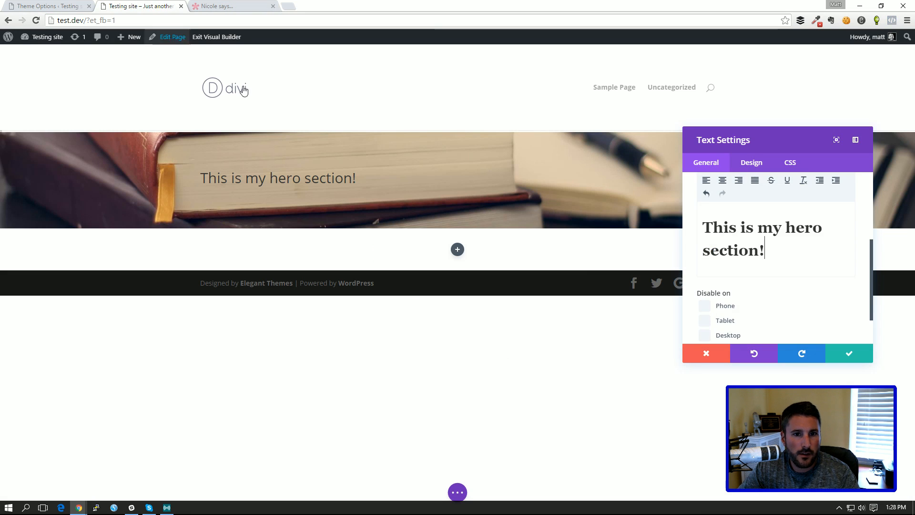
click(848, 353)
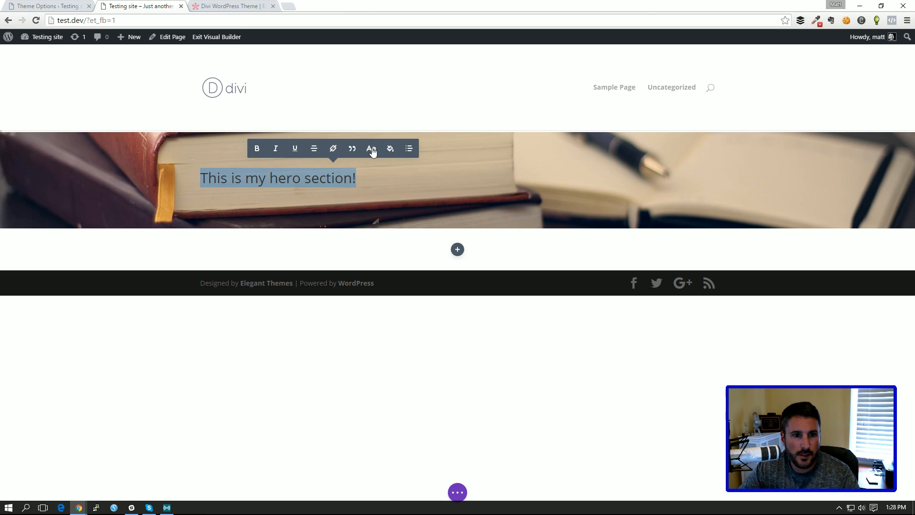
click(371, 148)
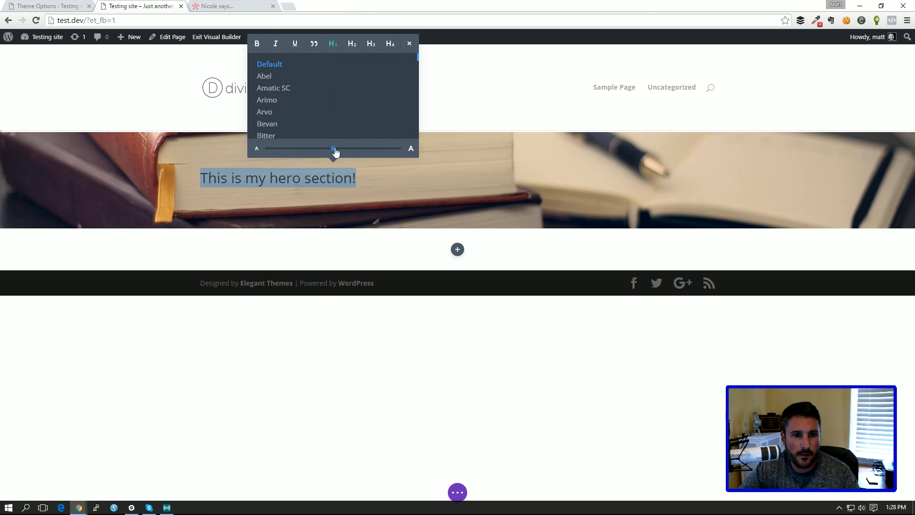
drag(333, 148, 398, 148)
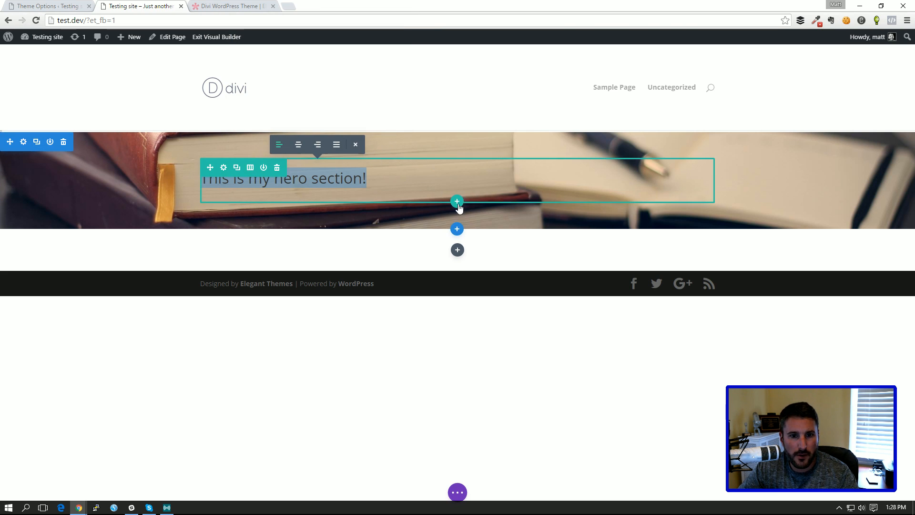
- Cancel the row layout choices and adjust the book-image hero section's height
click(457, 200)
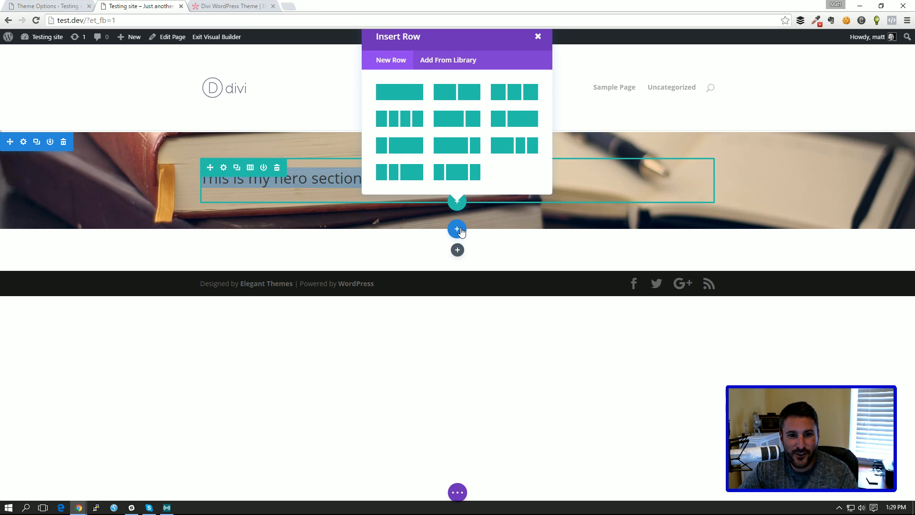
click(537, 36)
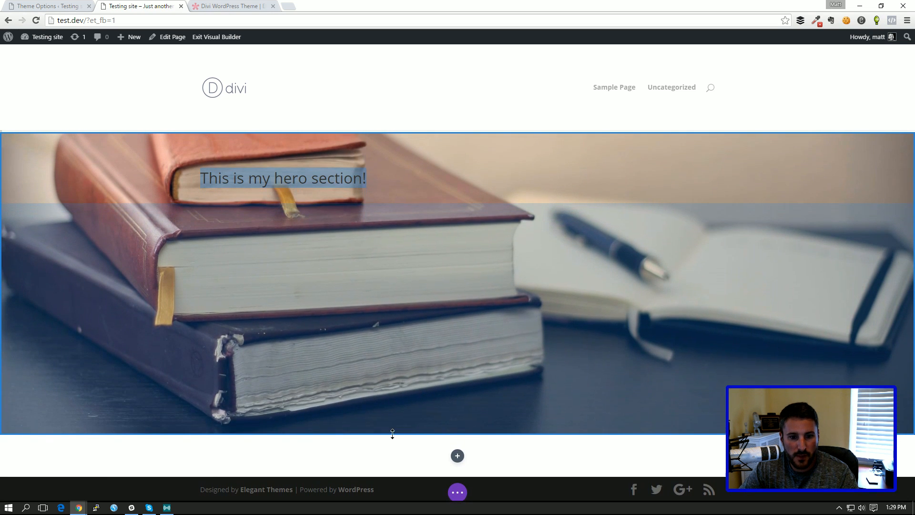
mouse_move(318, 218)
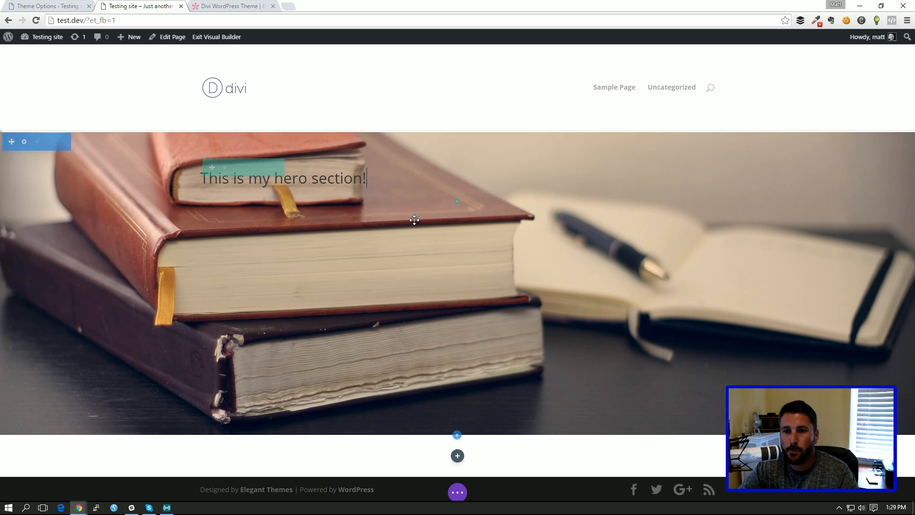
click(283, 178)
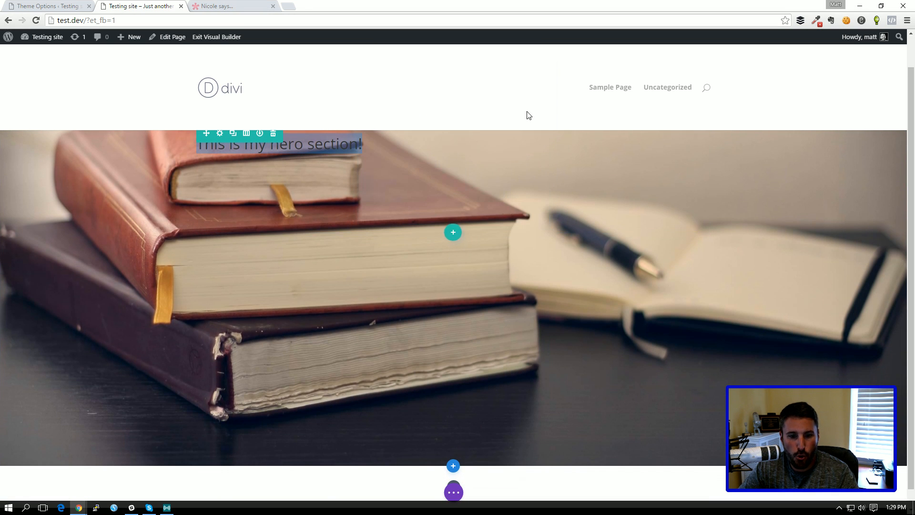
- Add a regular section with an empty row below the hero
click(453, 465)
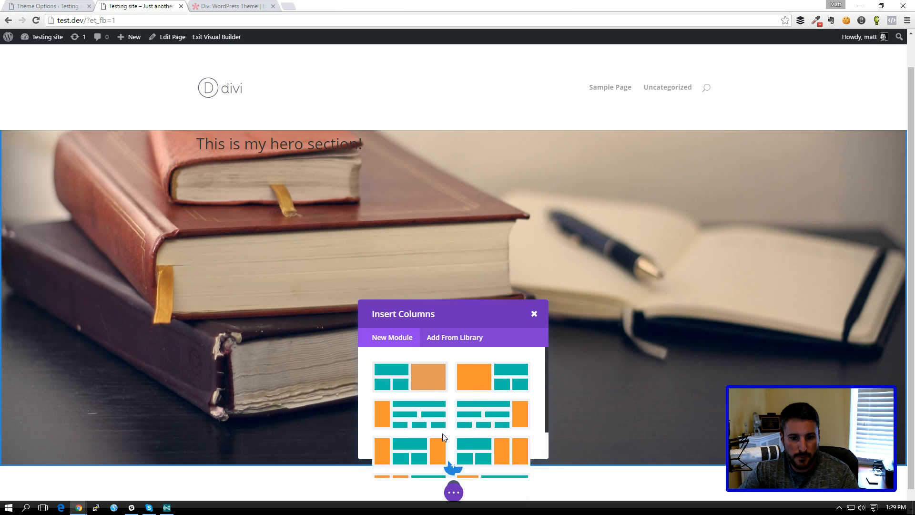
scroll(down, 3)
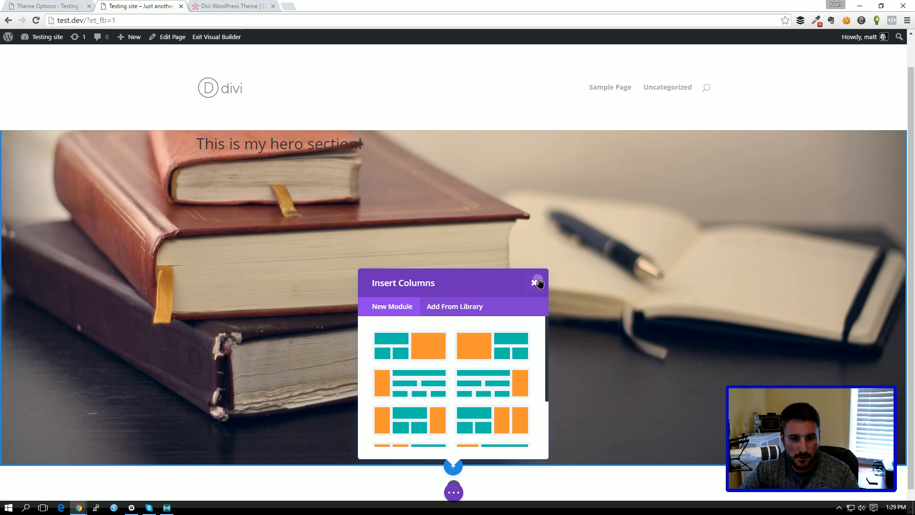
click(532, 283)
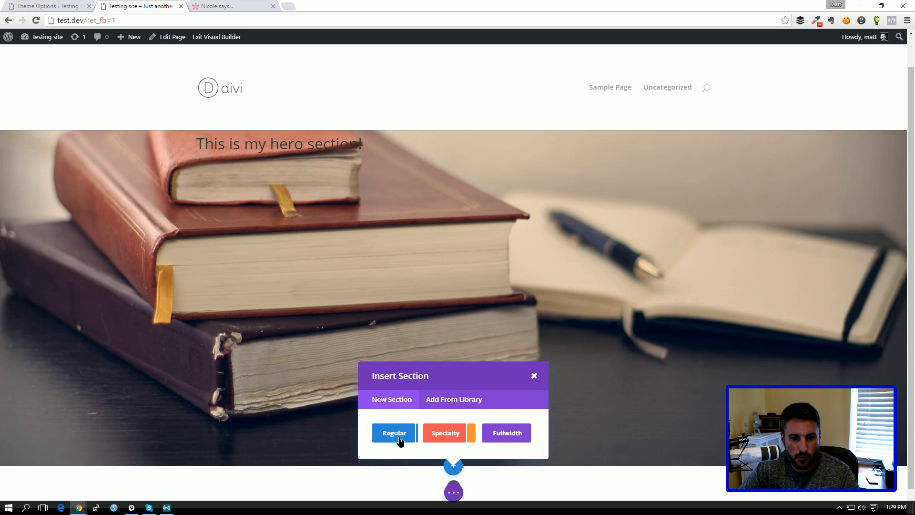
click(393, 433)
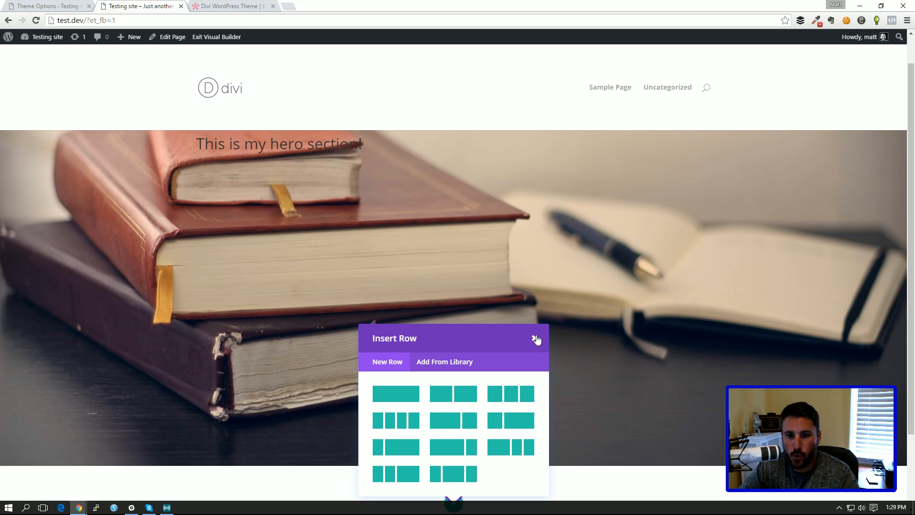
click(535, 339)
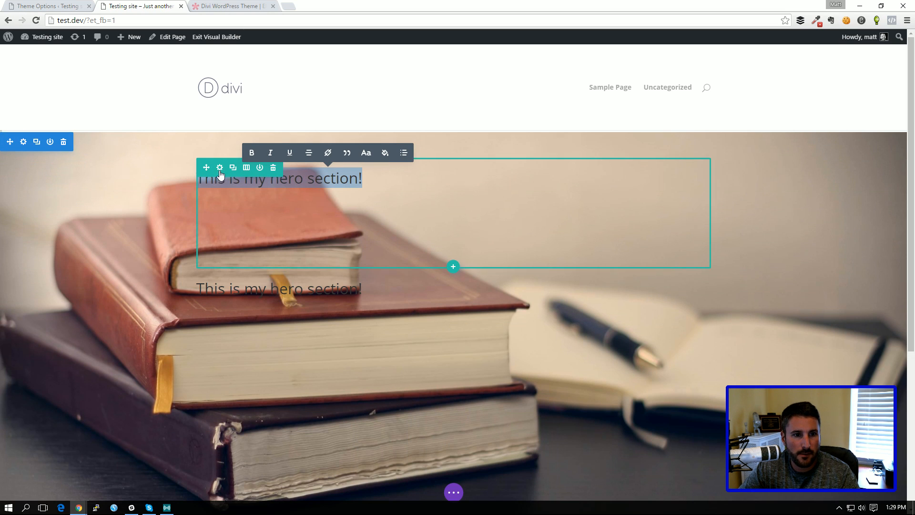
click(308, 153)
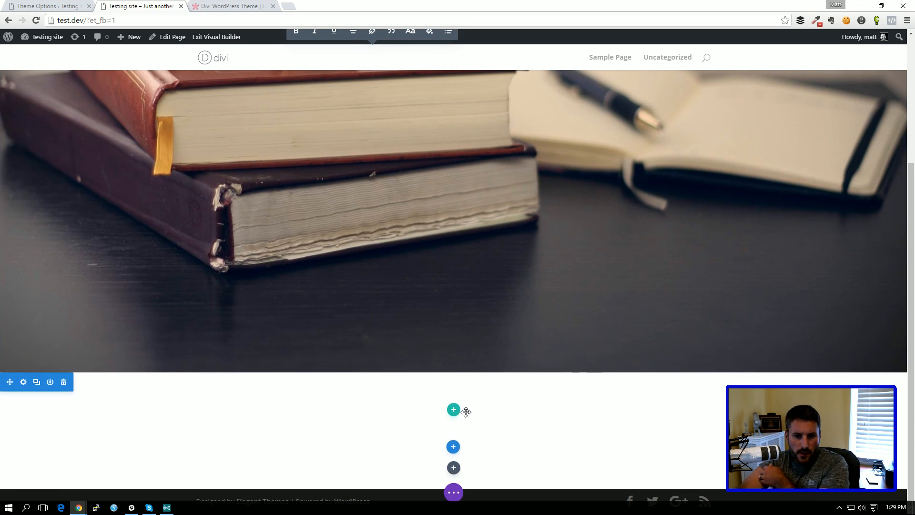
- Add a three-column row to the new section
click(453, 410)
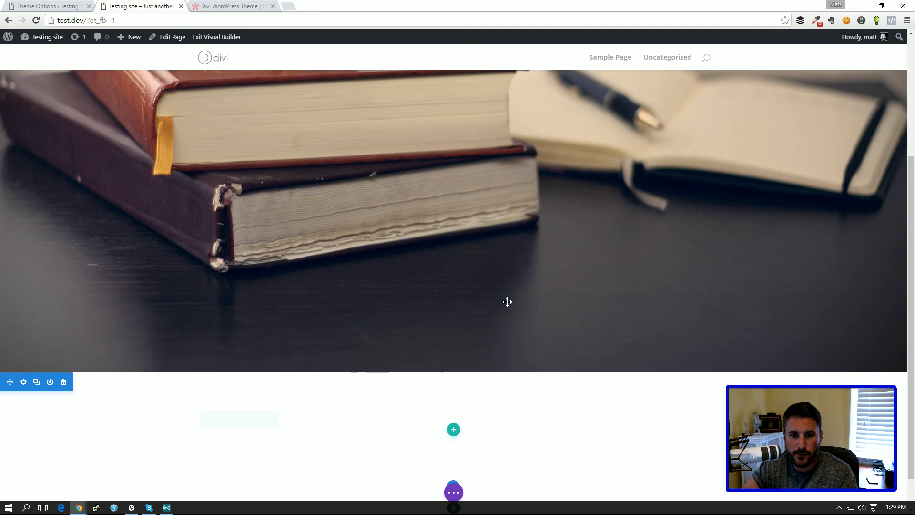
click(453, 429)
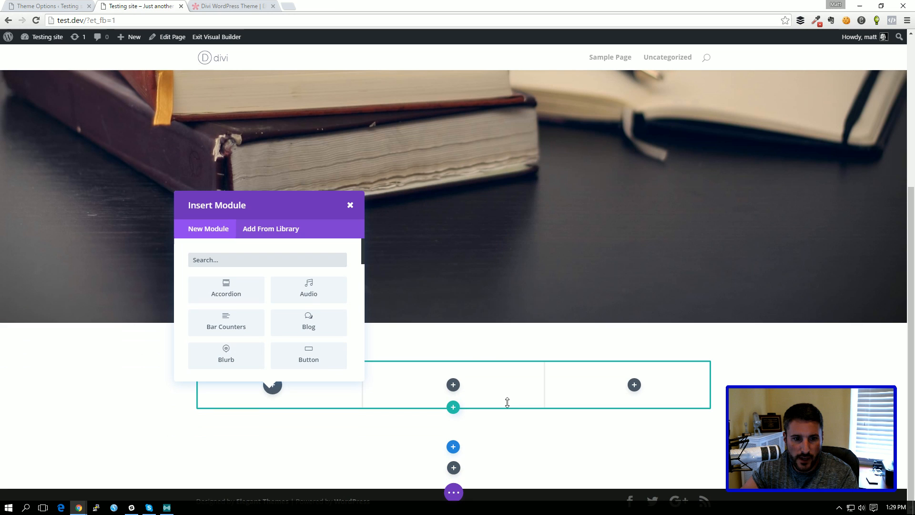
click(350, 205)
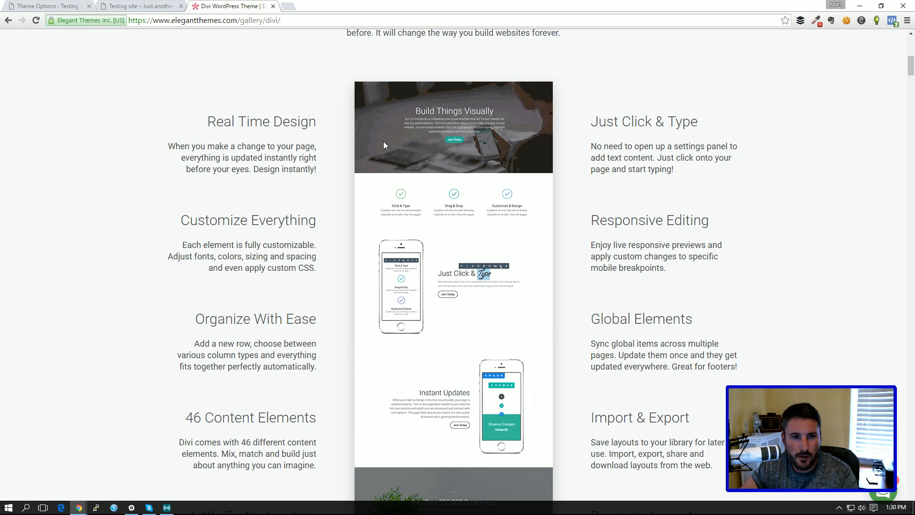
click(140, 5)
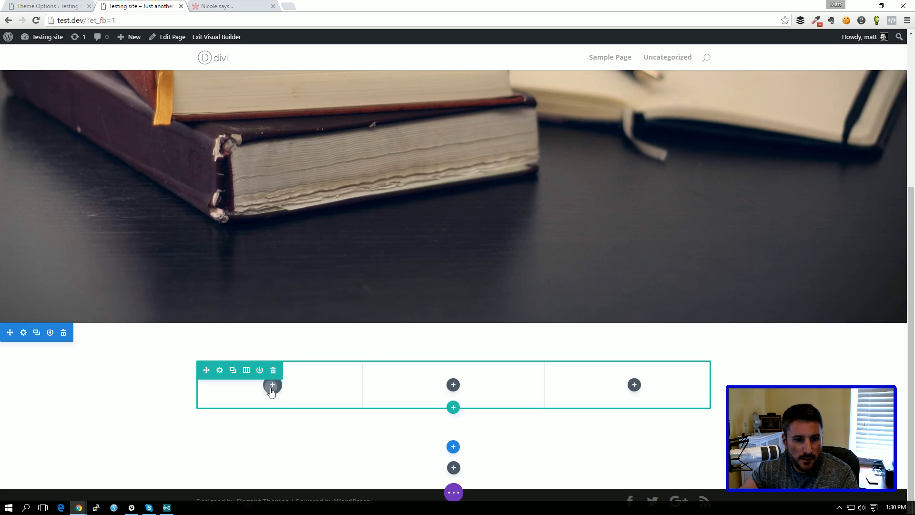
- Add a text module reading 'Service one' to the first column and save it
click(272, 384)
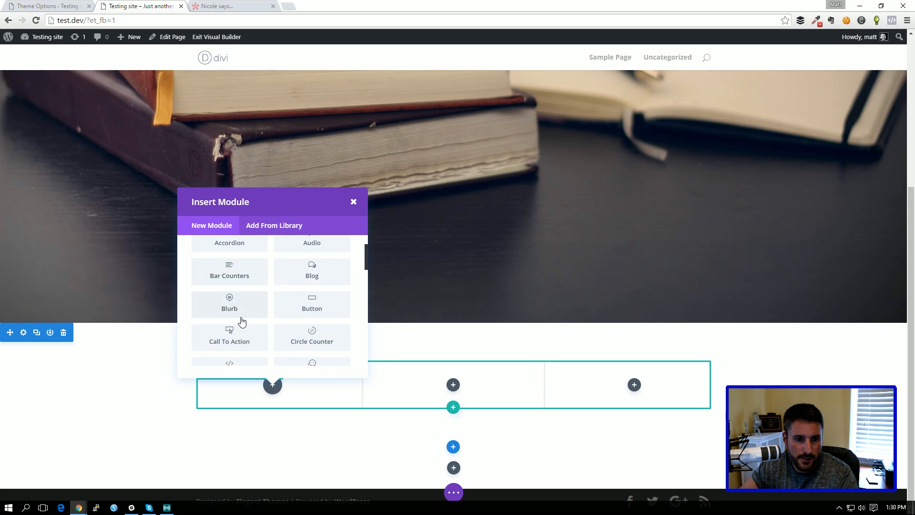
scroll(down, 3)
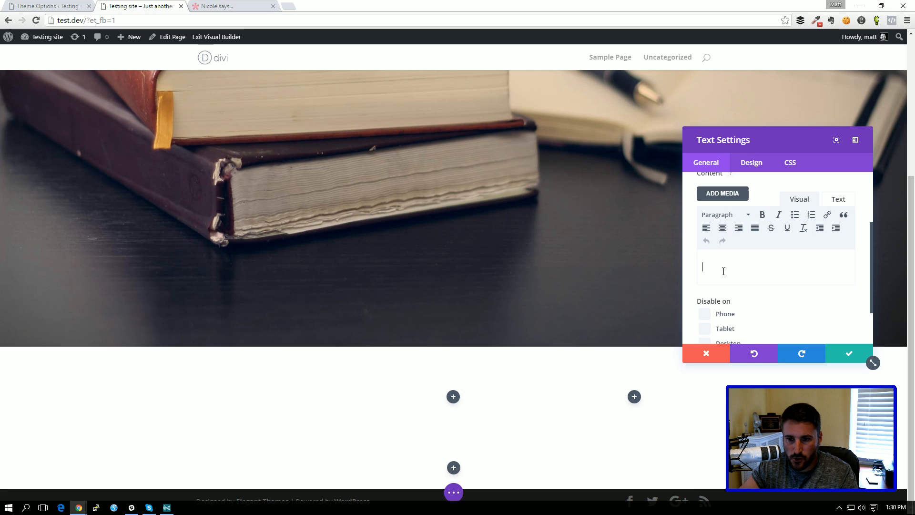
text(Service)
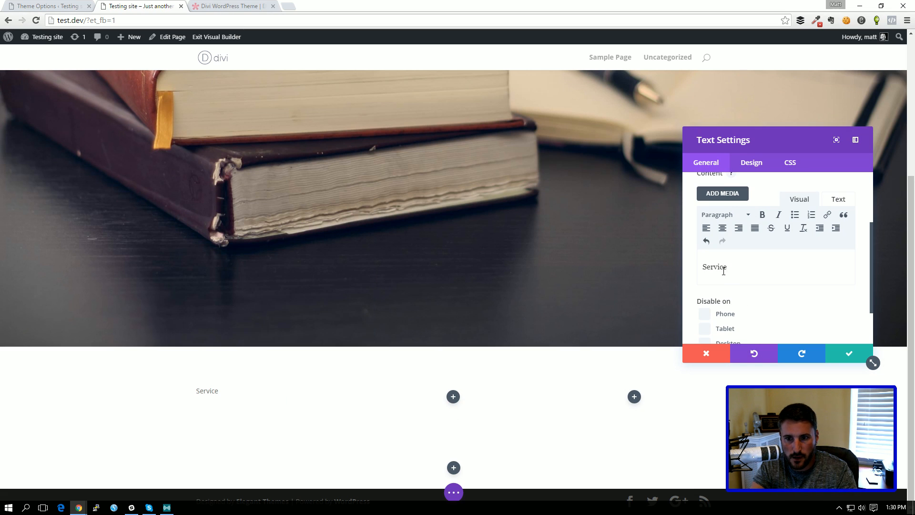
text(one)
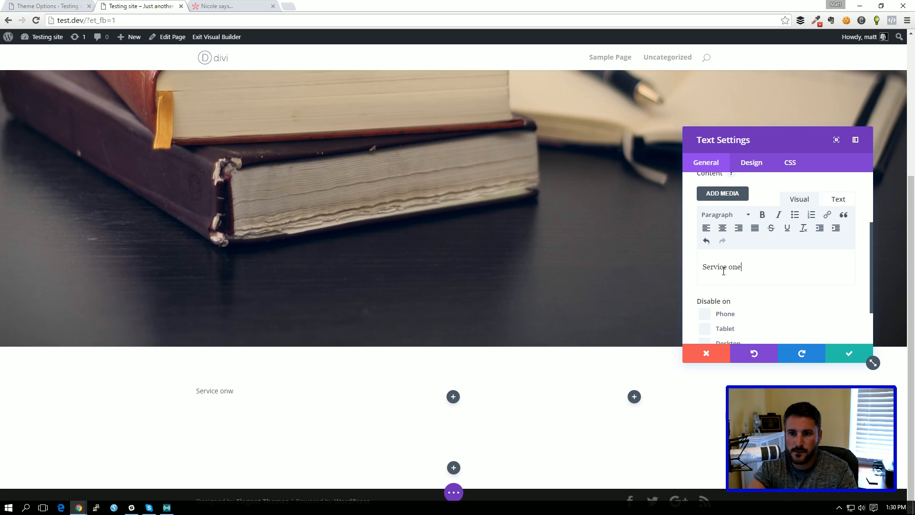
click(848, 354)
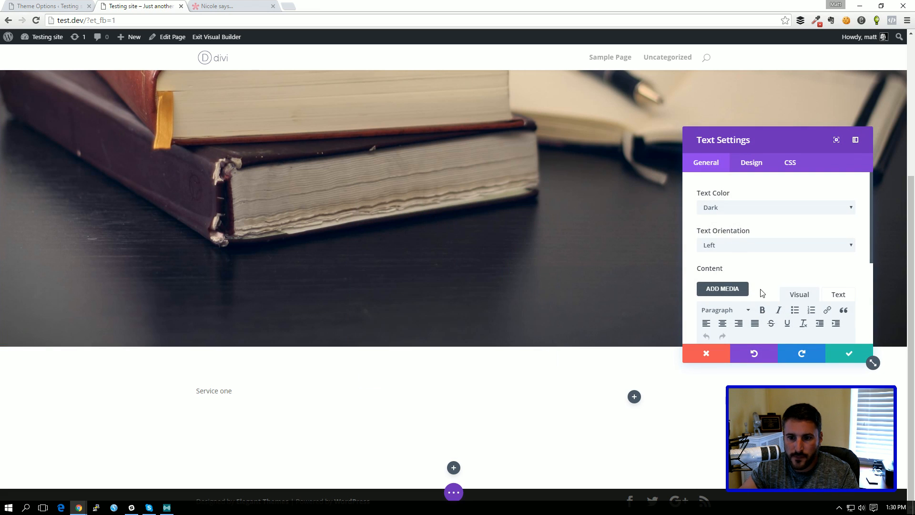
- Enter the remaining titles, including 'SErvice 3', and make titles two and three larger headings
text(Service two)
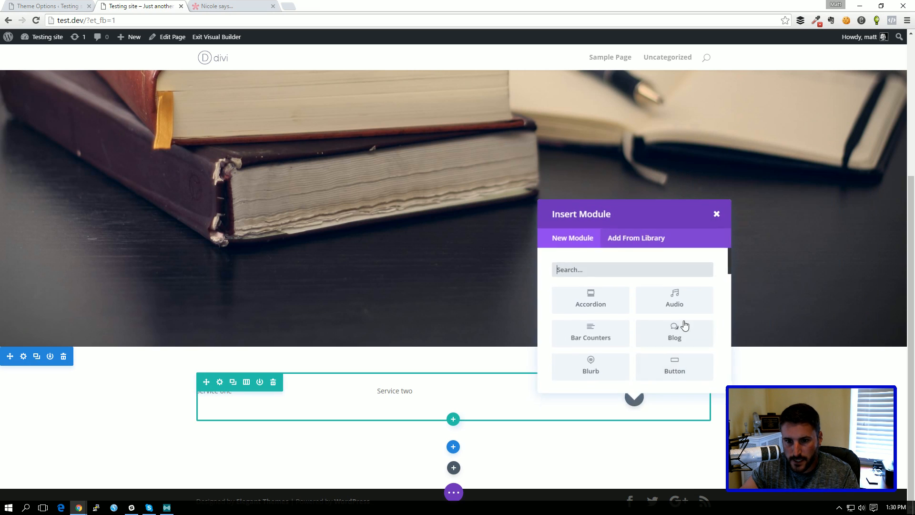
text(test)
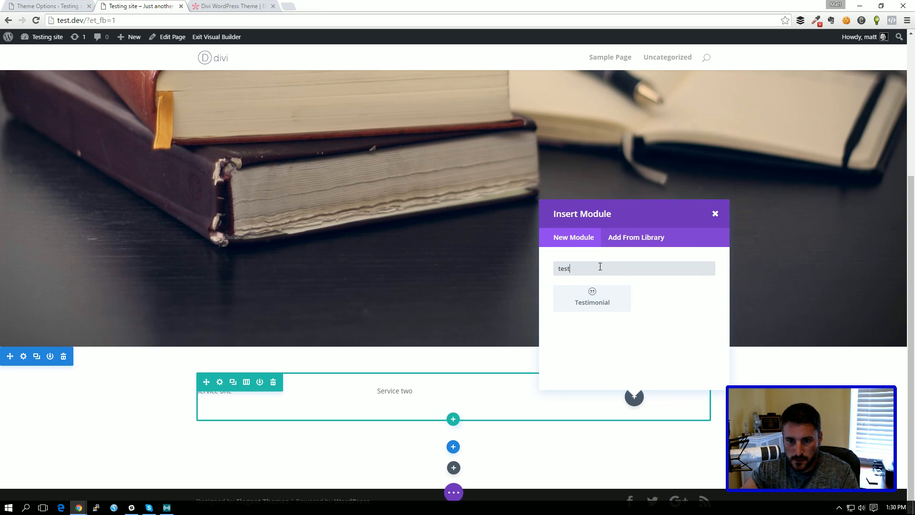
text(text)
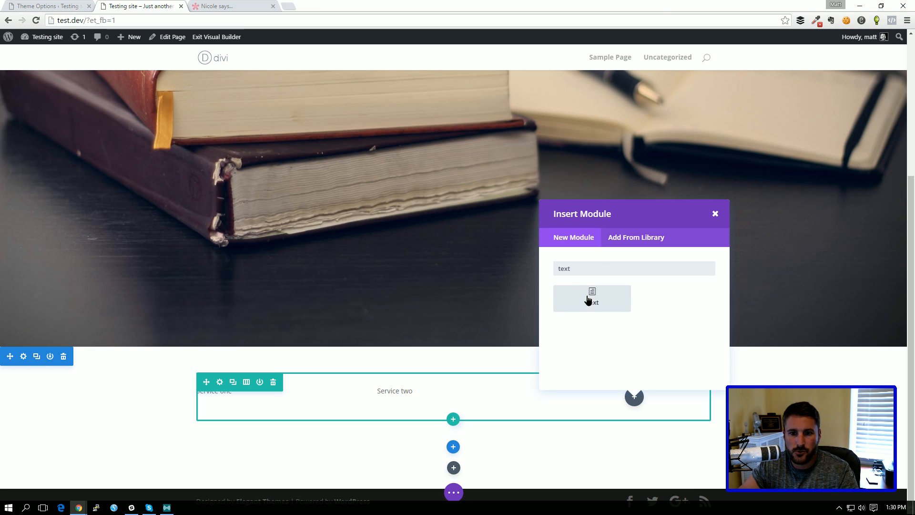
click(591, 297)
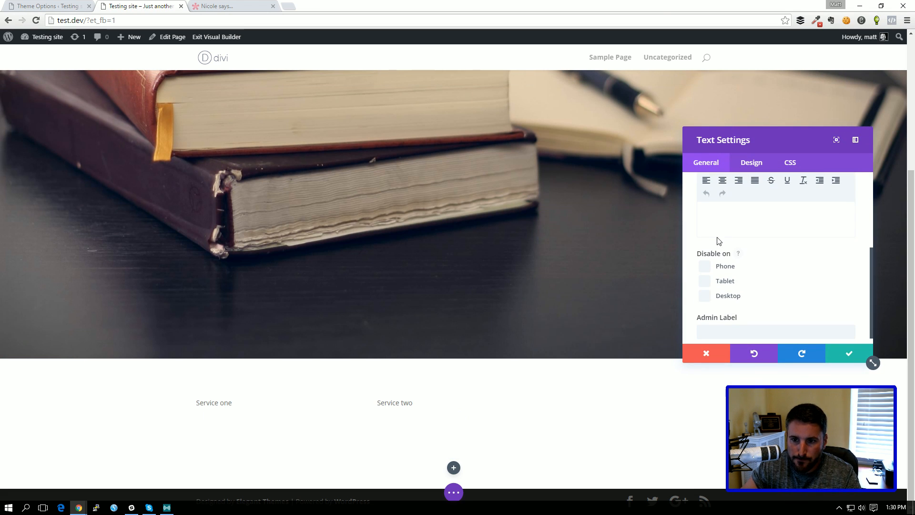
text(SErvice)
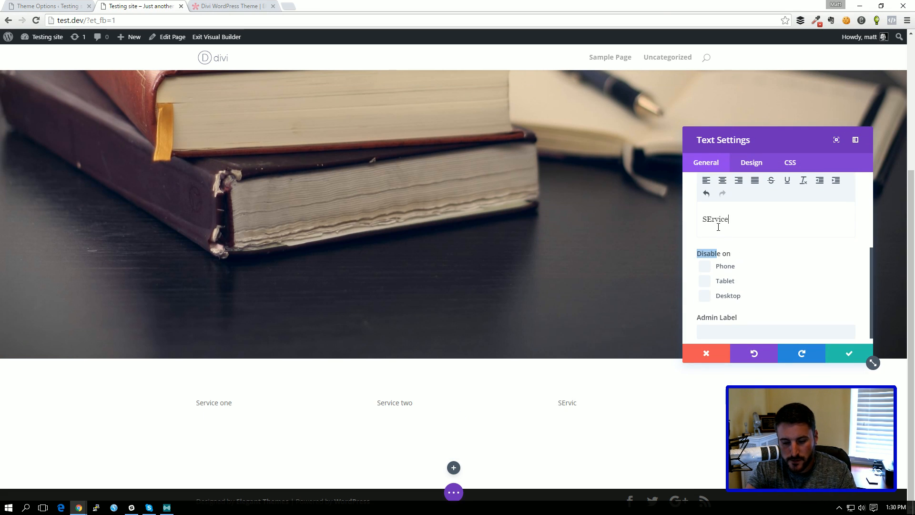
click(848, 353)
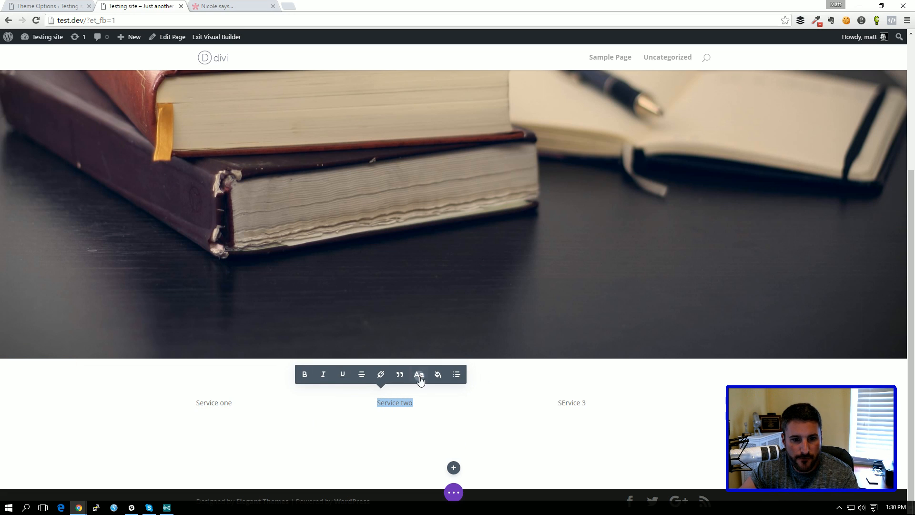
click(419, 374)
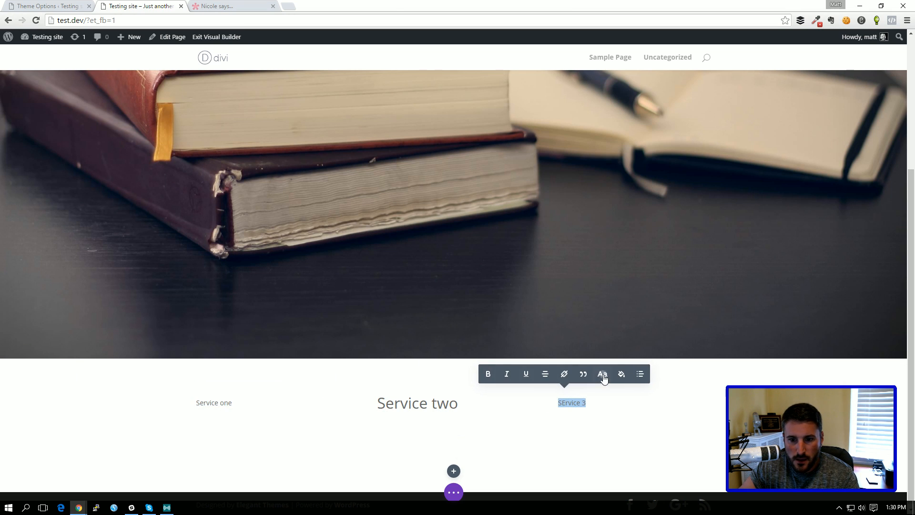
click(602, 374)
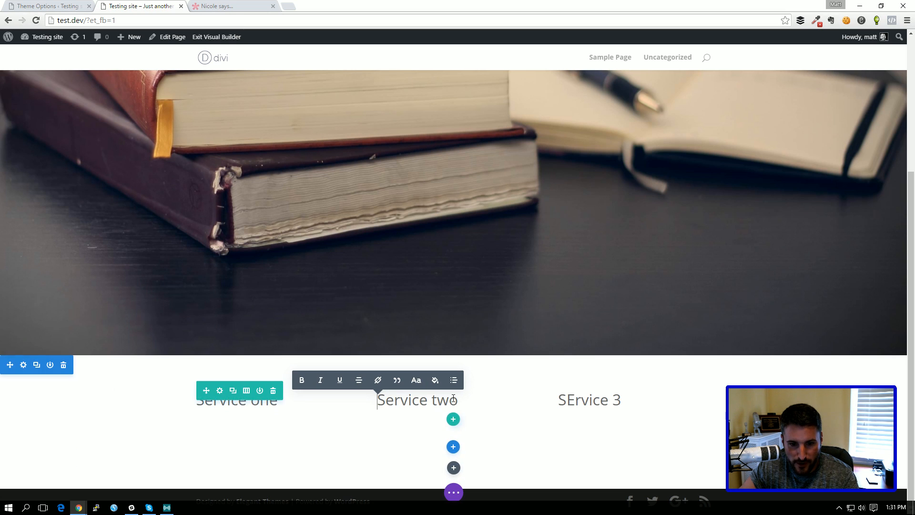
- Correct 'SErvice 3' to 'Service 3' inline and reformat it with the text toolbar
click(589, 400)
text(e)
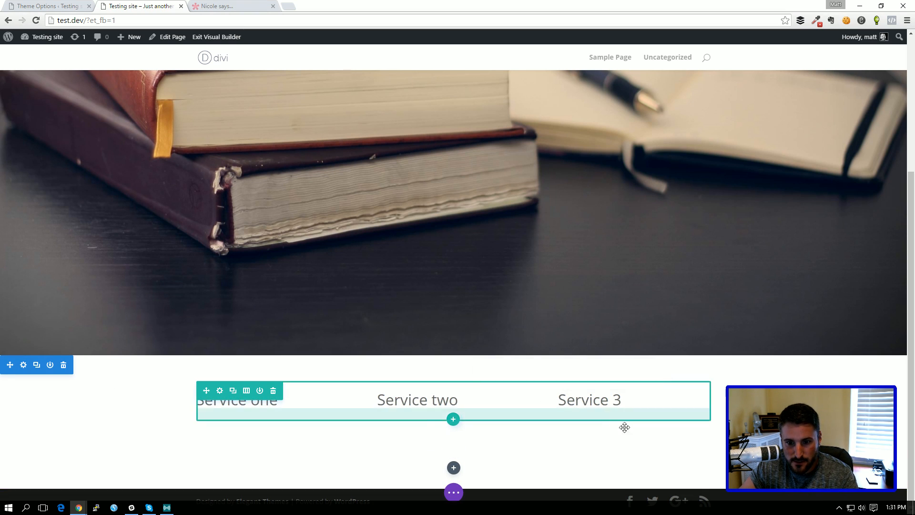
click(589, 400)
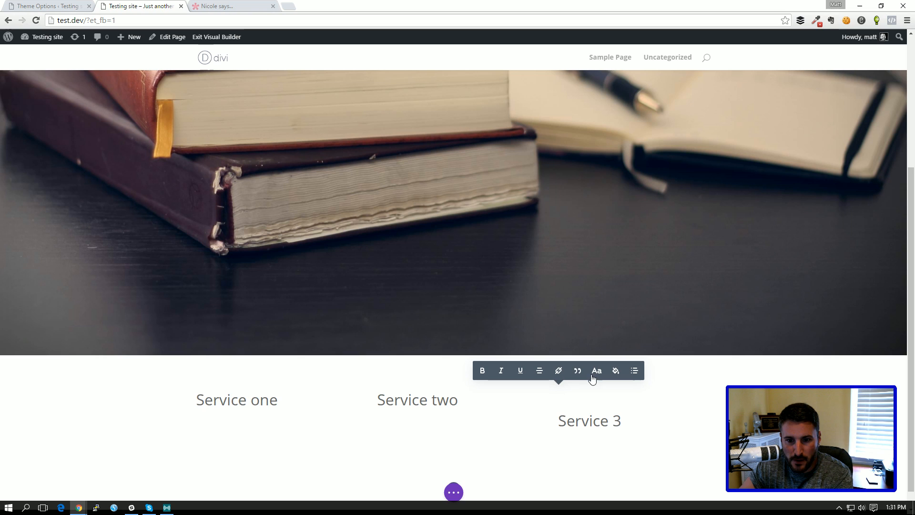
click(236, 400)
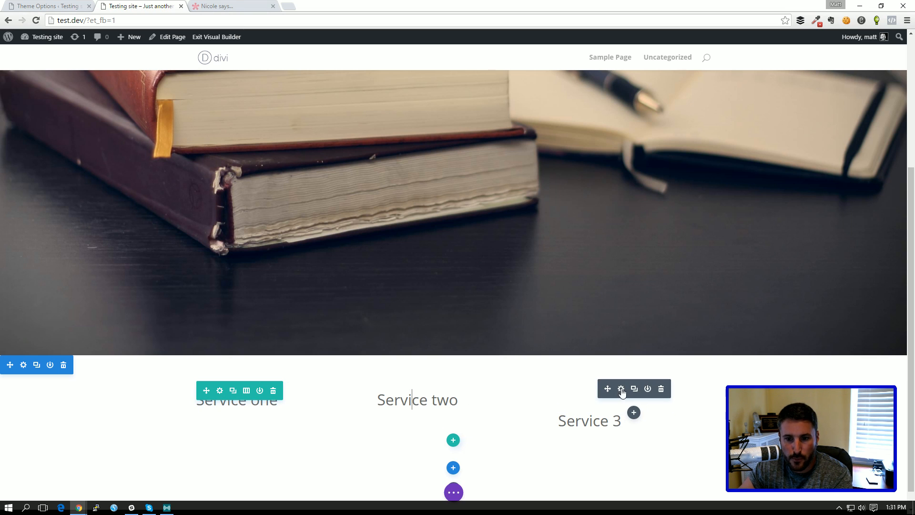
- Insert the books photo from the Media Library into the Service 3 text module and save
click(621, 389)
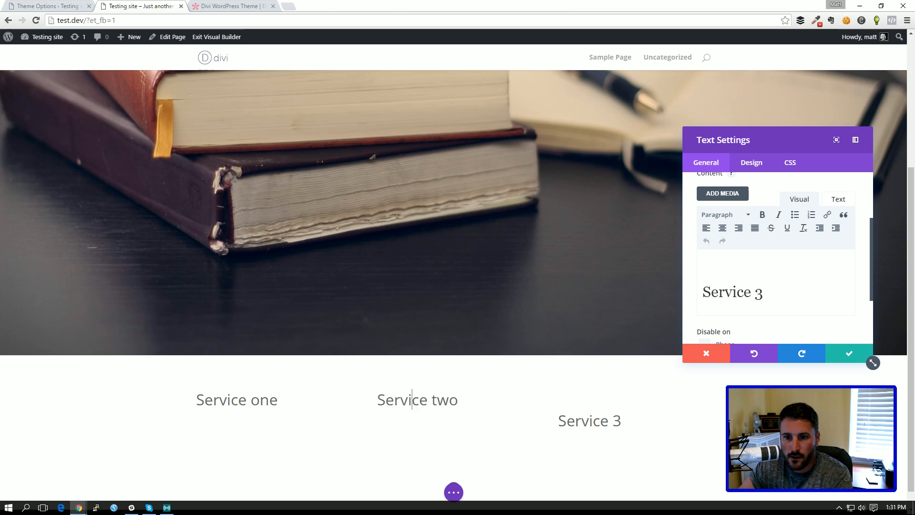
click(722, 193)
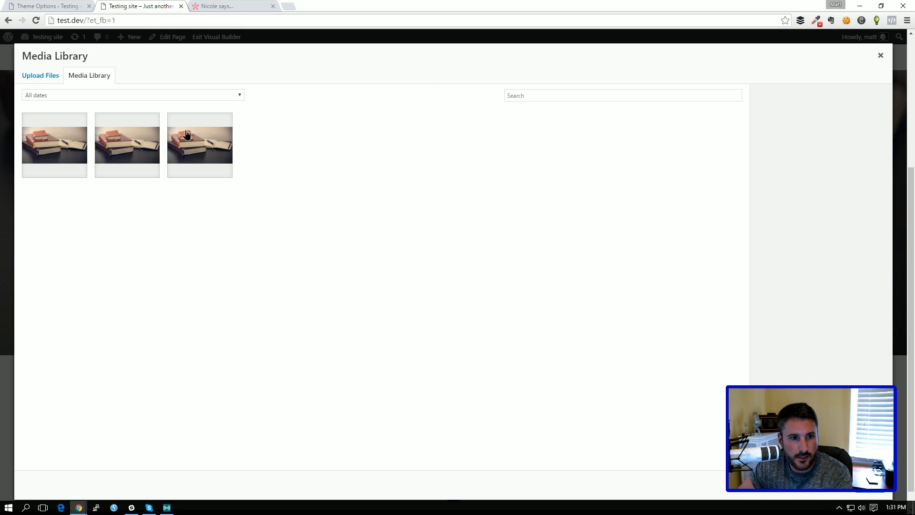
click(200, 144)
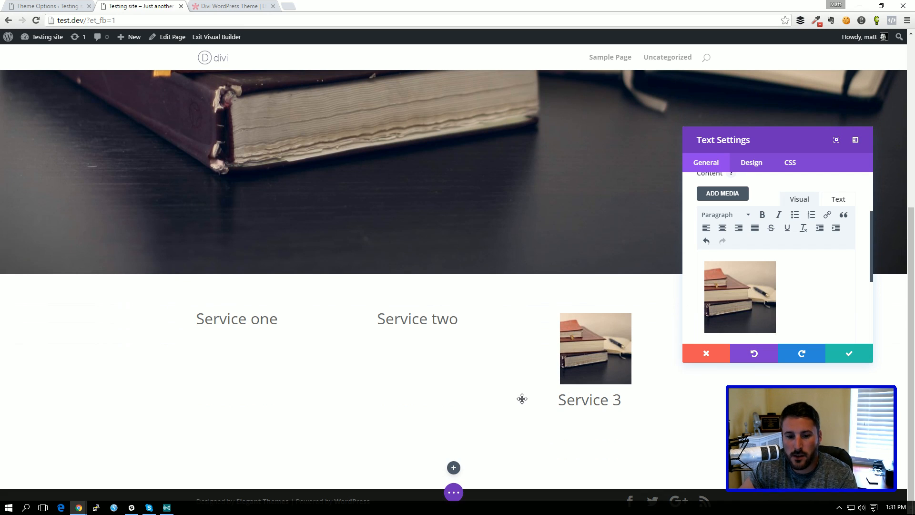
click(589, 399)
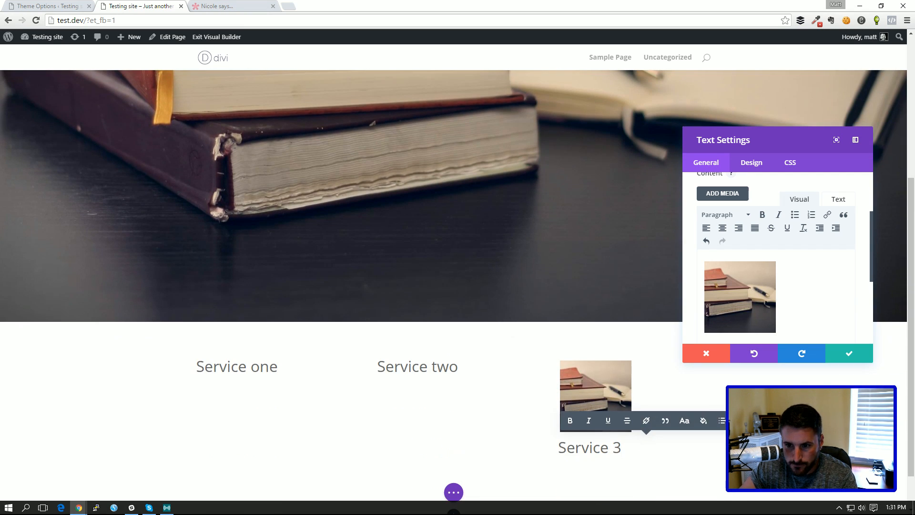
click(705, 354)
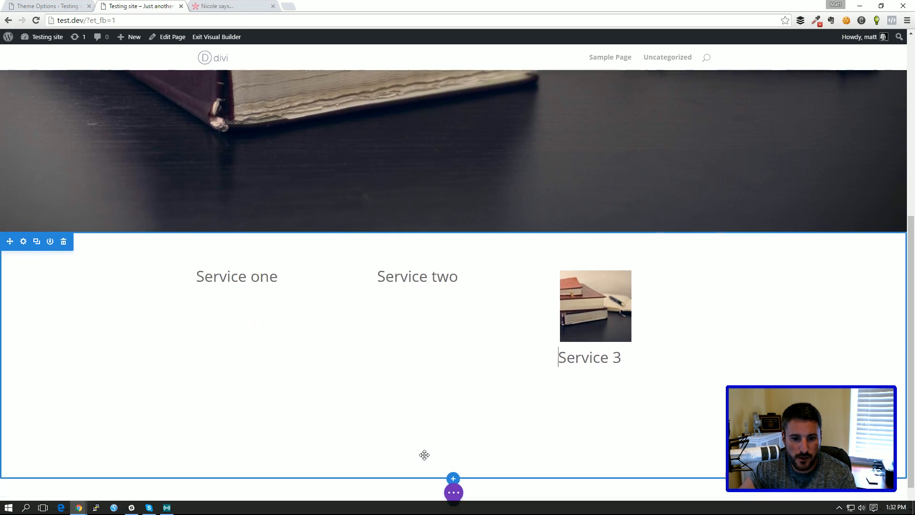
- Add a regular section below the services holding a default Button module, then save
click(453, 478)
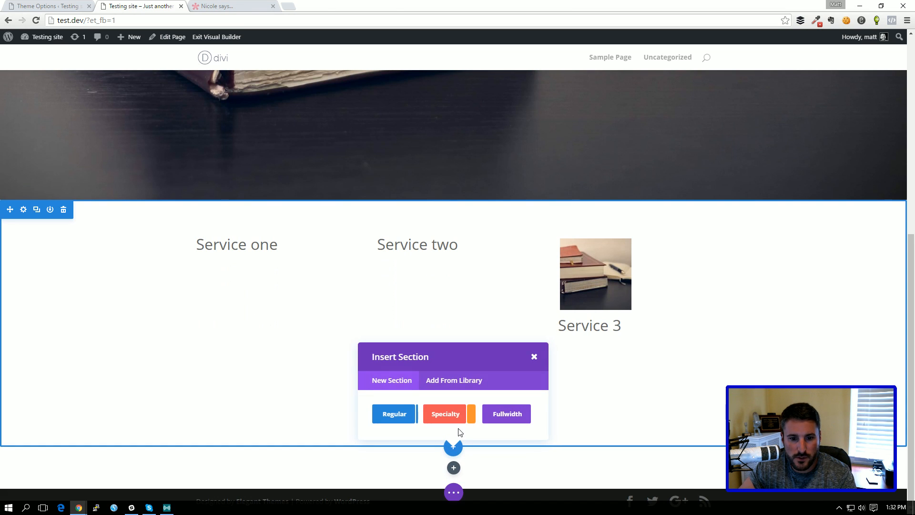
click(394, 413)
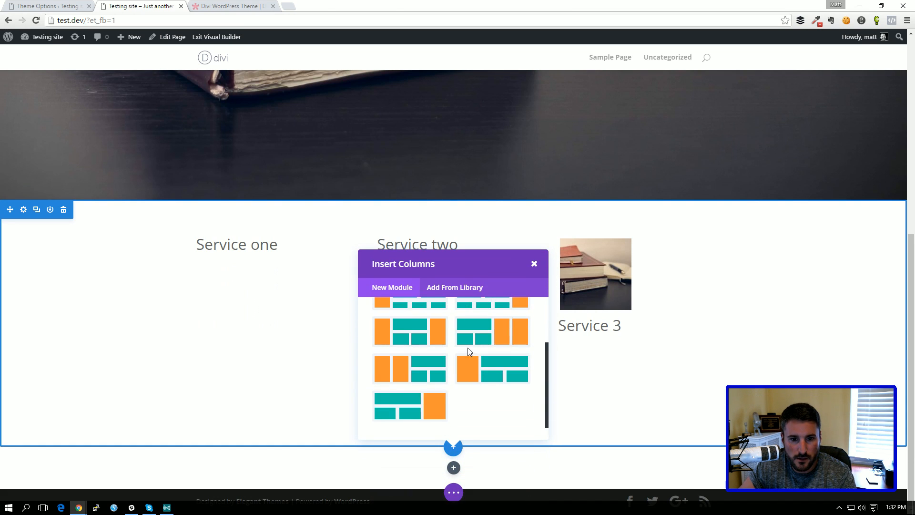
mouse_move(467, 369)
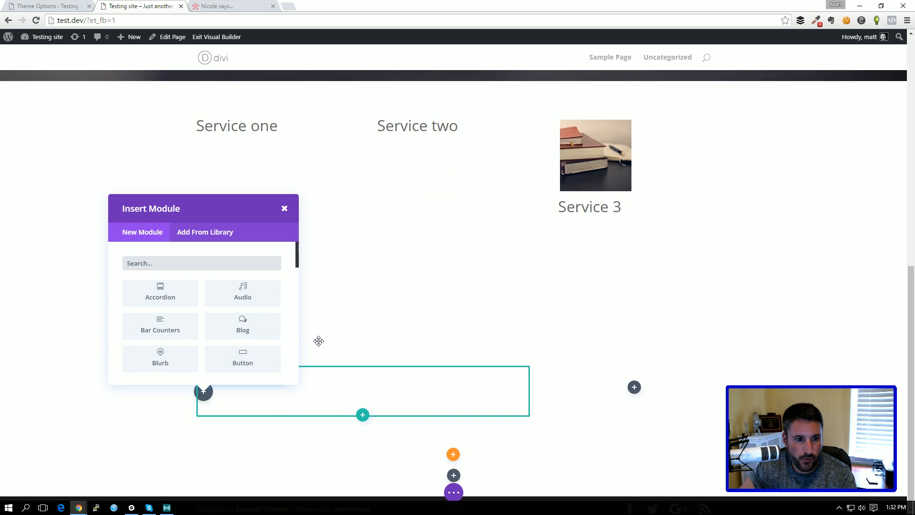
click(242, 359)
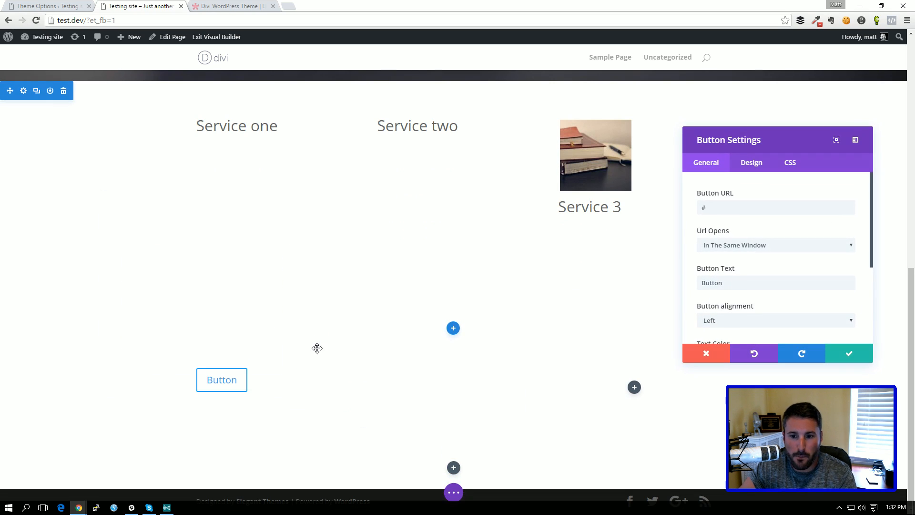
click(706, 353)
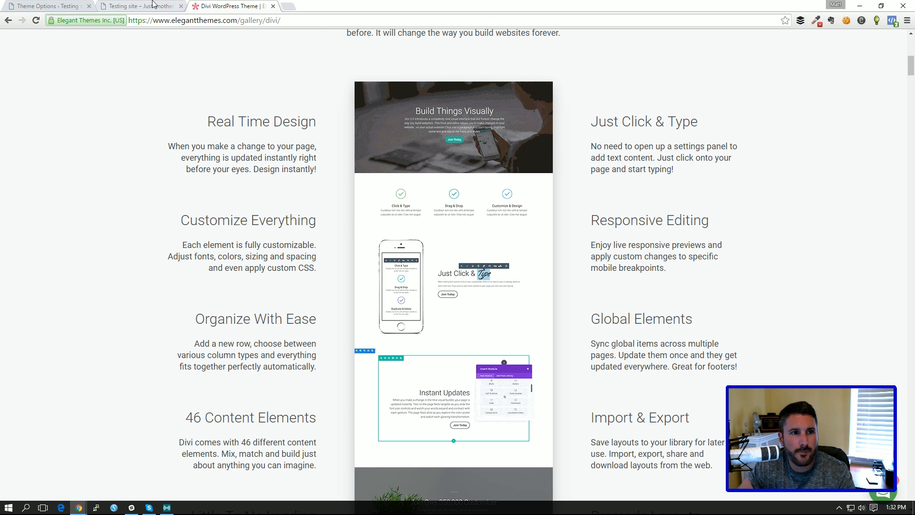
- Switch back to the Testing site tab and scroll down to the services row
click(141, 6)
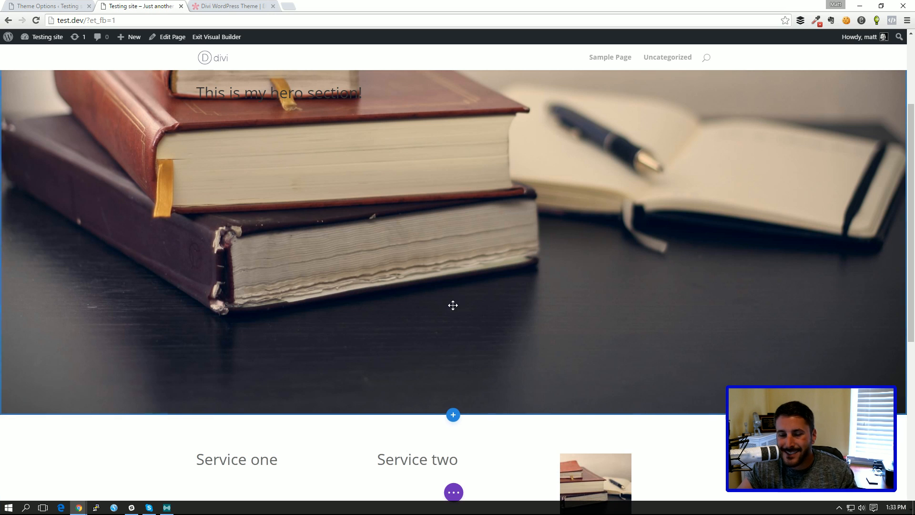
scroll(down, 3)
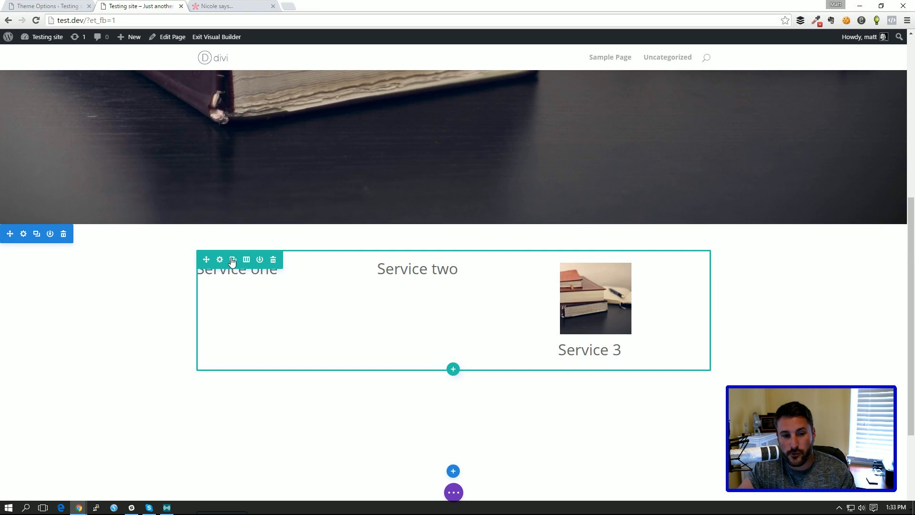
- Duplicate the three-column services row and open its Add to Library dialog
click(232, 259)
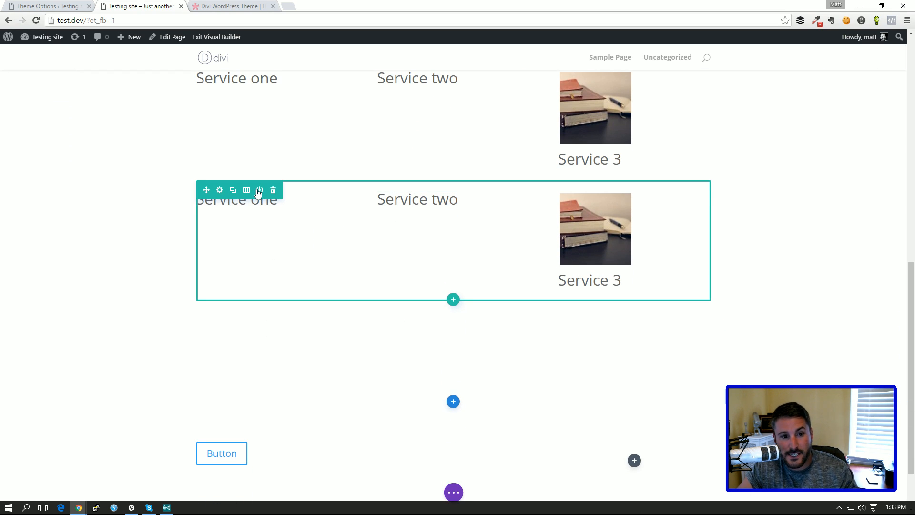
click(260, 189)
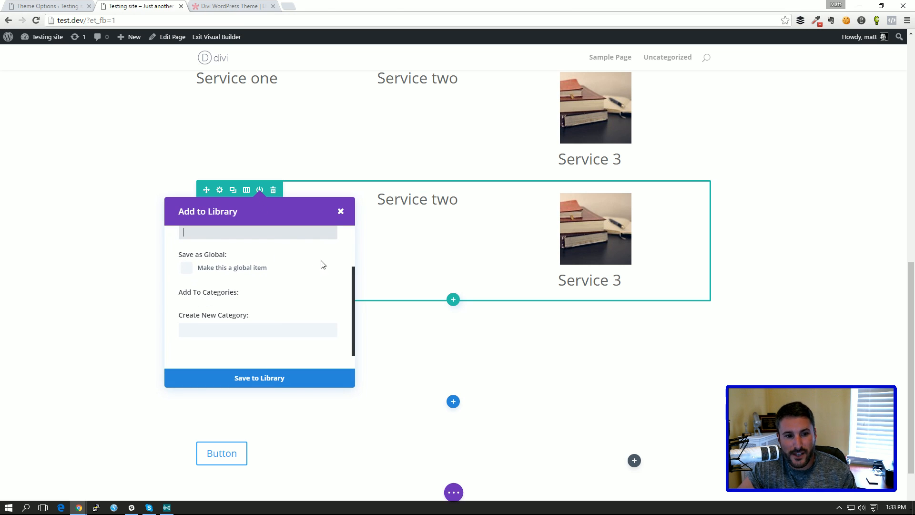
mouse_move(326, 249)
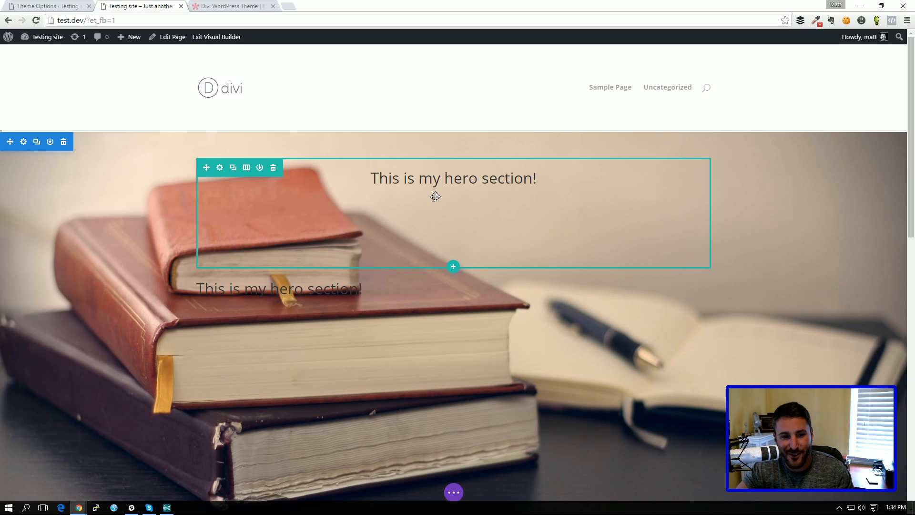
scroll(down, 3)
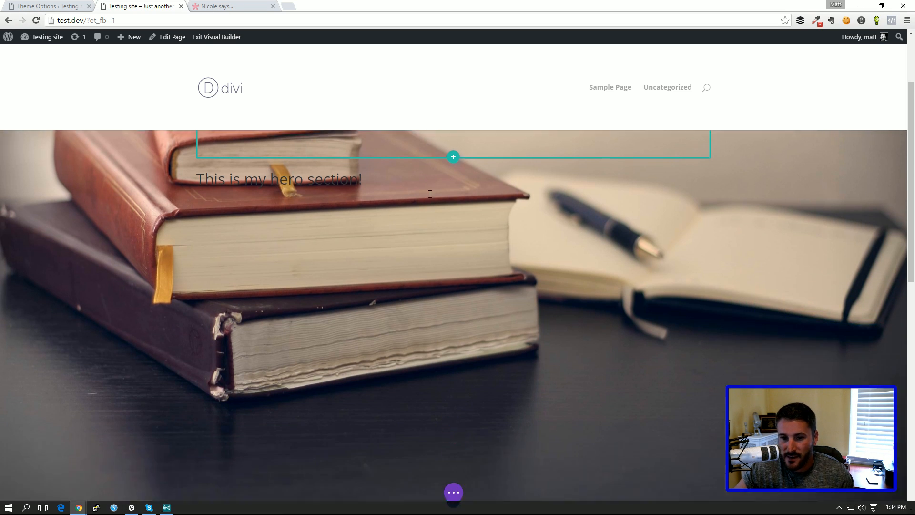
scroll(down, 3)
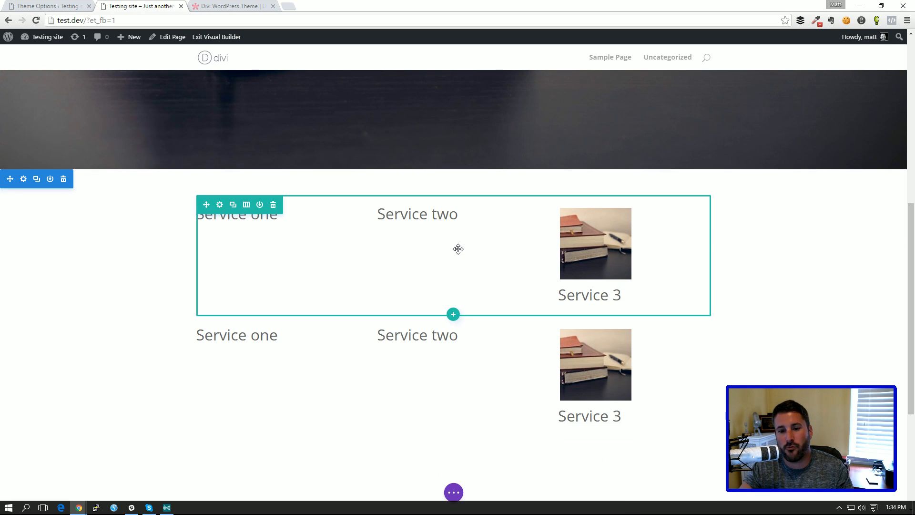
scroll(down, 3)
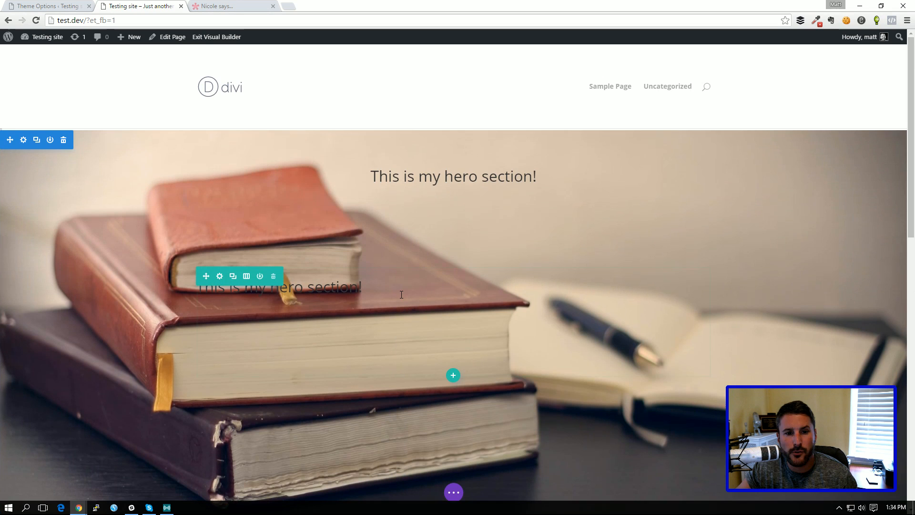
scroll(down, 3)
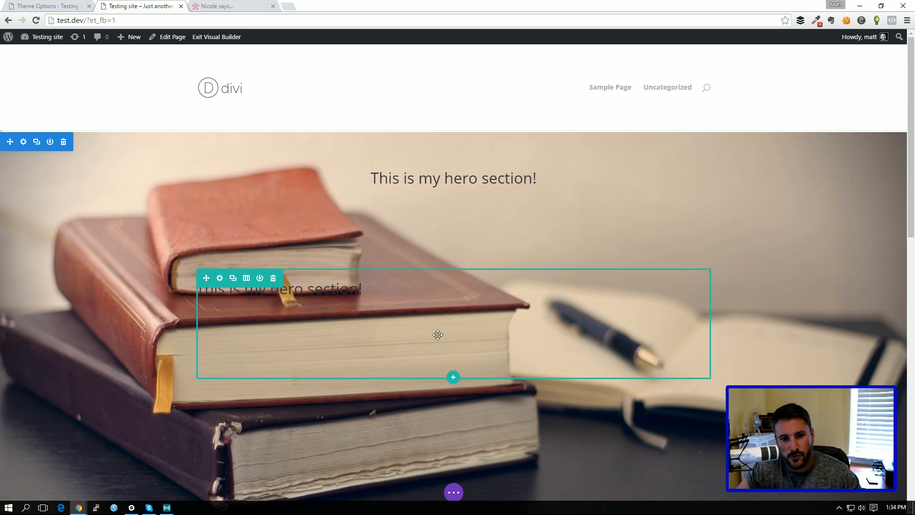
scroll(down, 3)
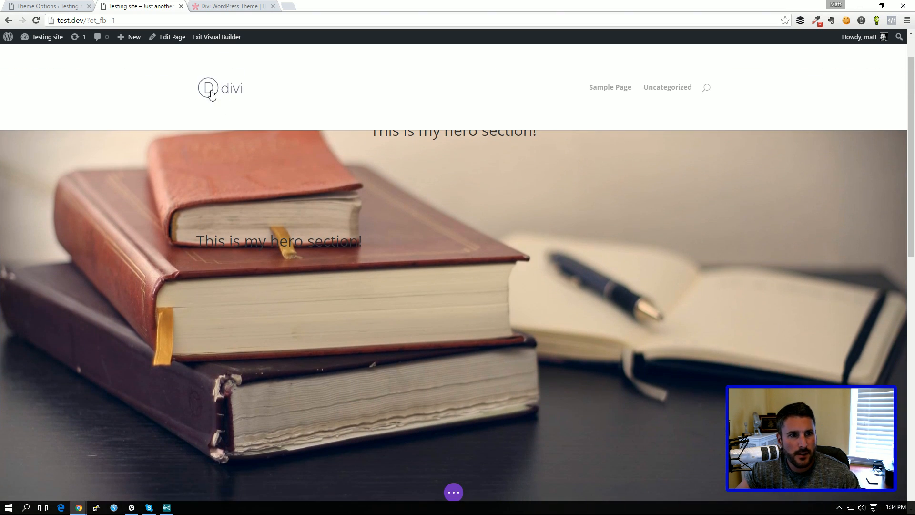
click(47, 37)
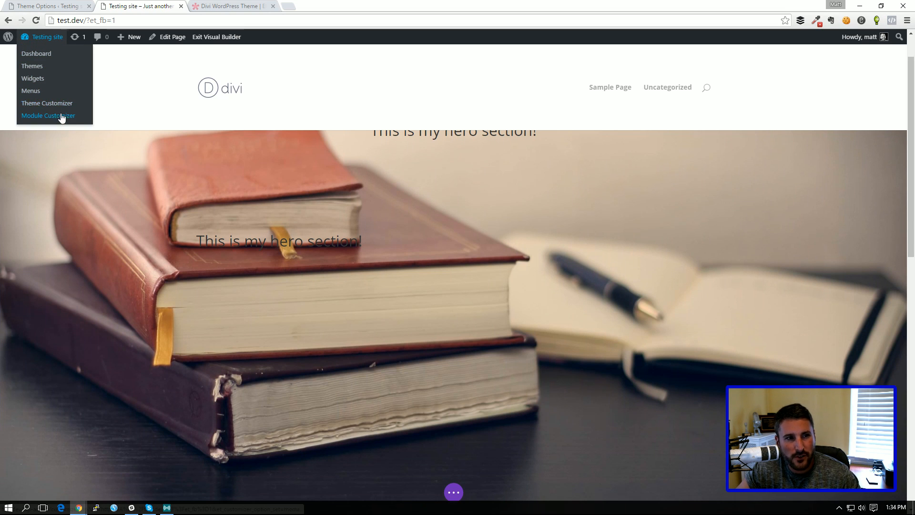
mouse_move(63, 129)
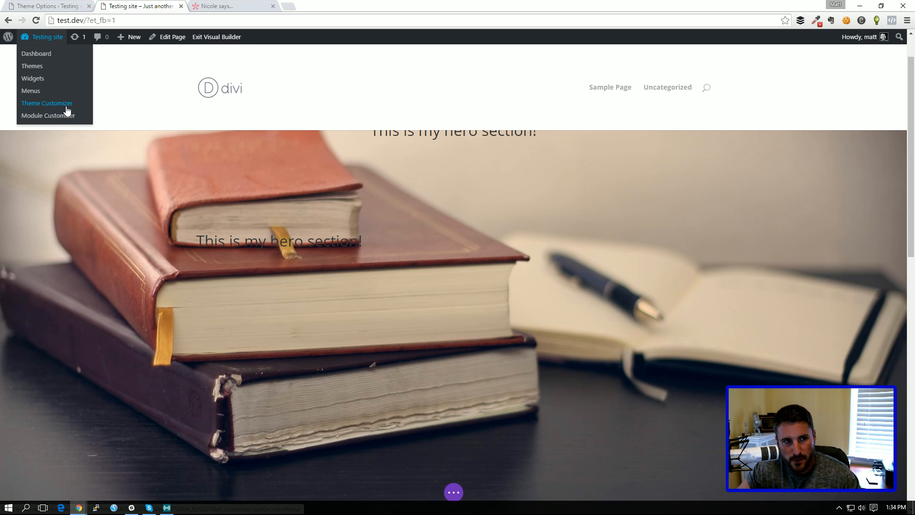
click(48, 115)
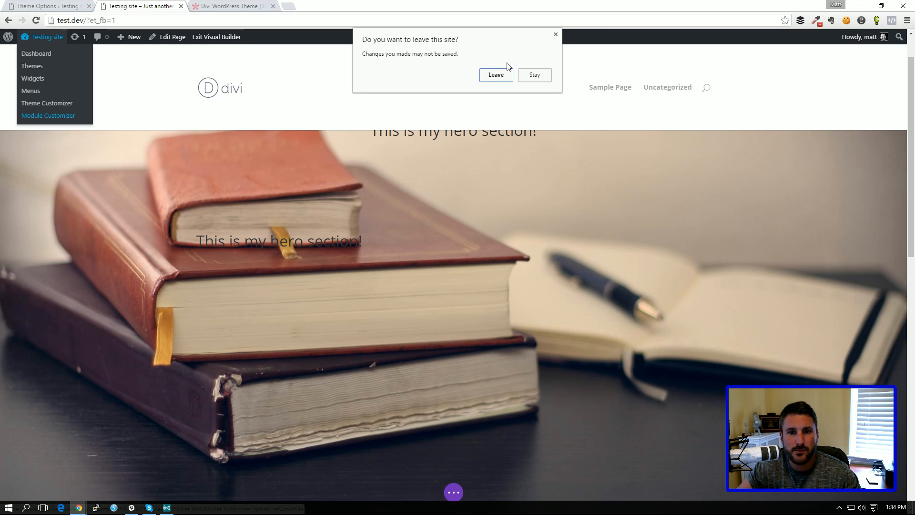
click(495, 74)
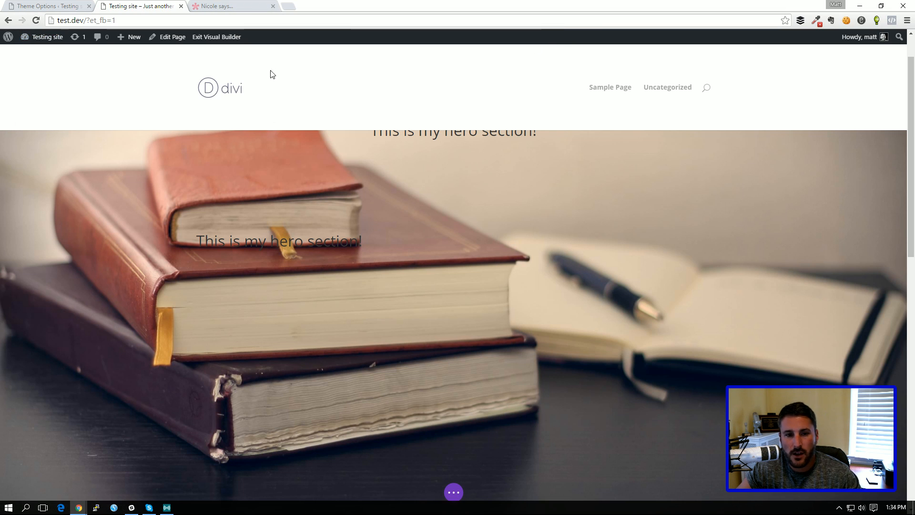
click(46, 37)
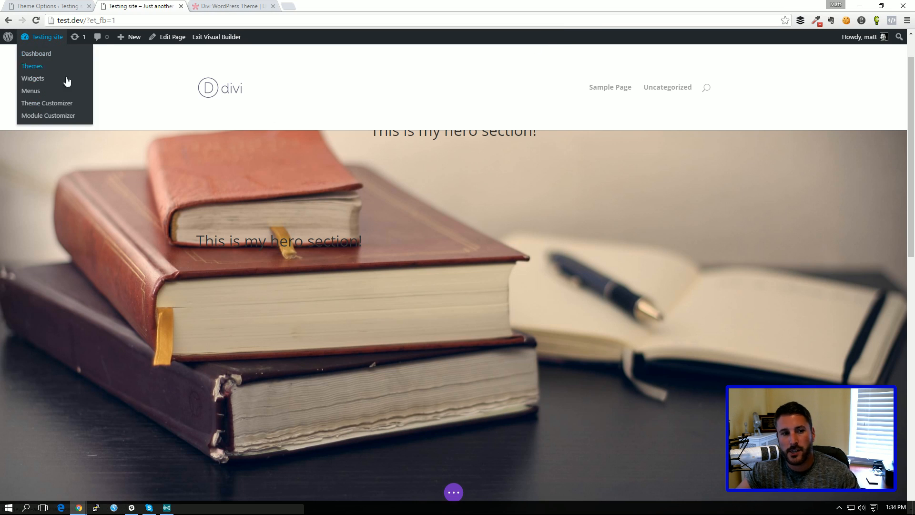
mouse_move(46, 104)
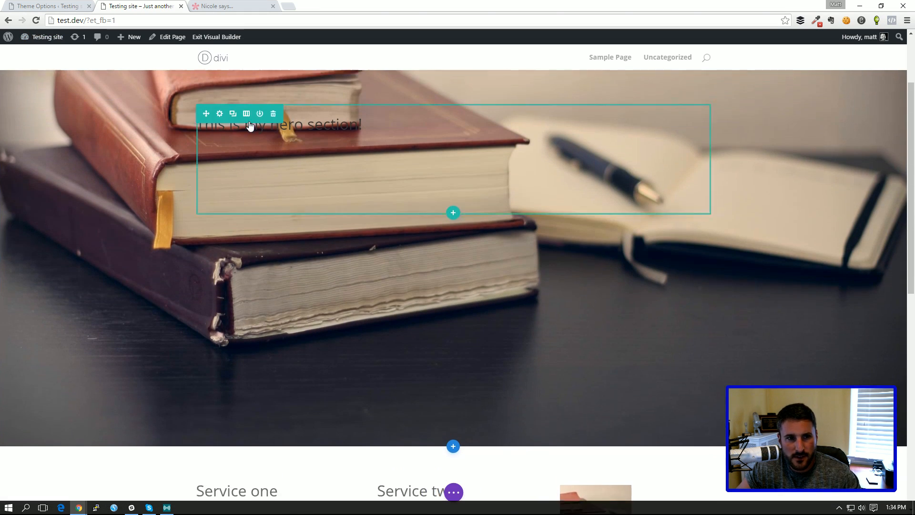
scroll(down, 3)
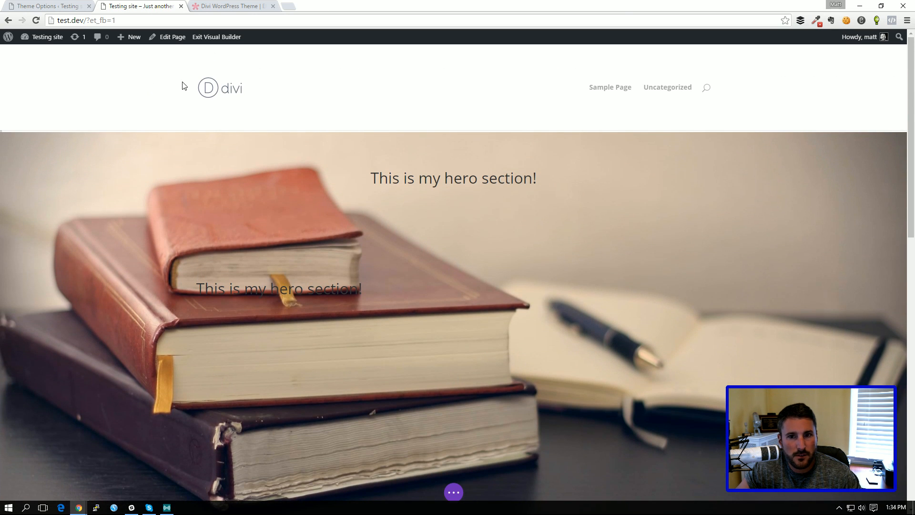
scroll(down, 3)
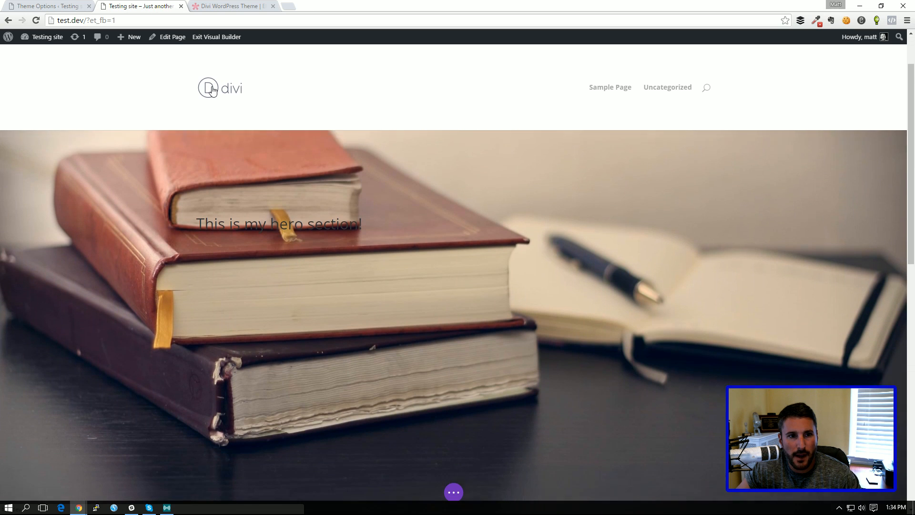
scroll(down, 3)
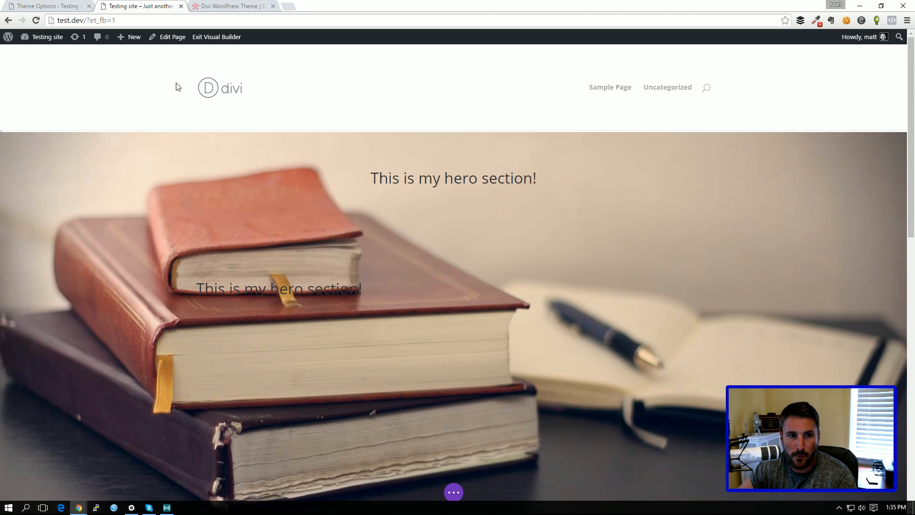
mouse_move(194, 142)
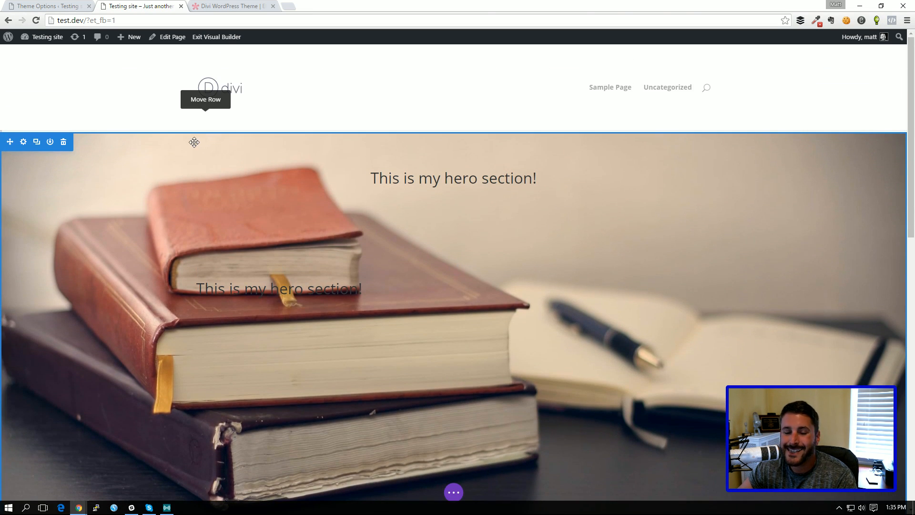
click(47, 37)
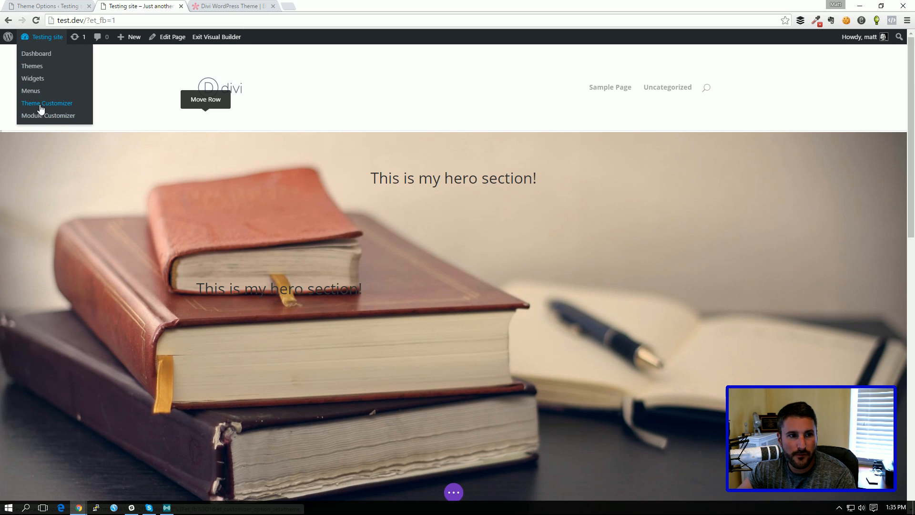
click(46, 103)
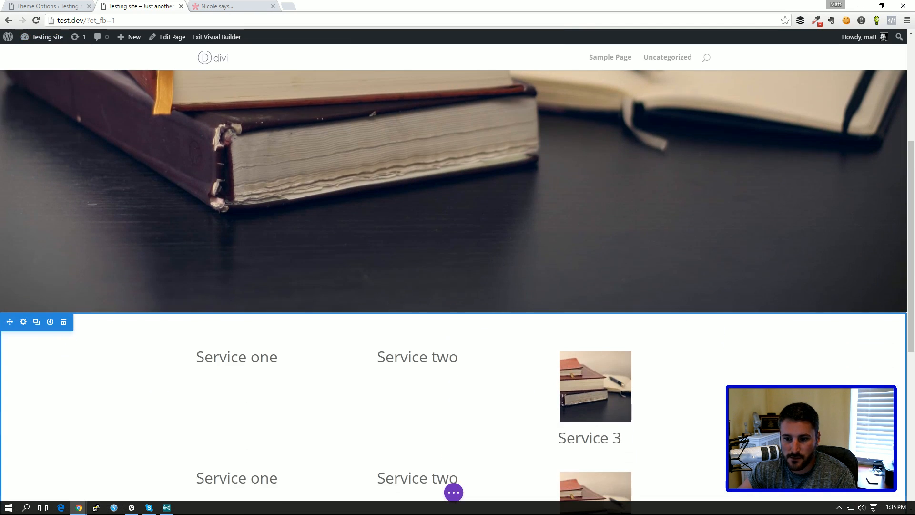
scroll(down, 3)
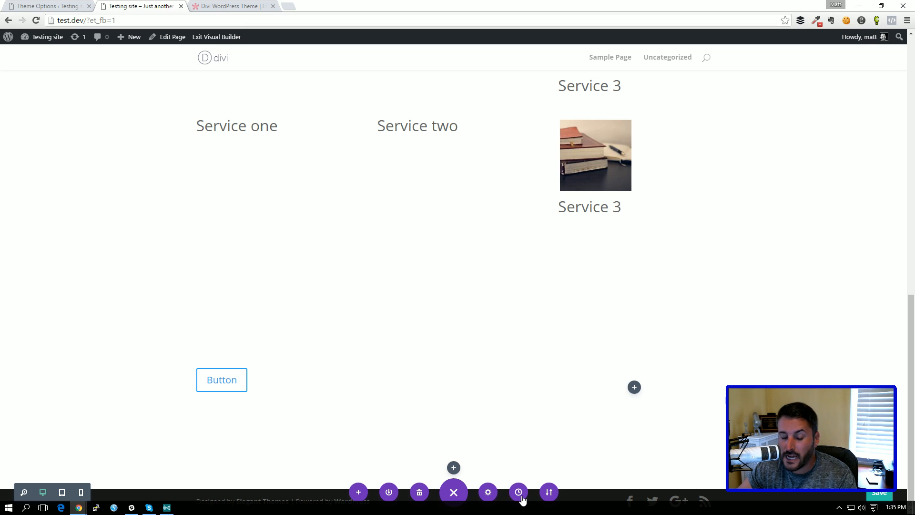
click(519, 492)
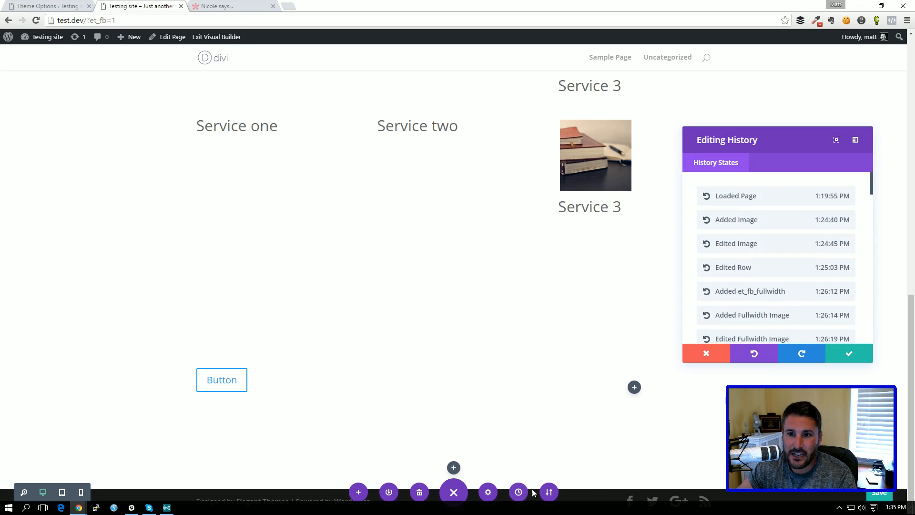
scroll(down, 3)
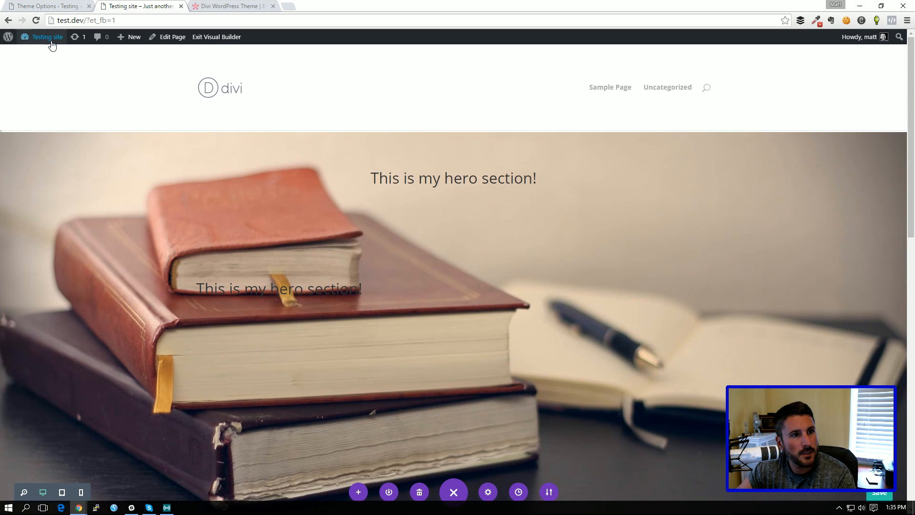
- Open Theme Customizer from the admin bar, view General Settings, then open Header & Navigation
click(47, 36)
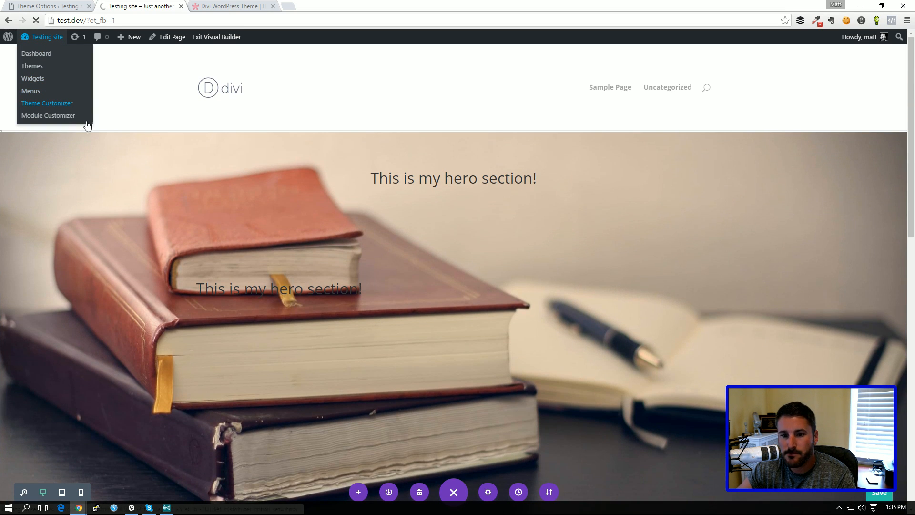
click(46, 103)
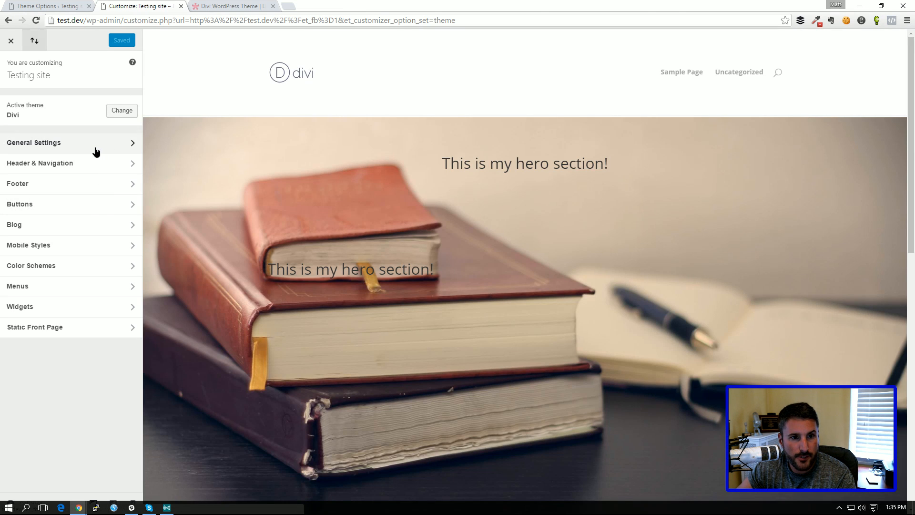
click(34, 143)
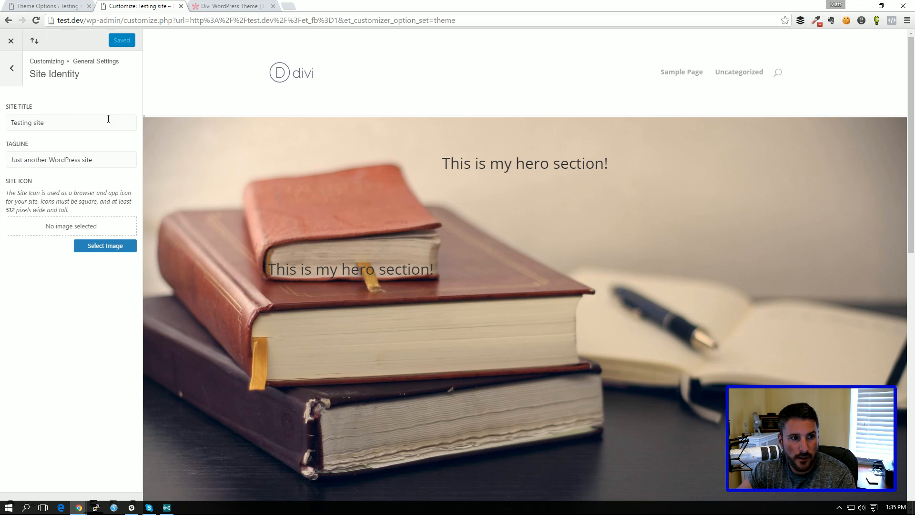
click(11, 68)
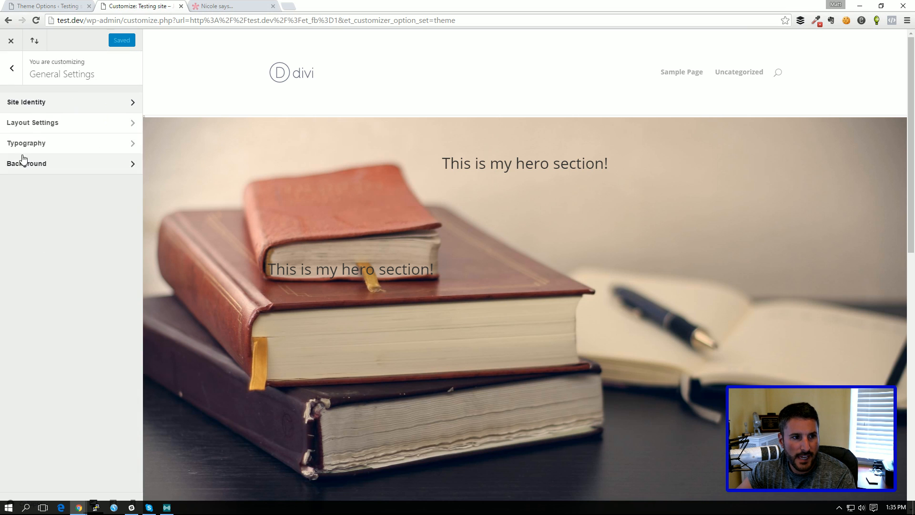
click(11, 67)
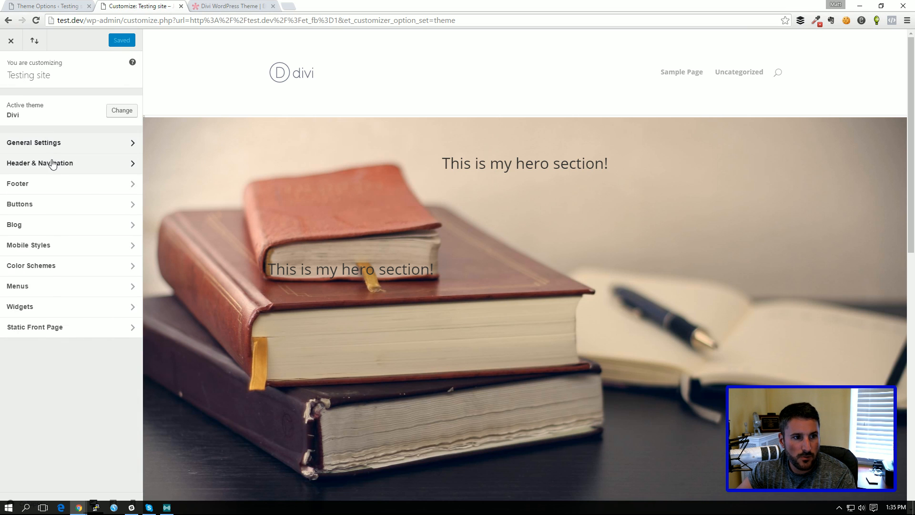
click(40, 163)
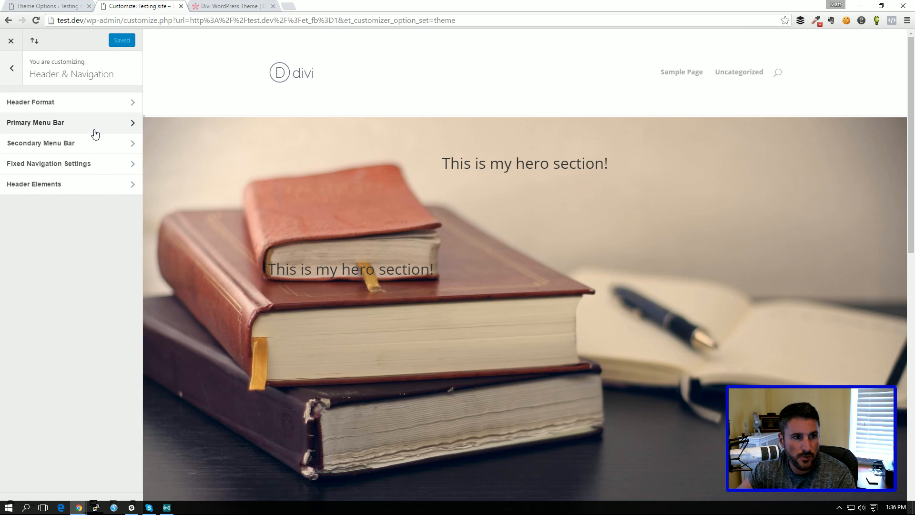
- Open Primary Menu Bar settings, then hide and restore the header logo image
click(34, 122)
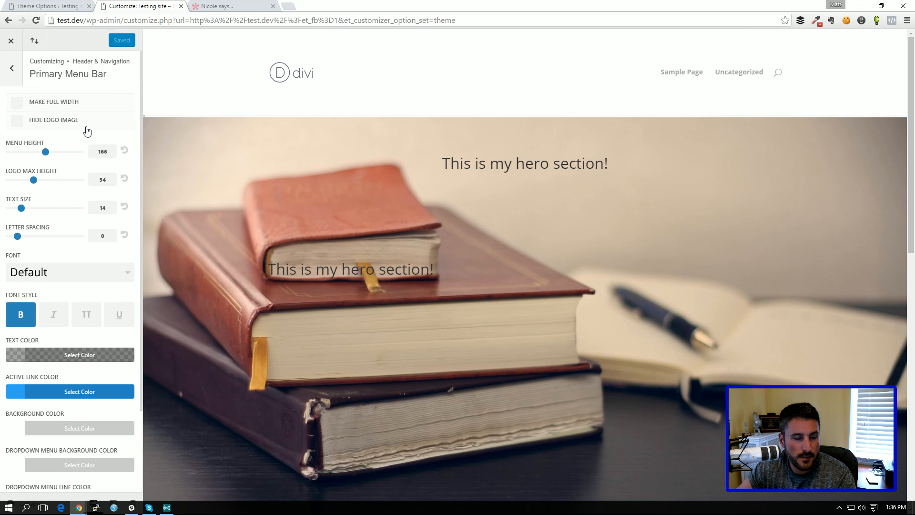
click(16, 123)
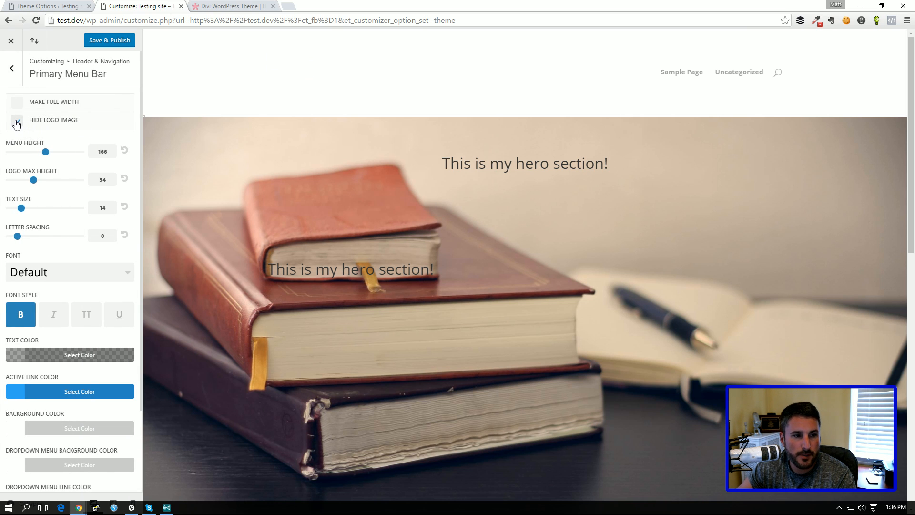
click(16, 119)
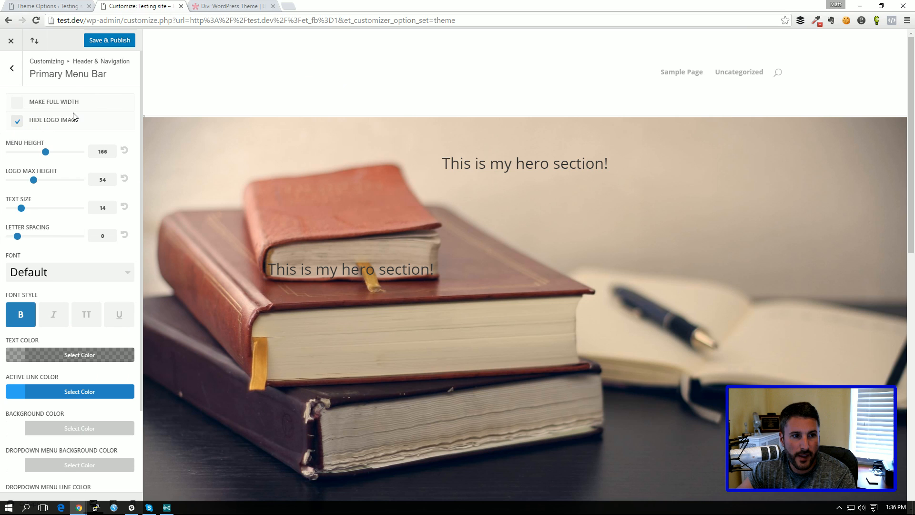
- Browse Header Elements and other Header & Navigation sections while scrolling the preview
click(11, 68)
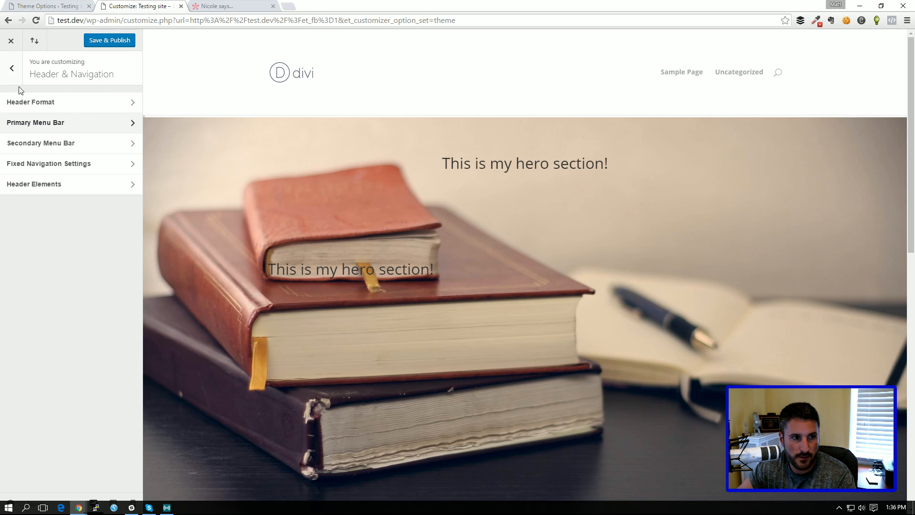
click(34, 184)
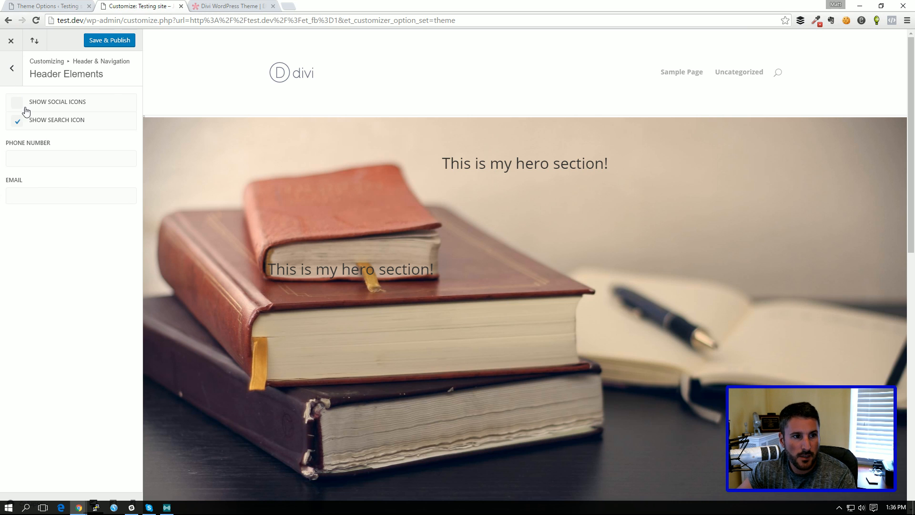
click(12, 68)
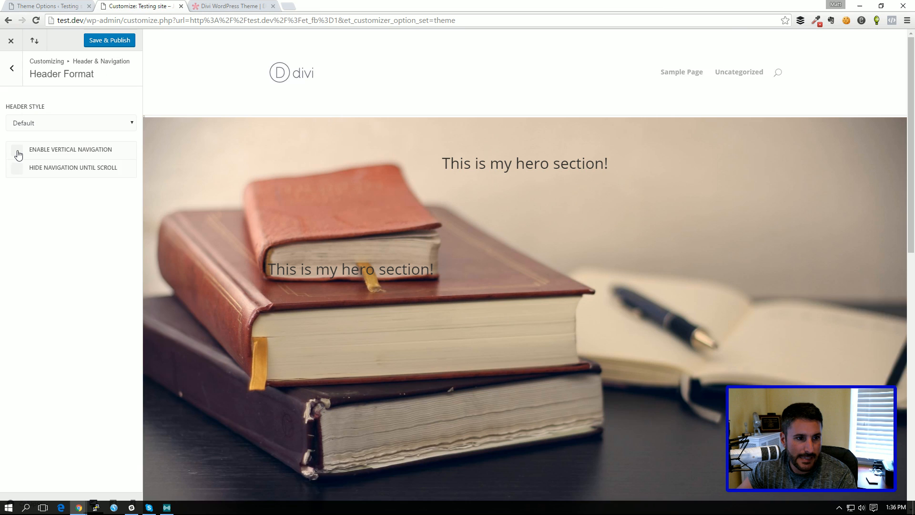
click(17, 153)
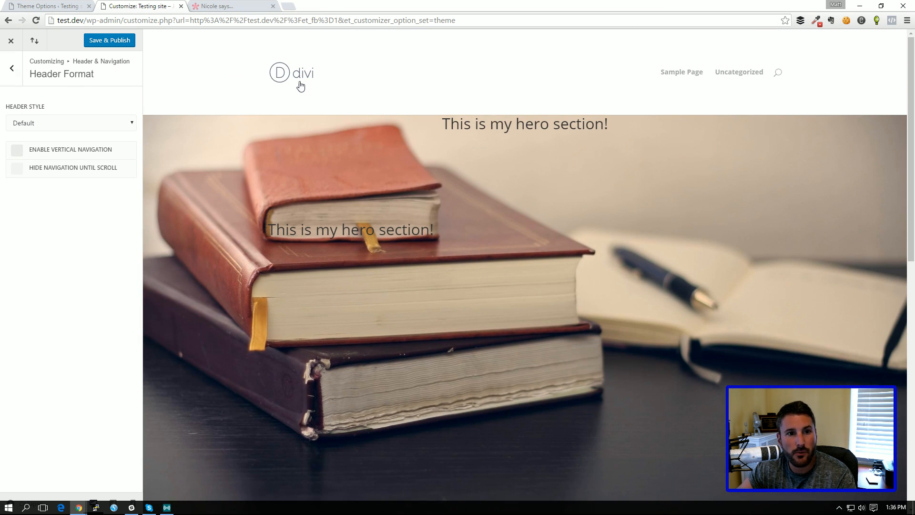
click(12, 68)
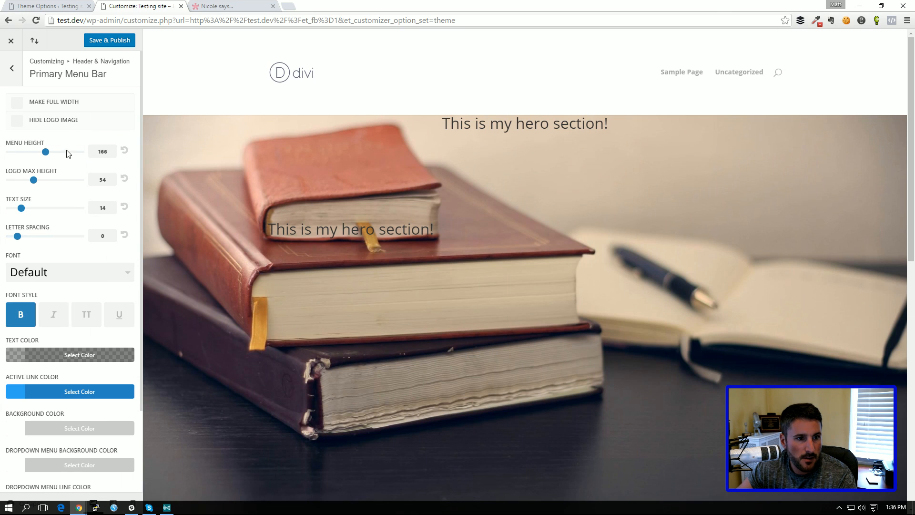
scroll(down, 3)
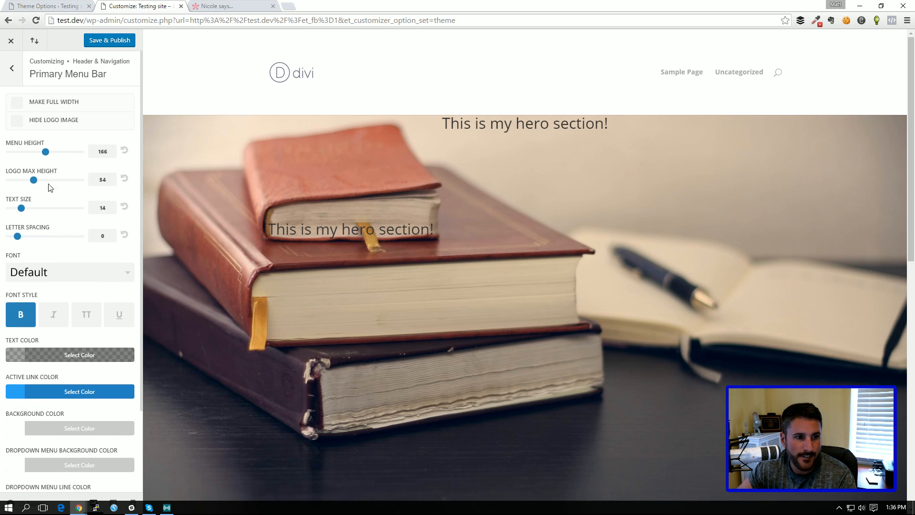
mouse_move(105, 71)
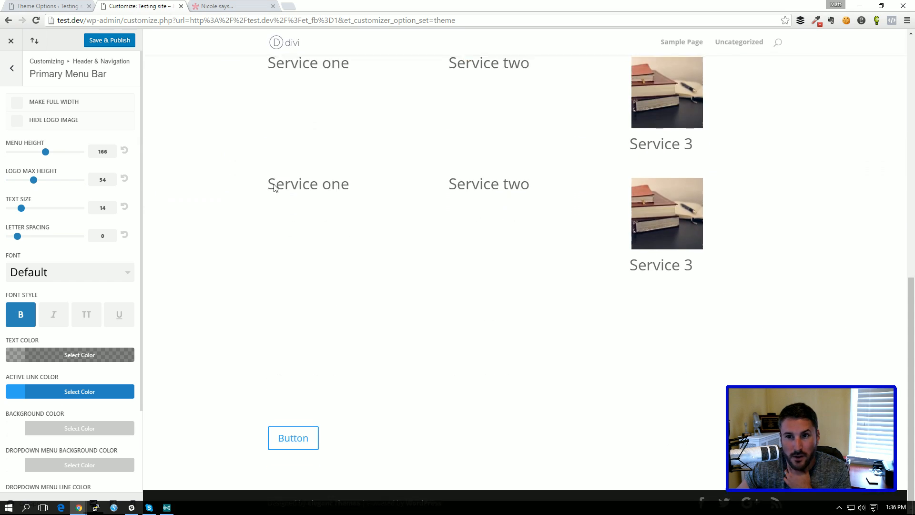
- Review the Fixed Navigation Settings twice from the header and navigation sections
click(11, 68)
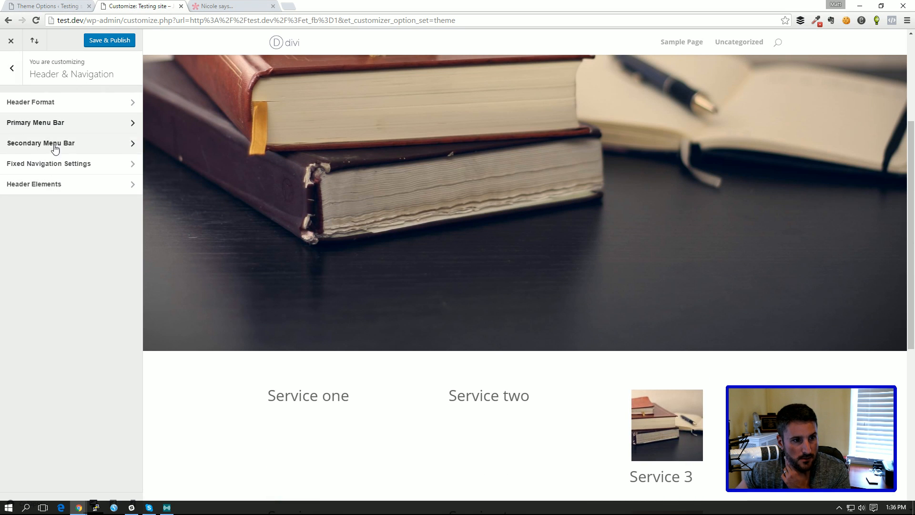
click(49, 163)
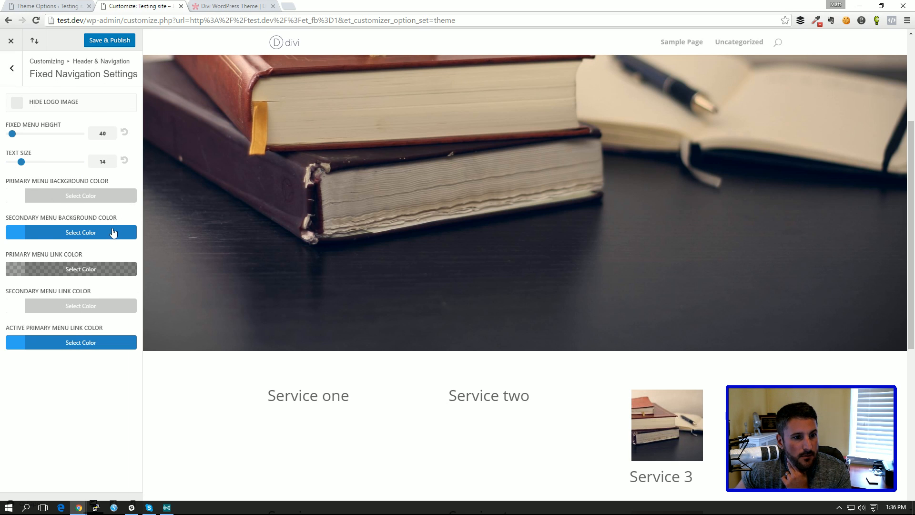
click(11, 68)
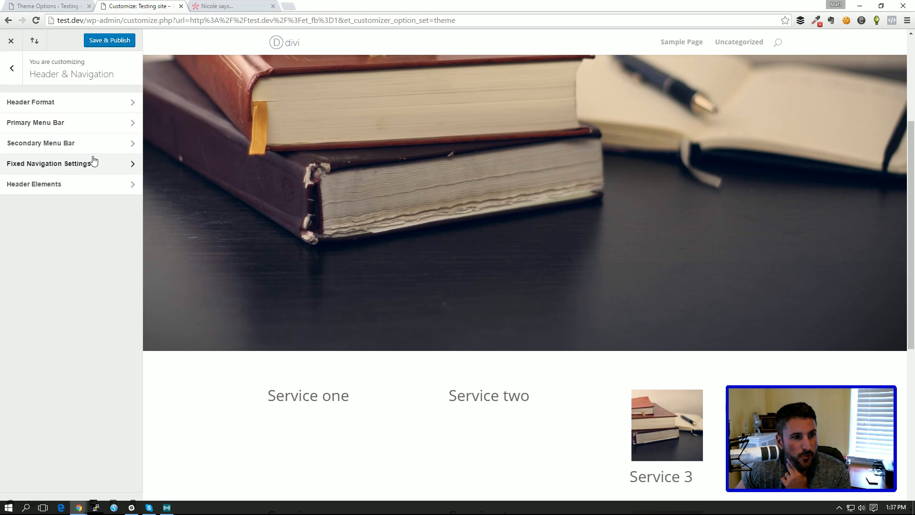
click(49, 163)
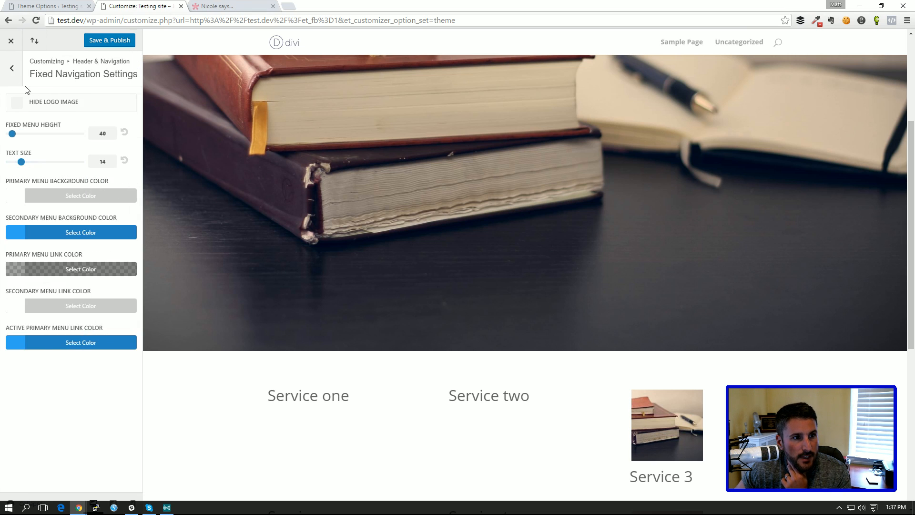
- In Layout Settings, enable Boxed Layout, then disable it again for full width
click(11, 68)
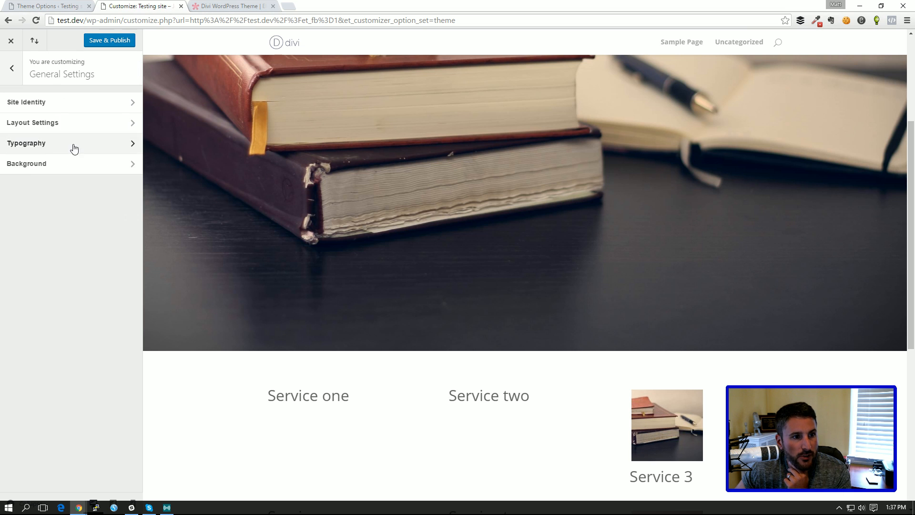
click(32, 122)
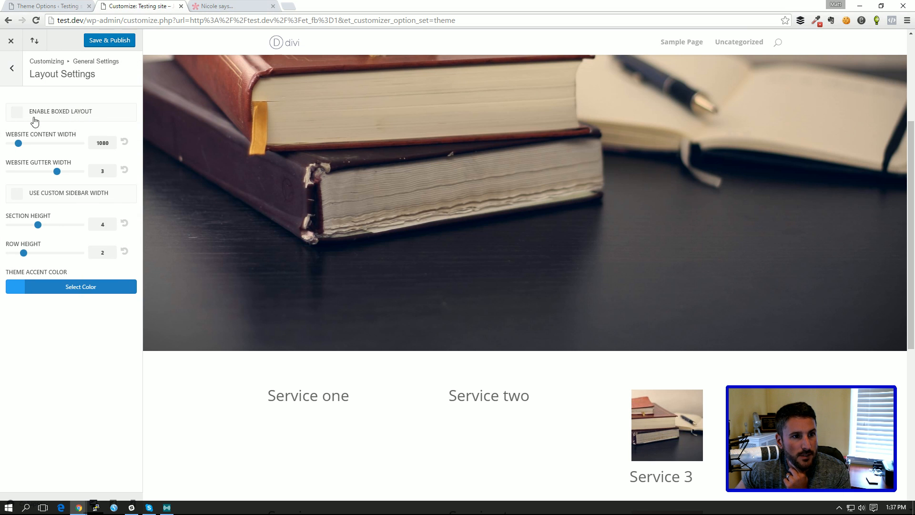
click(16, 111)
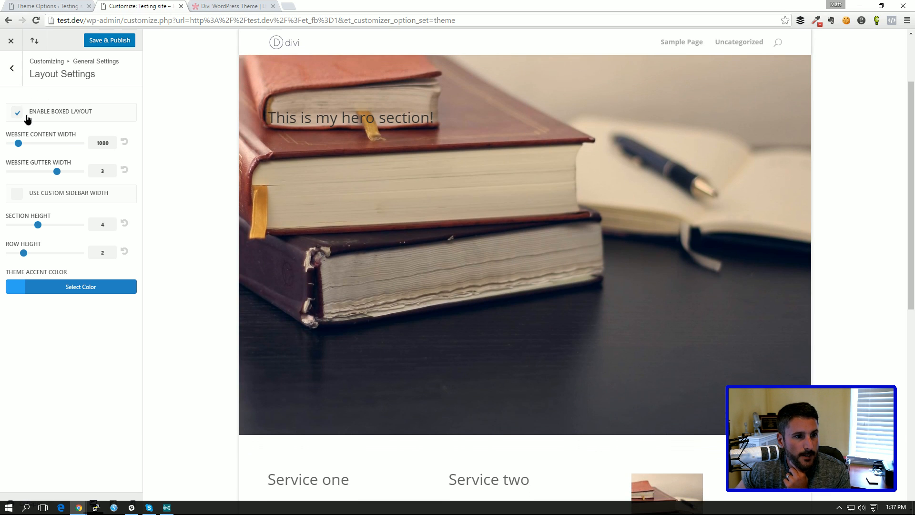
click(17, 112)
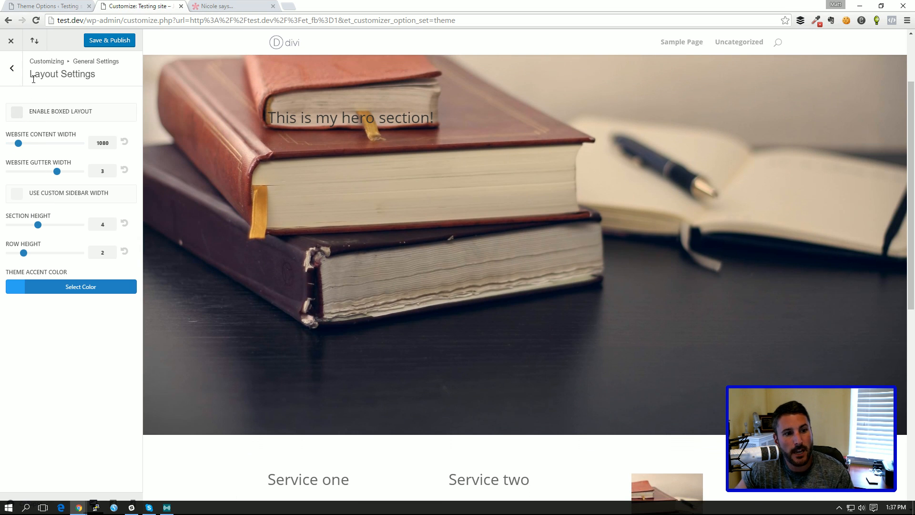
click(11, 69)
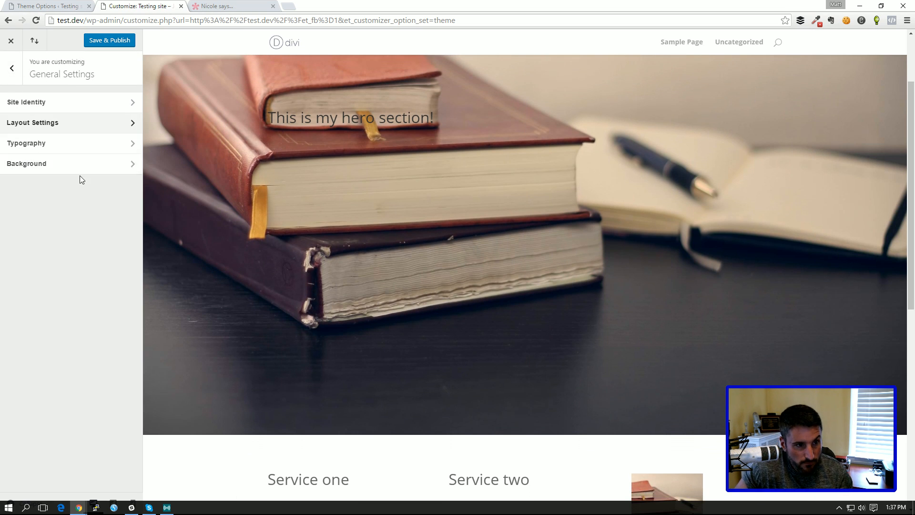
- Return to the top-level Customizer sections and scroll toward Mobile Styles
click(11, 68)
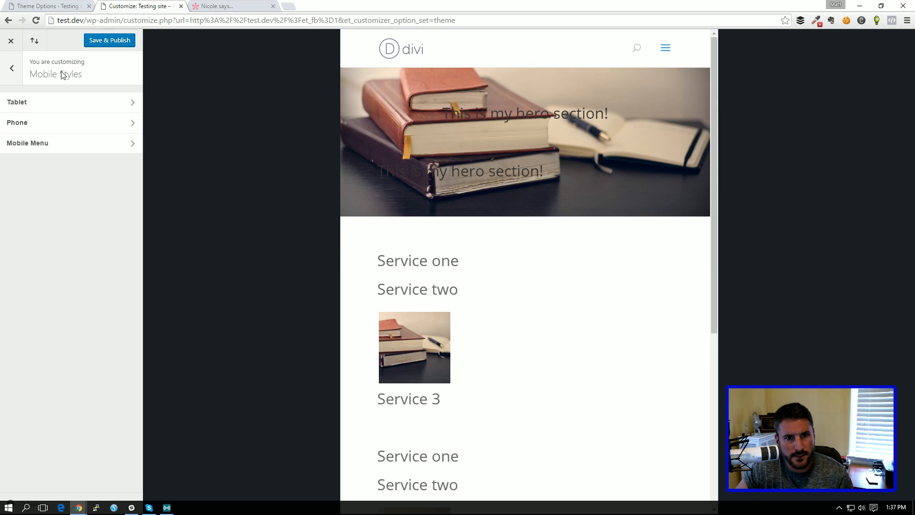
scroll(down, 3)
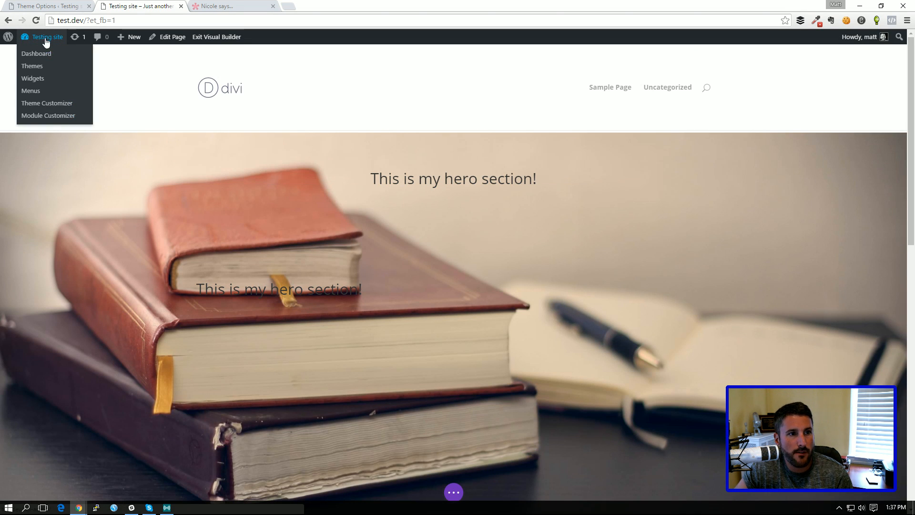
- Open the Module Customizer, view the Sidebar module settings, then return to the modules list
click(49, 115)
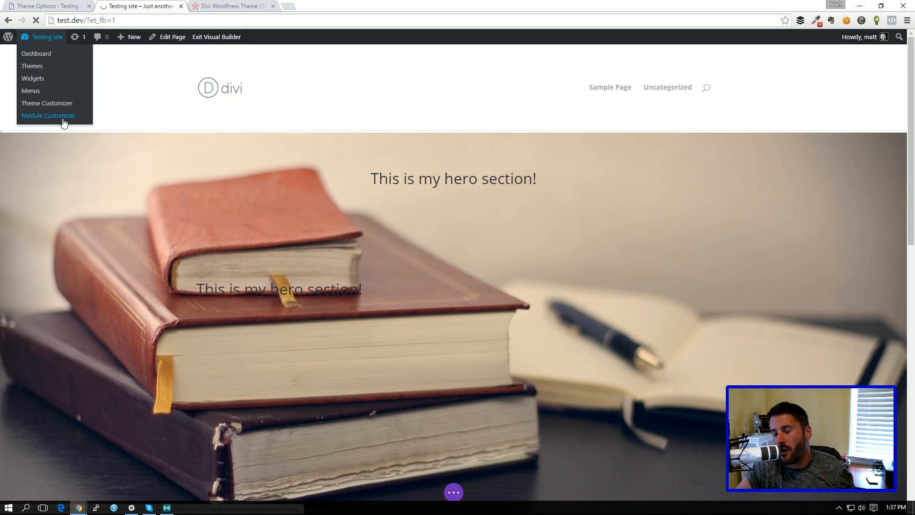
click(48, 115)
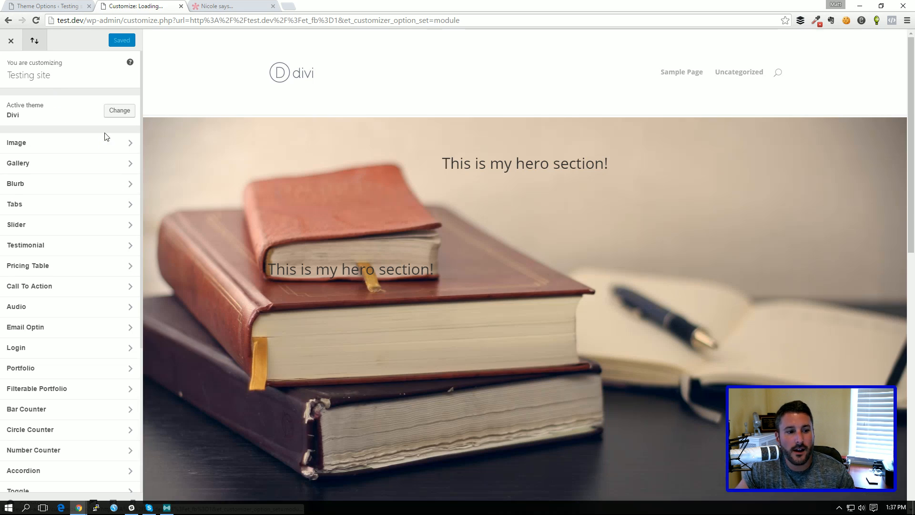
scroll(down, 3)
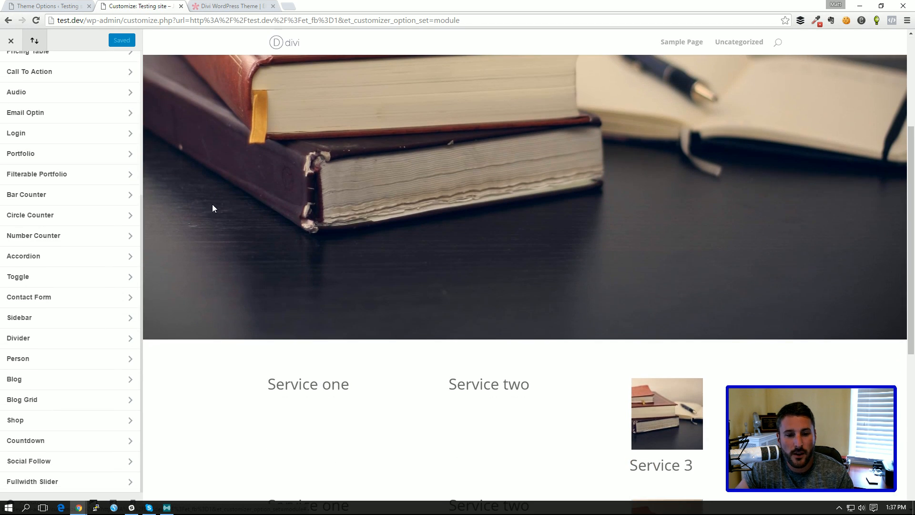
scroll(down, 3)
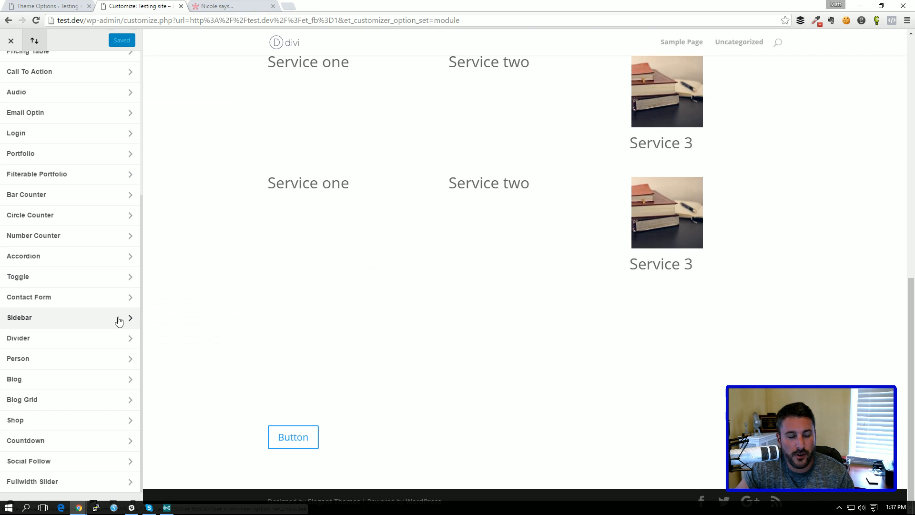
mouse_move(227, 281)
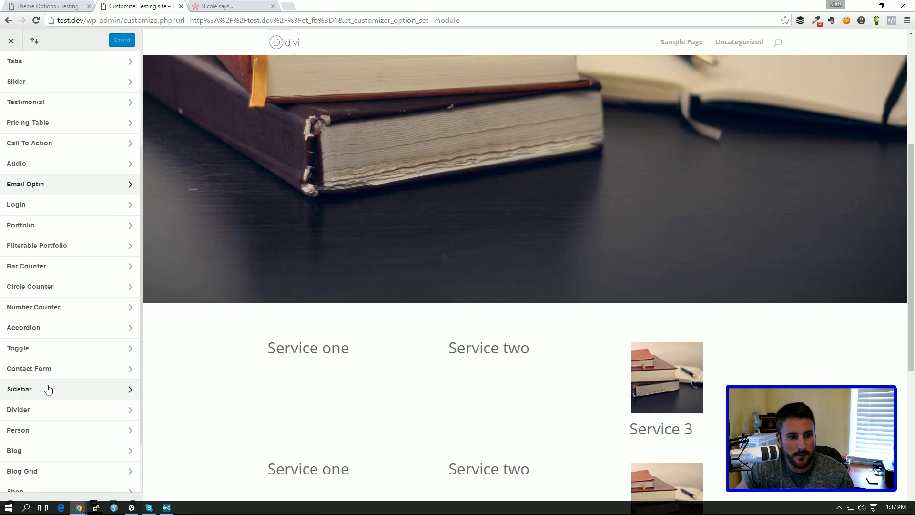
click(19, 389)
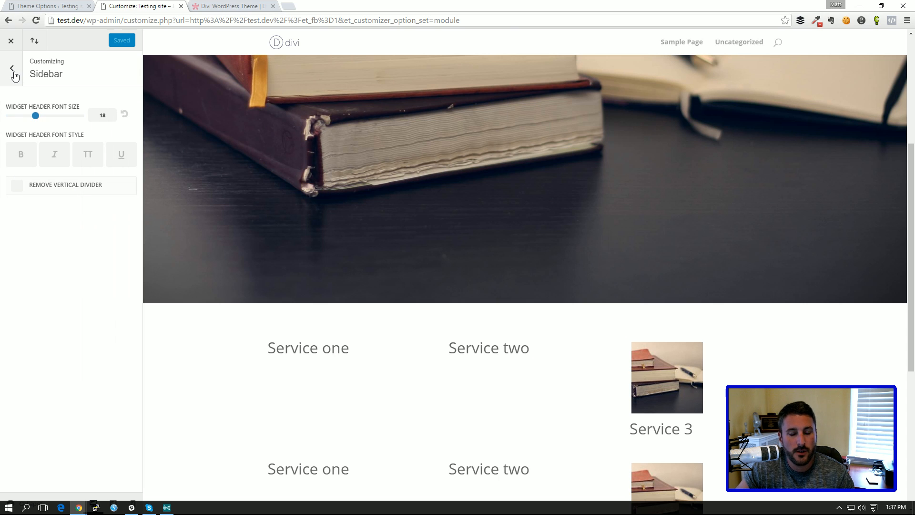
click(12, 70)
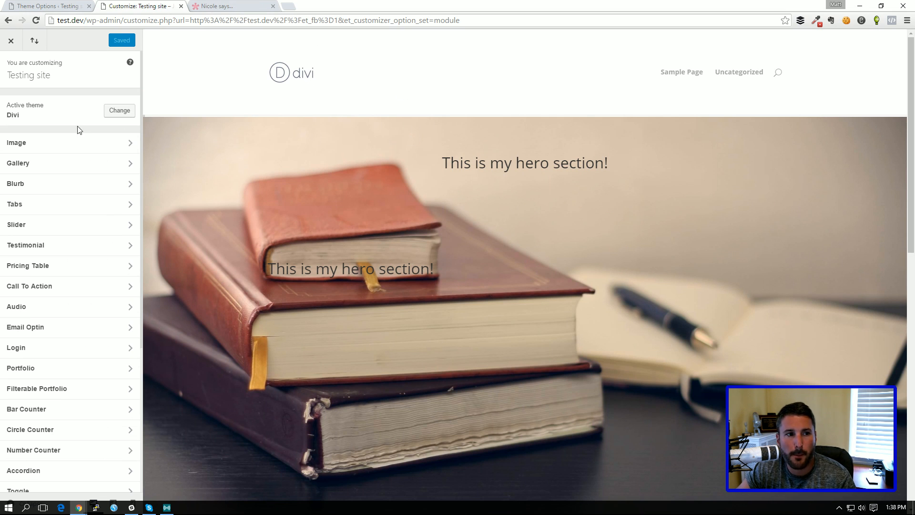
mouse_move(32, 97)
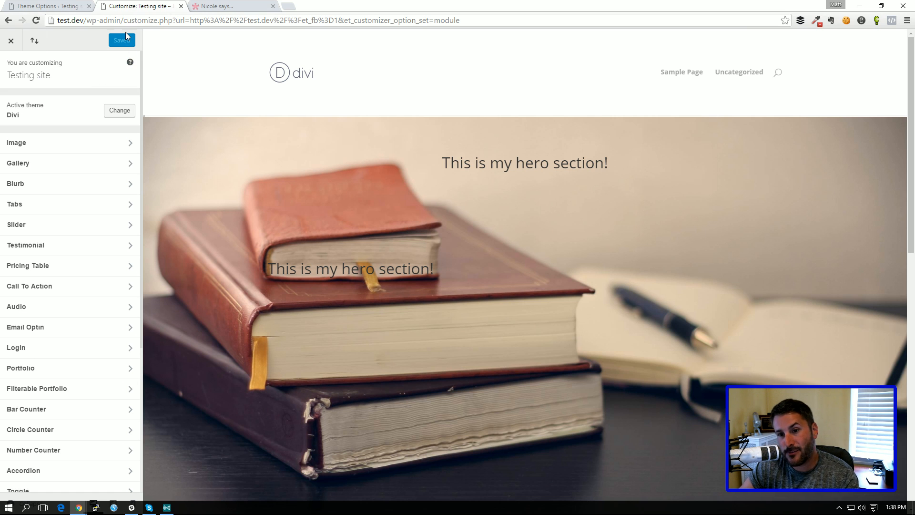
click(121, 40)
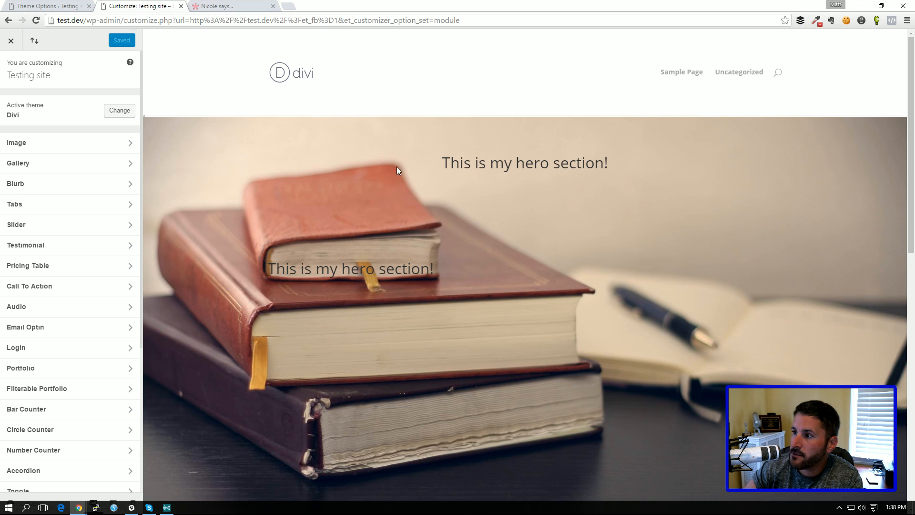
mouse_move(377, 165)
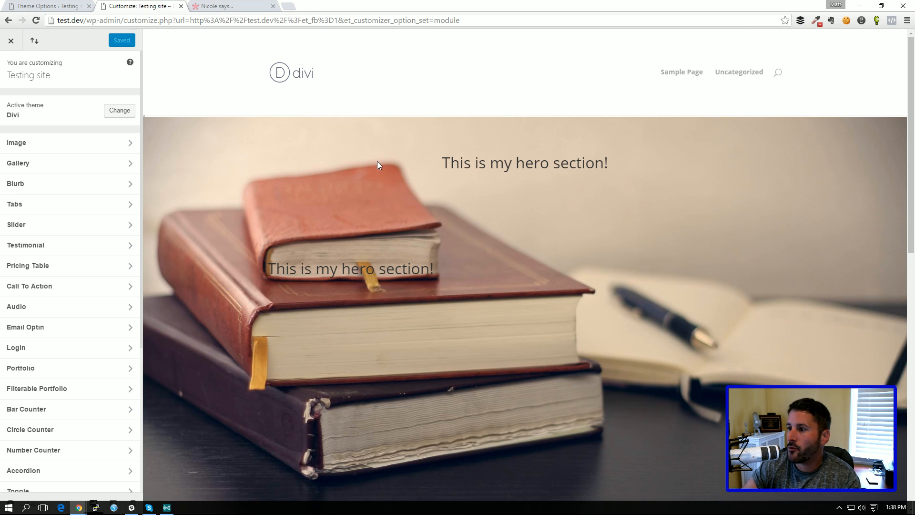